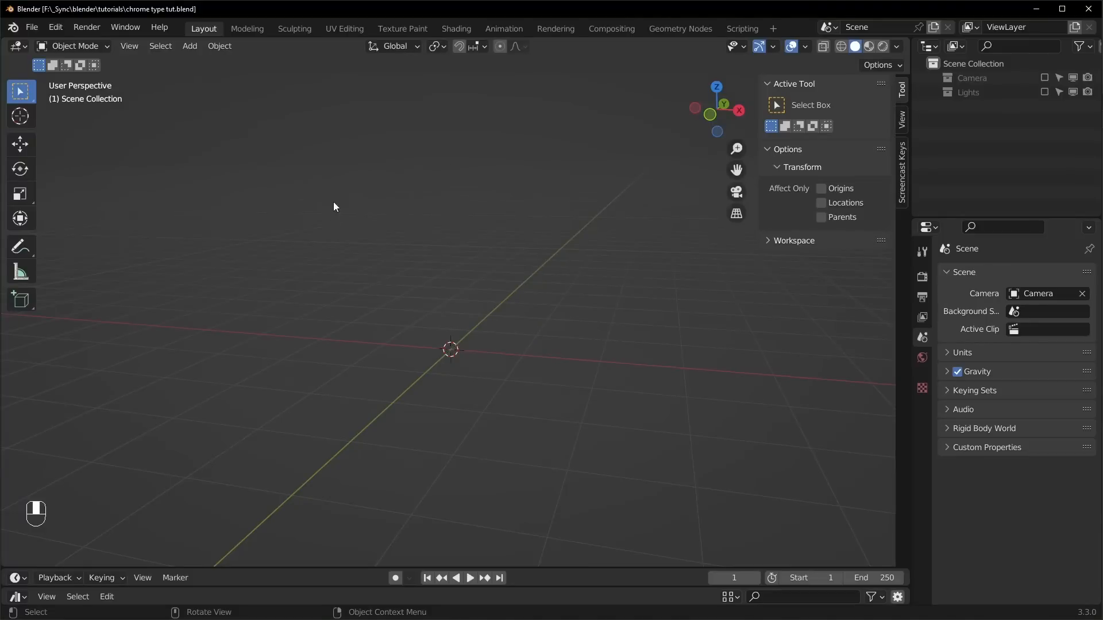
mouse_move(549, 405)
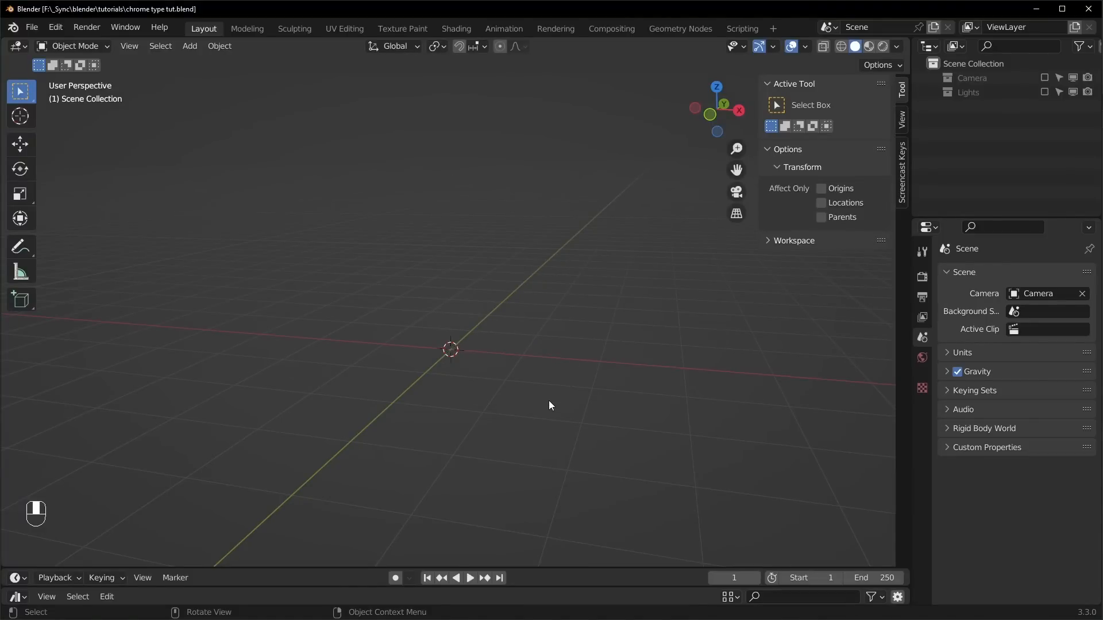
Add a Bezier curve and delete all its default points in Edit Mode
key(shift)
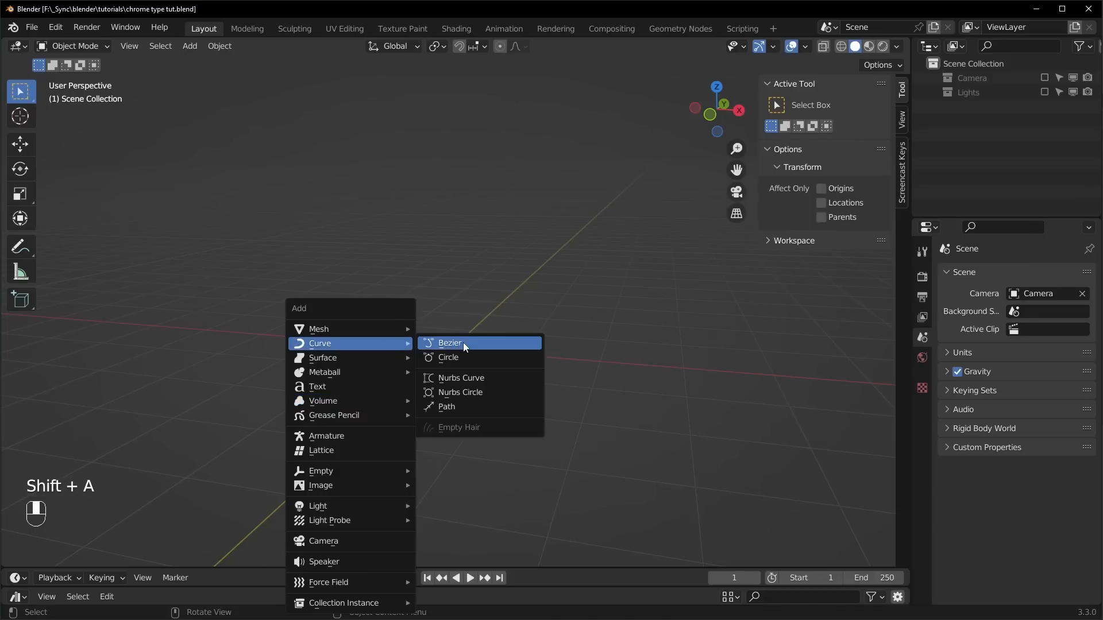
click(449, 344)
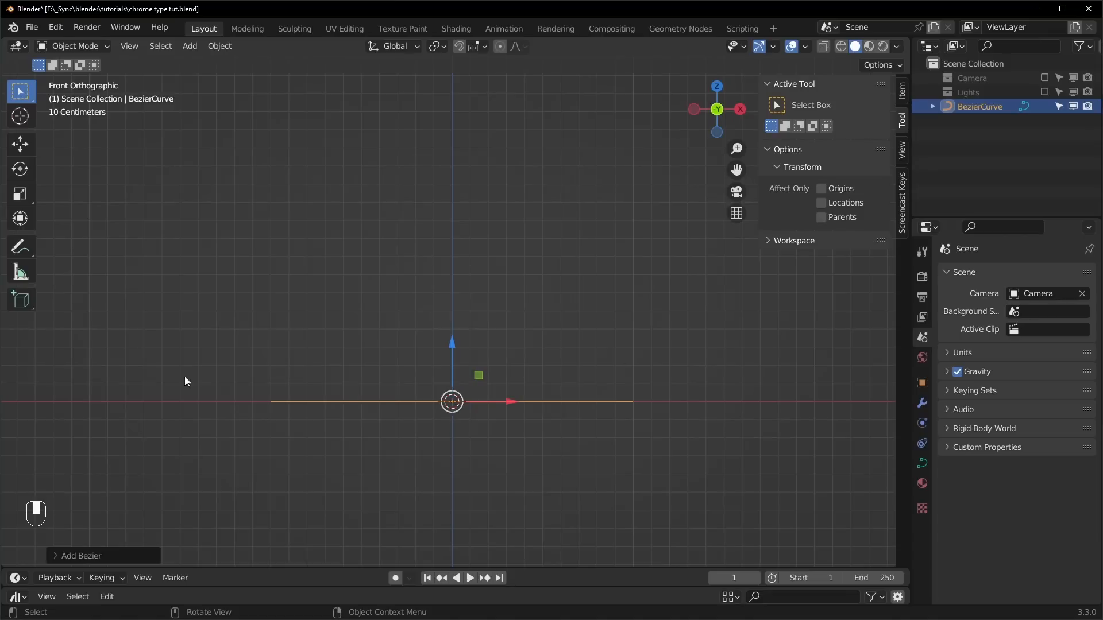
key(Tab)
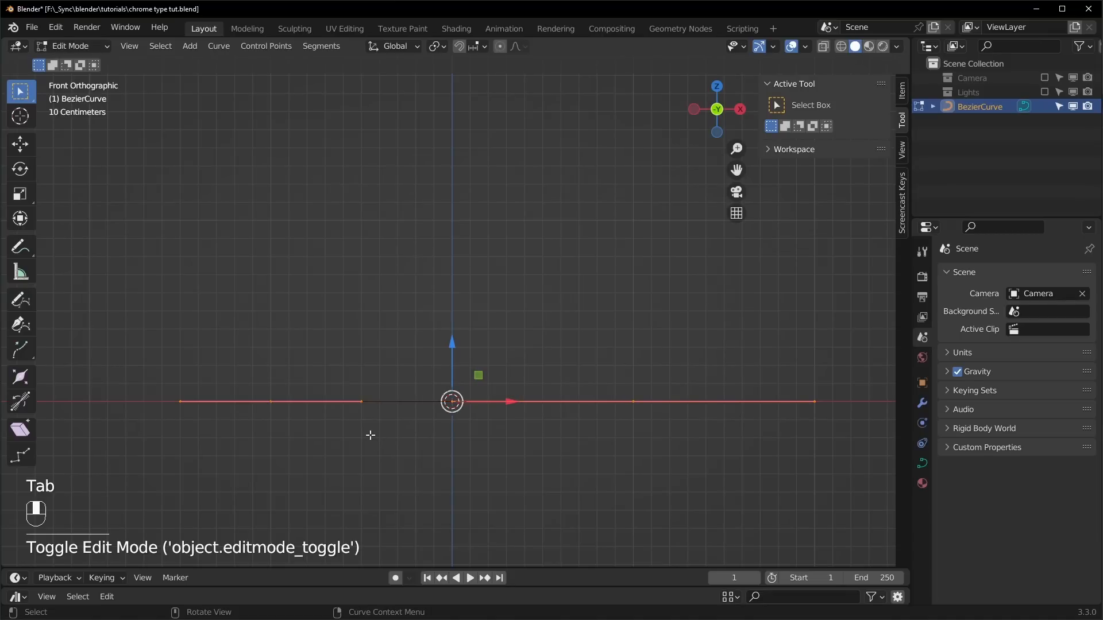
key(X)
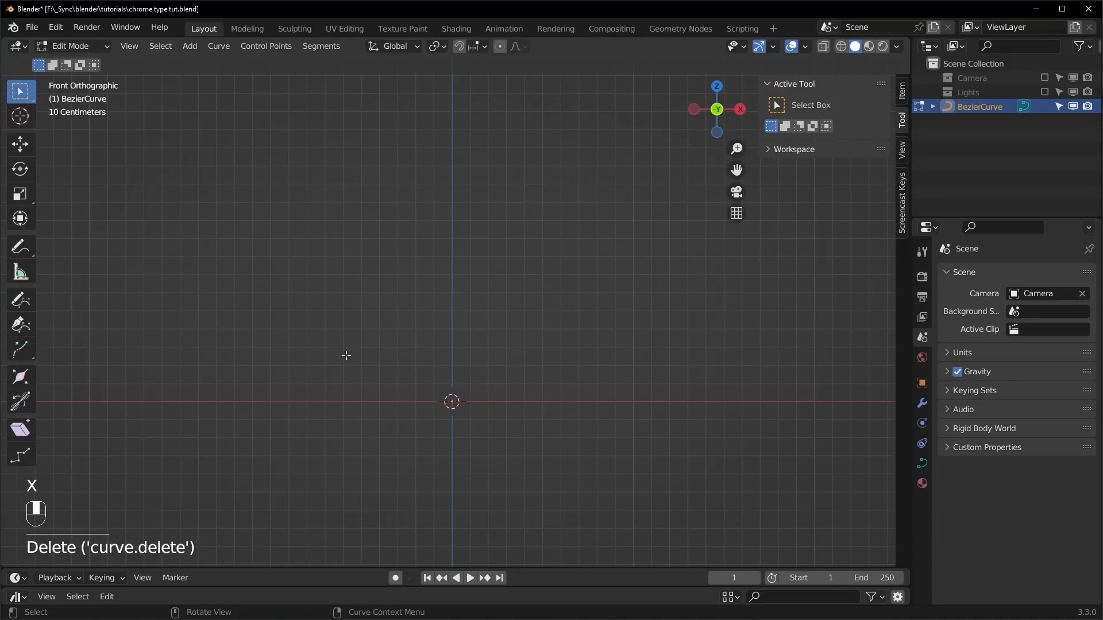
mouse_move(21, 299)
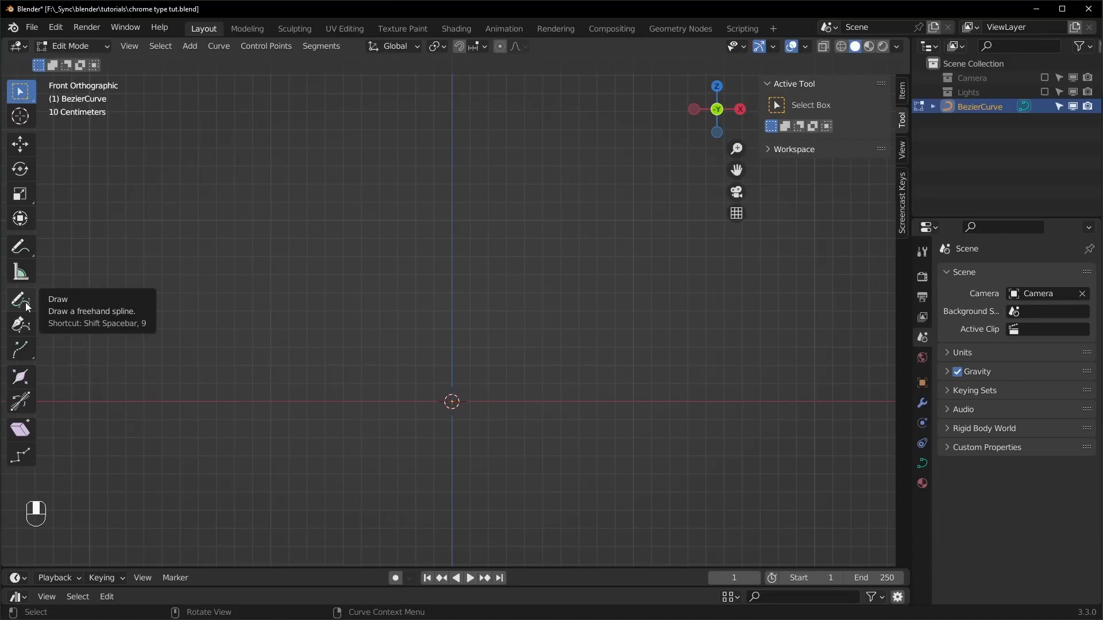
Draw the name freehand with the curve Draw tool, then return to Object Mode
click(19, 298)
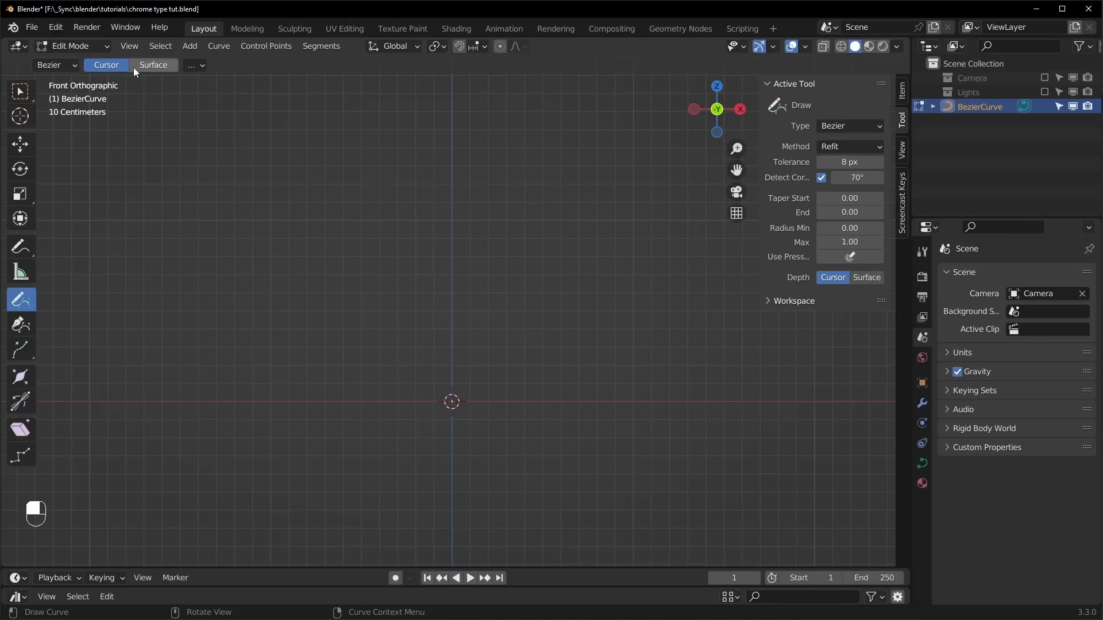
mouse_move(162, 68)
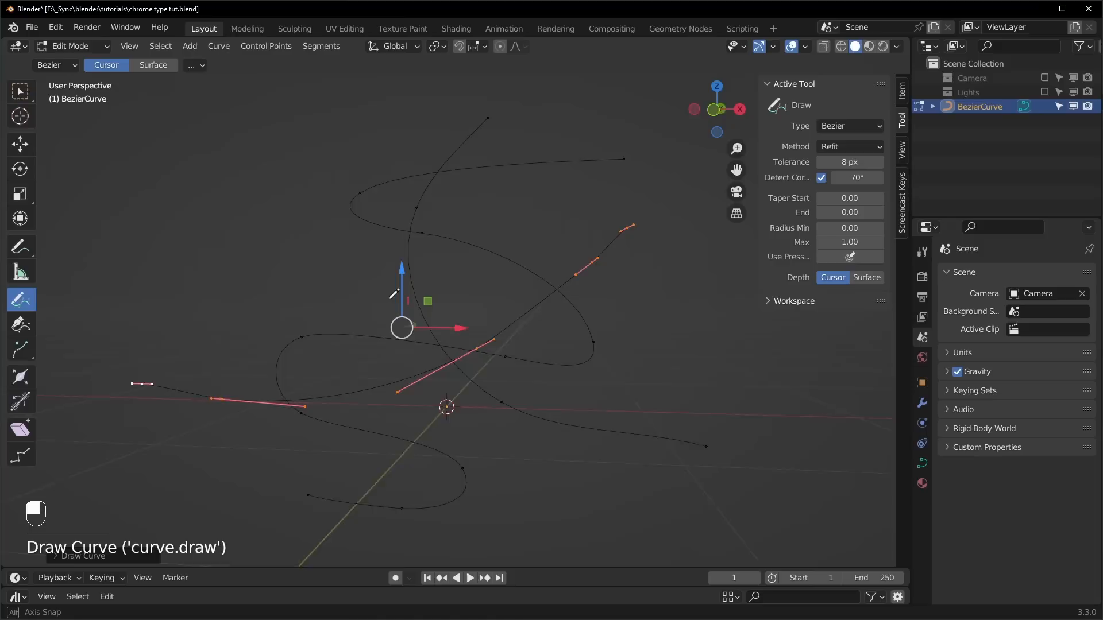
key(Tab)
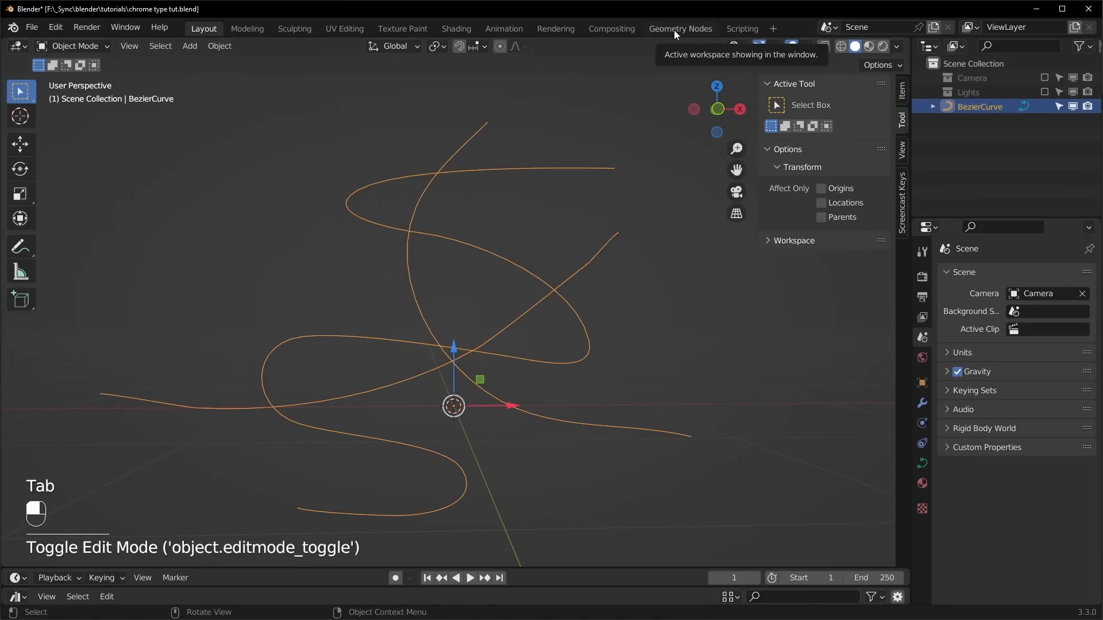
Create a geometry node tree with a Curve to Points node in Length mode (0.1 m)
click(680, 28)
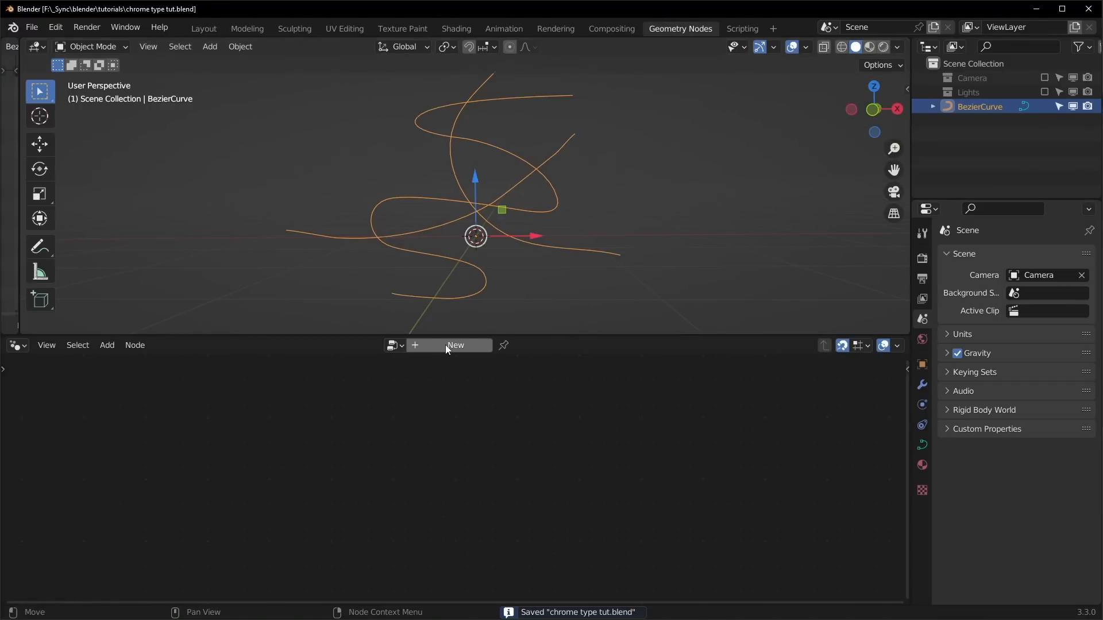
click(455, 346)
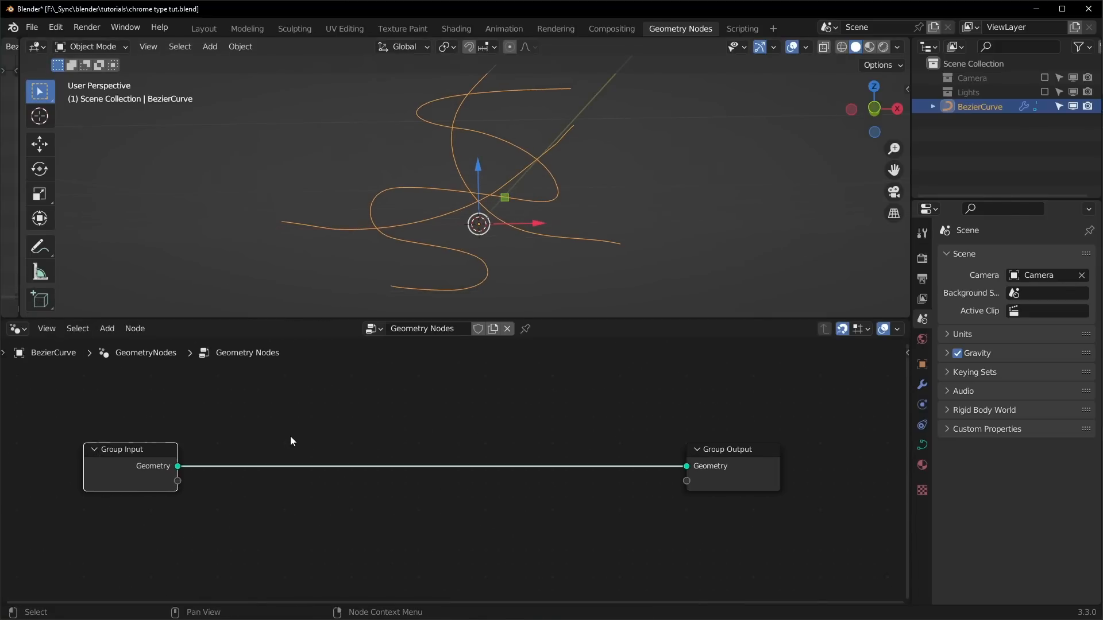
text(curve to po)
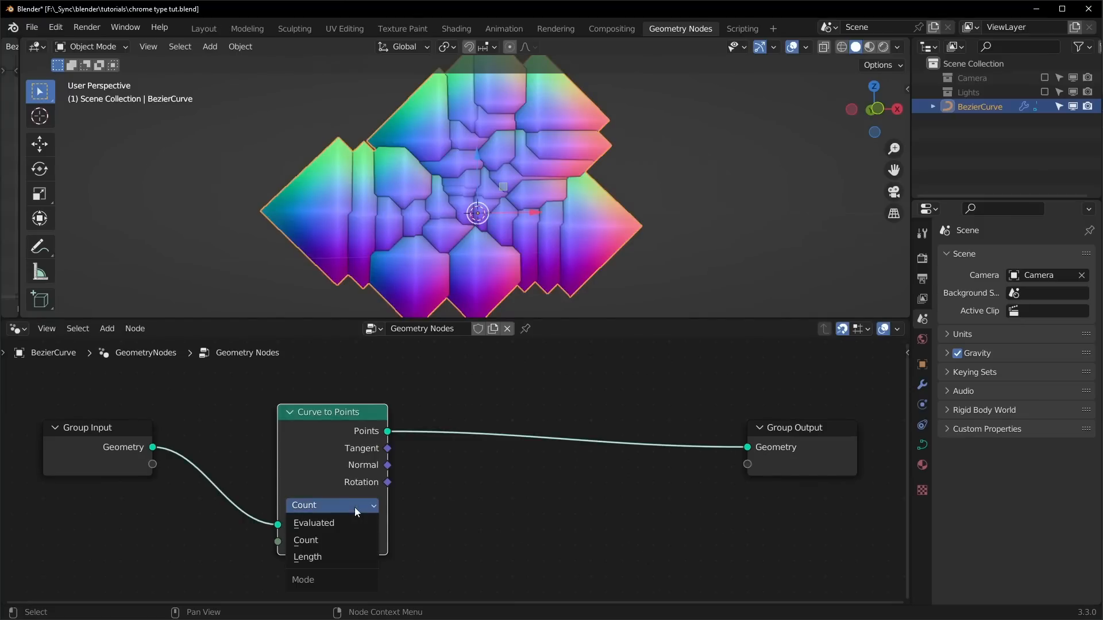
click(307, 557)
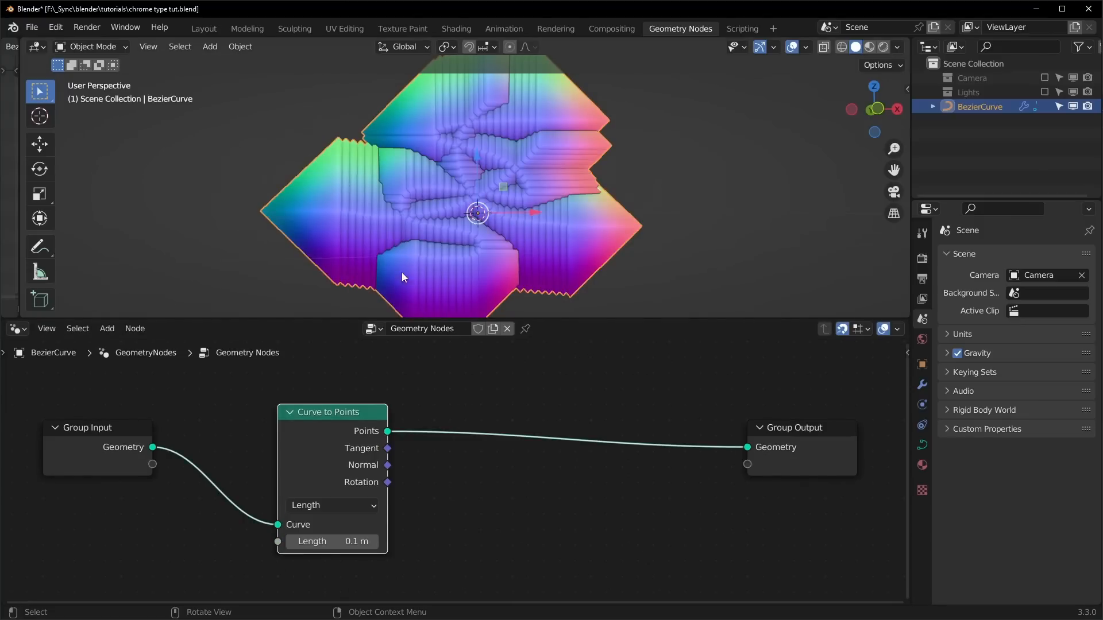
mouse_move(492, 117)
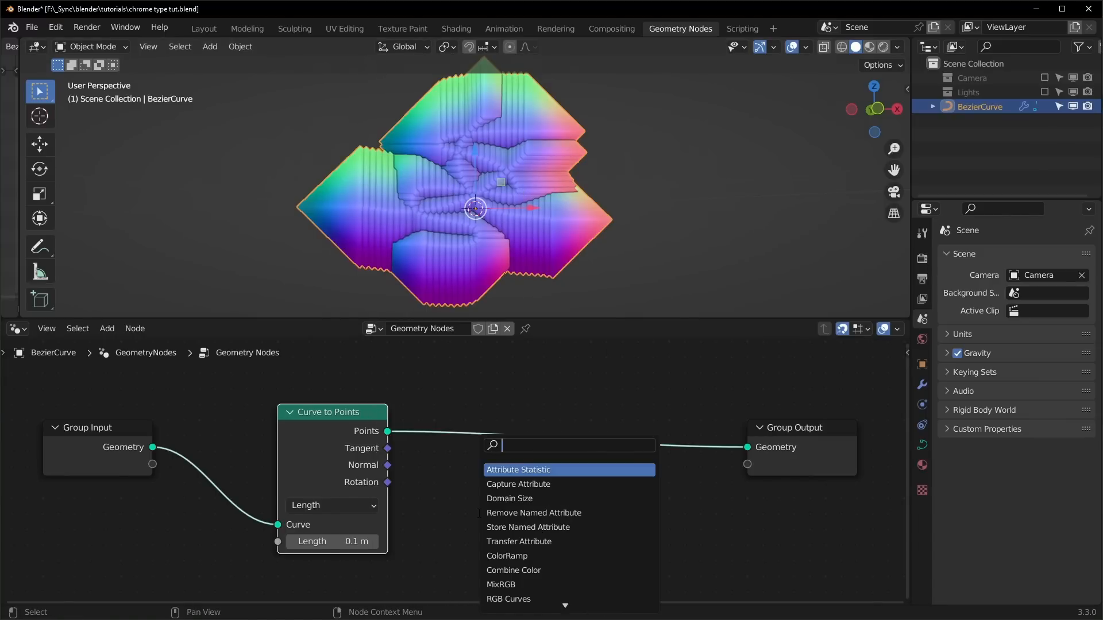
Chain Points to Volume and Volume to Mesh nodes after Curve to Points
text(points)
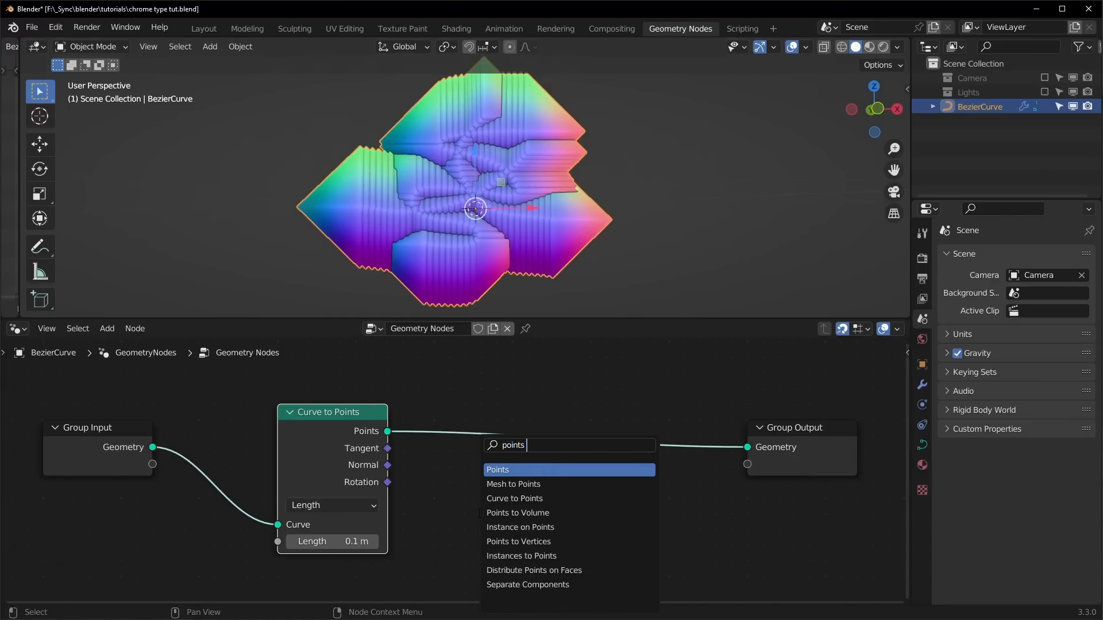
click(518, 513)
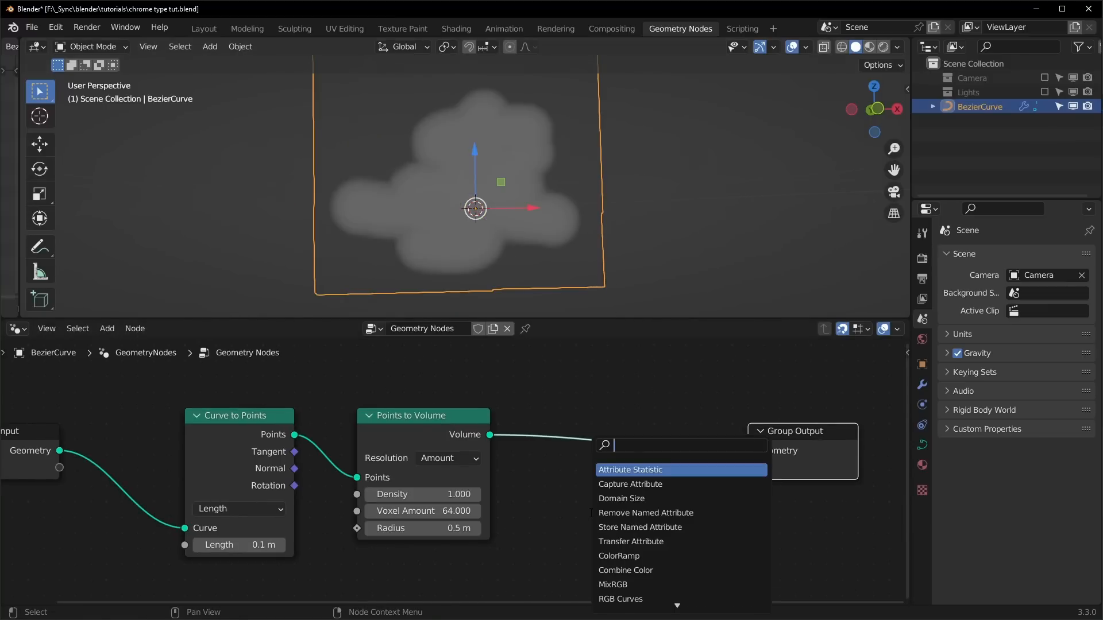
text(volume to)
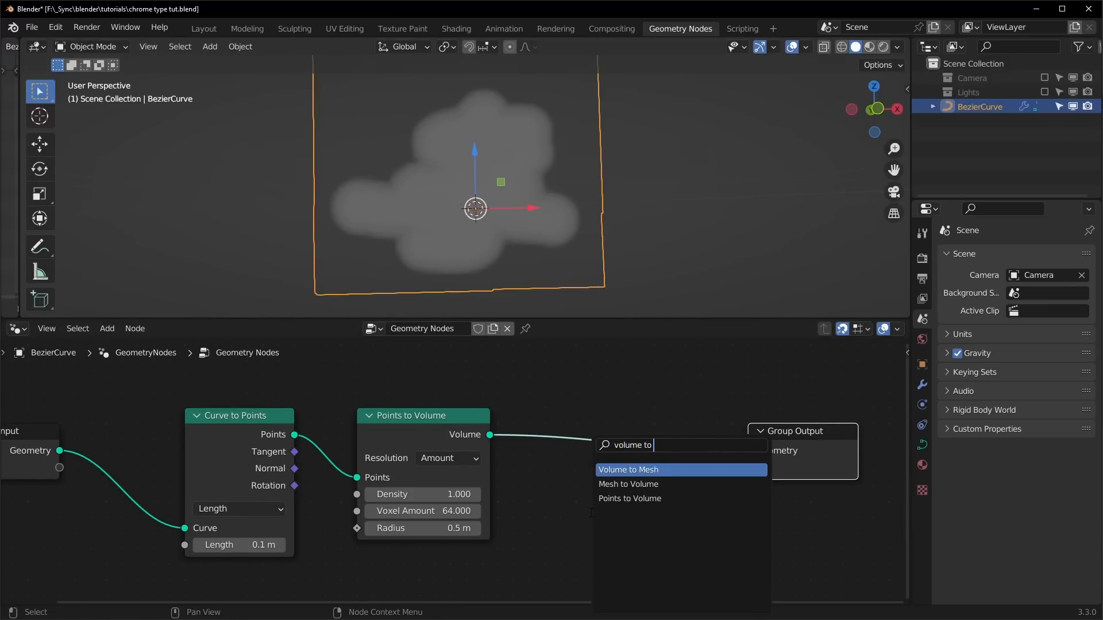
click(628, 470)
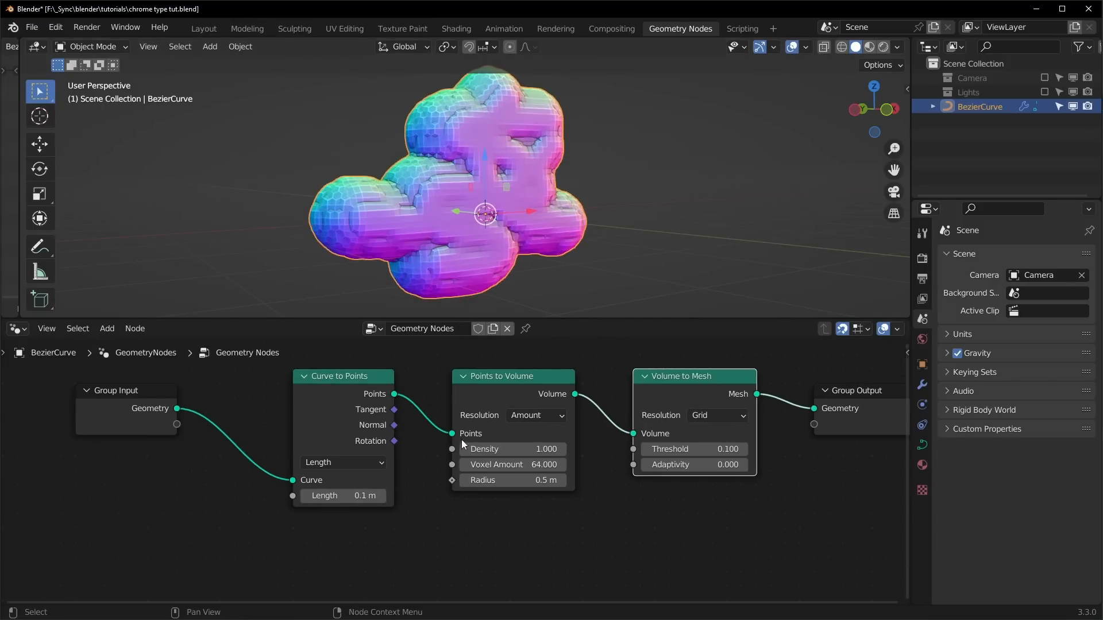
mouse_move(550, 436)
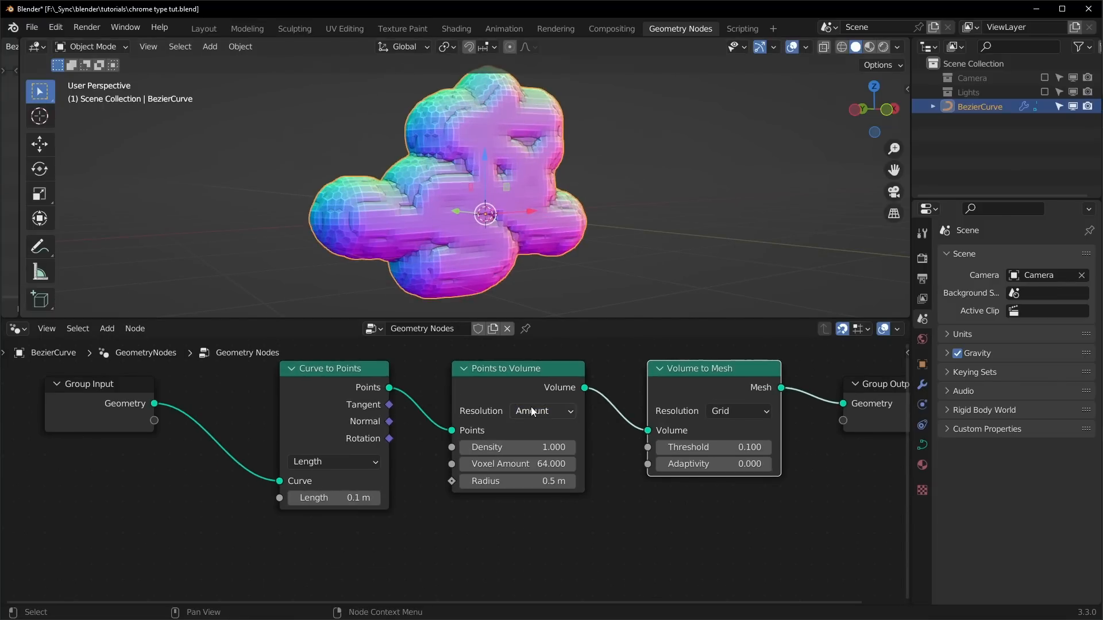
Use Size resolution with a 0.025 Value node driving voxel size and spacing, radius 0.1 m
click(542, 411)
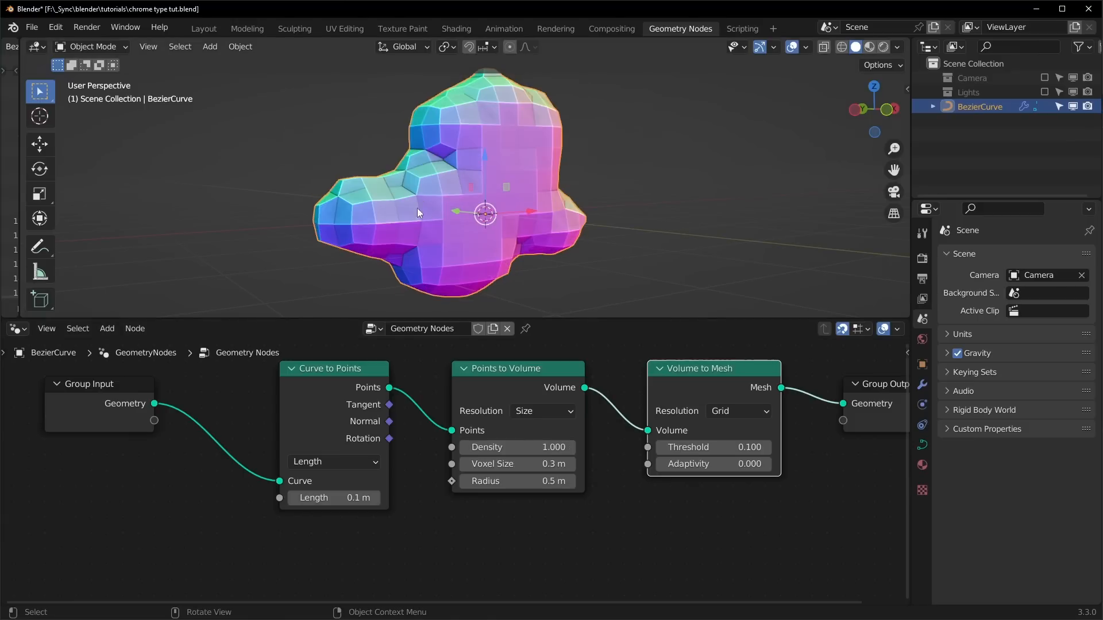
mouse_move(339, 486)
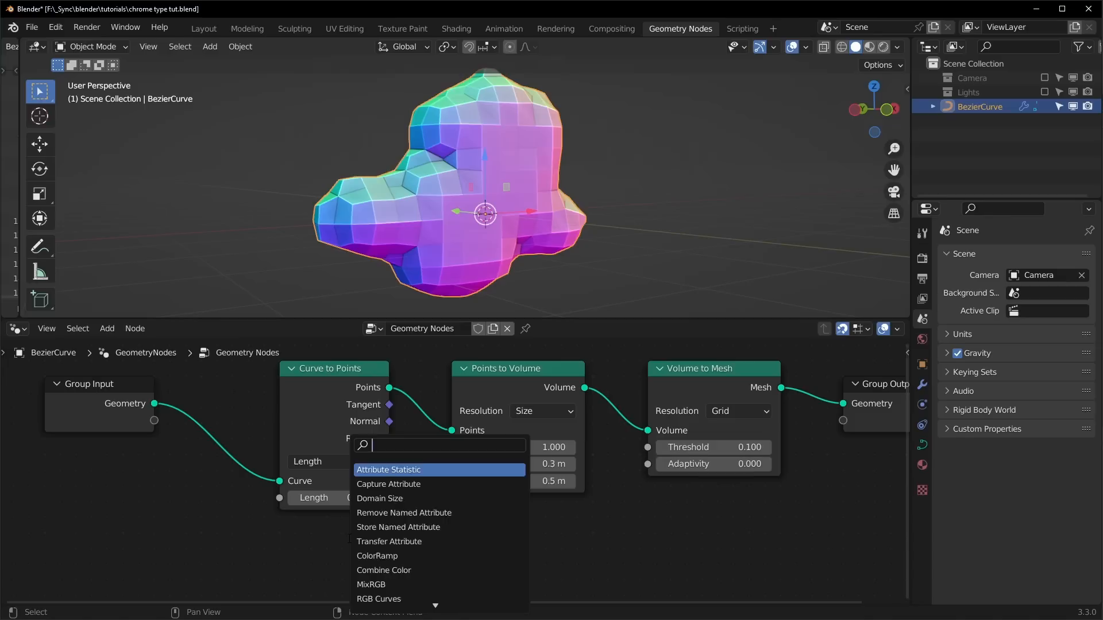
click(389, 469)
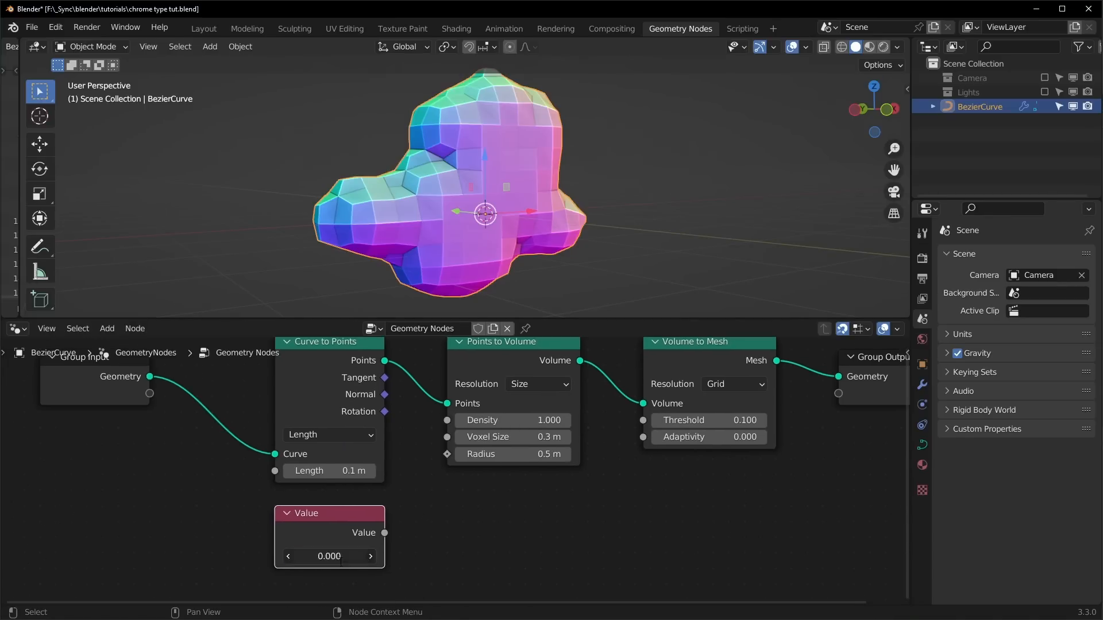
double_click(328, 556)
text(0.025)
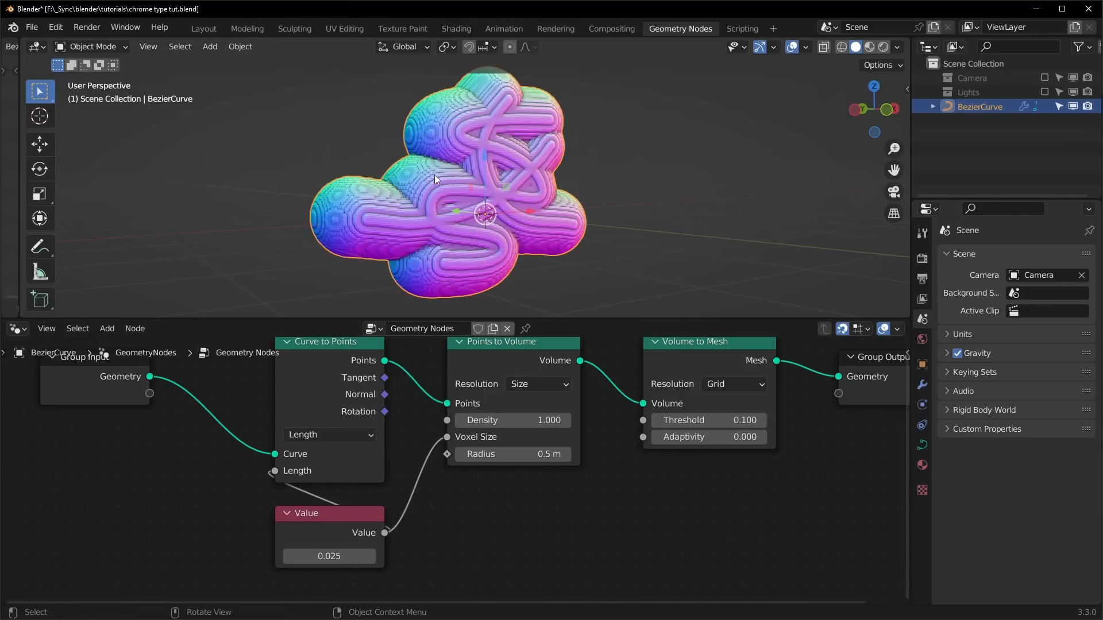
mouse_move(462, 278)
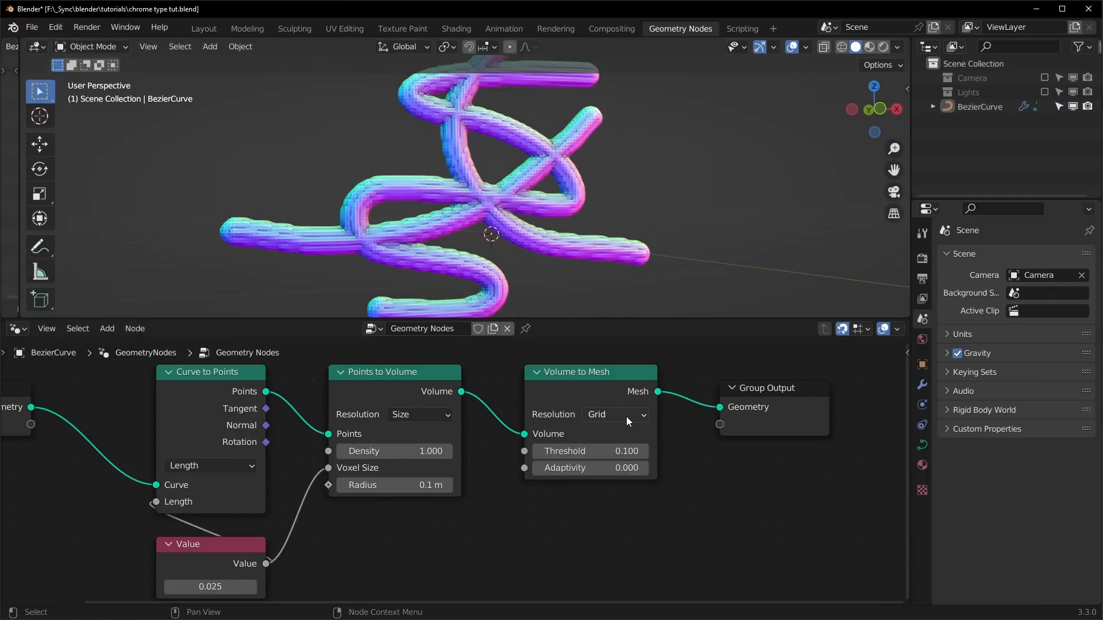
mouse_move(358, 473)
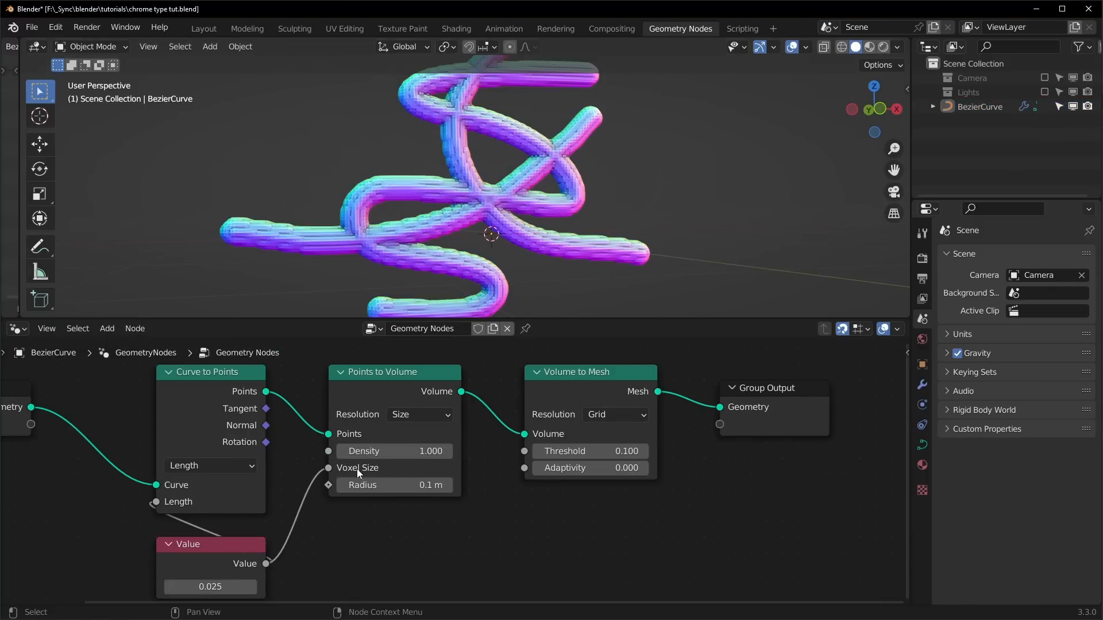
Keep Volume to Mesh at grid resolution with adaptivity 0, and save the file
click(613, 414)
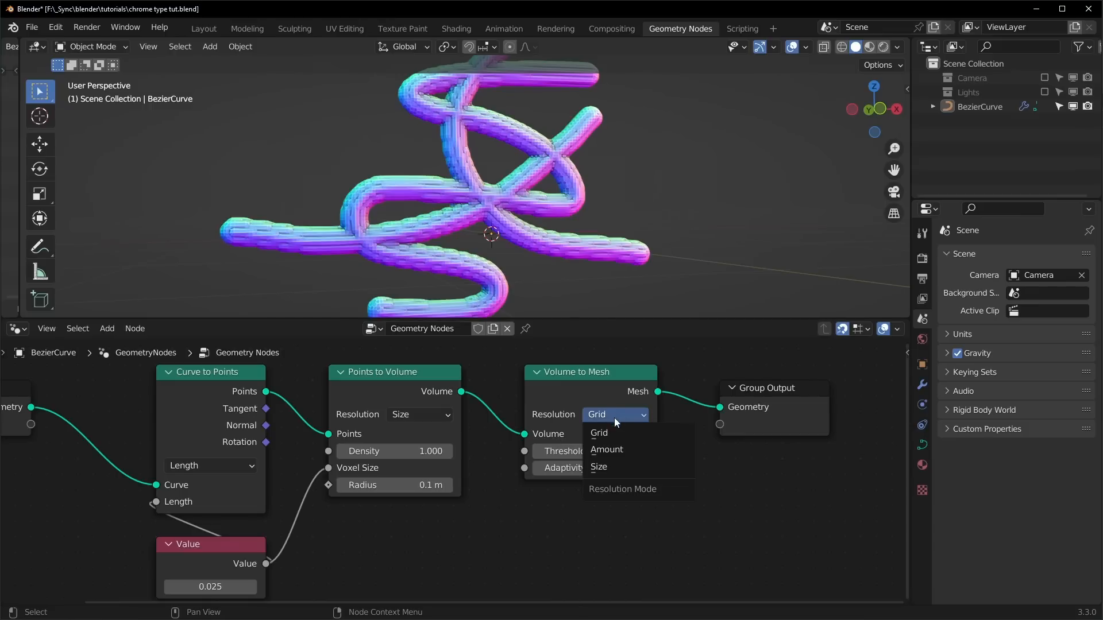
mouse_move(614, 449)
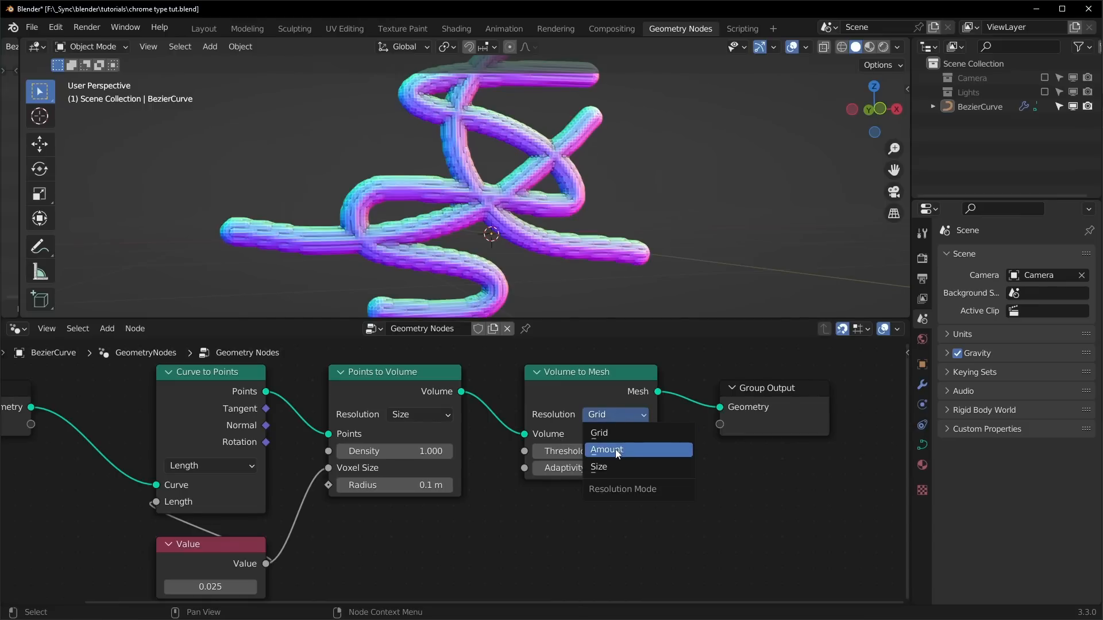
mouse_move(609, 450)
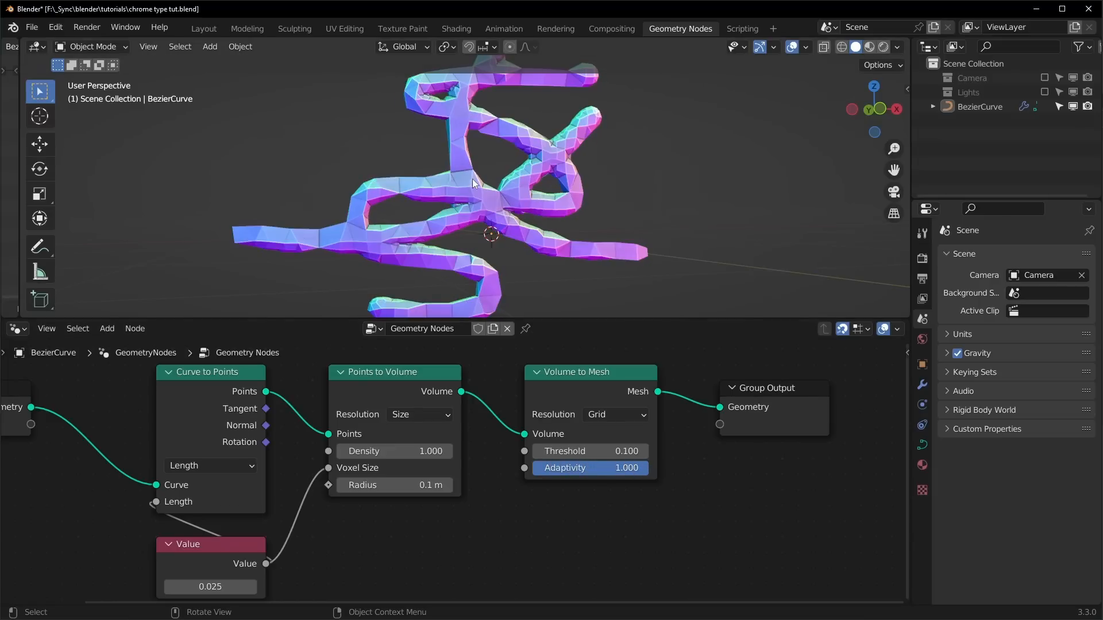
drag(471, 183, 426, 238)
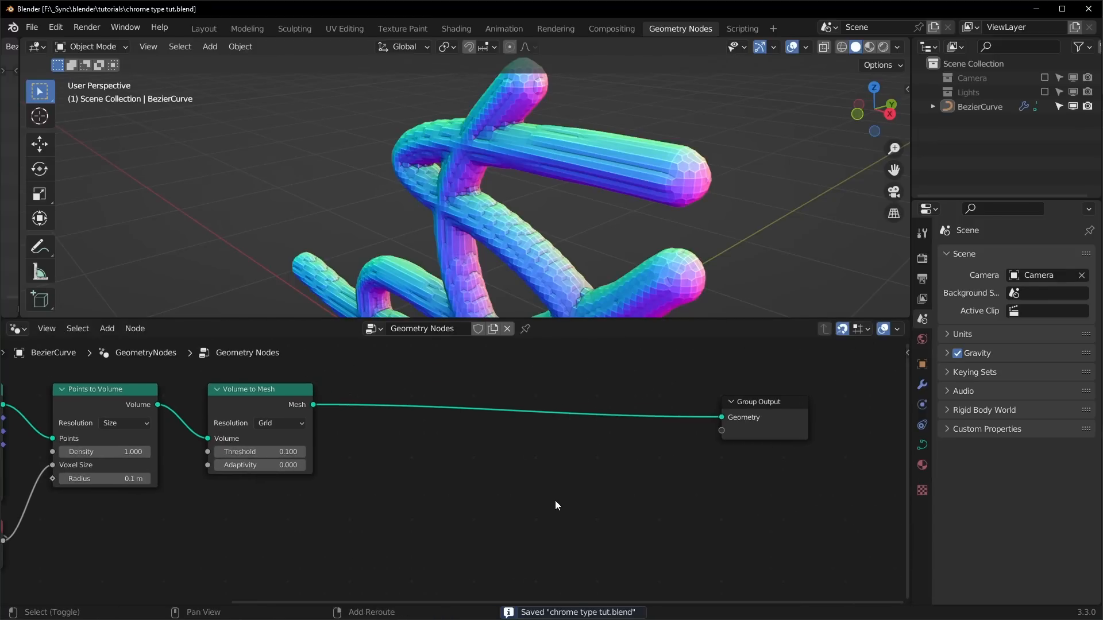
Insert Edge Vertices and Set Position nodes into the mesh chain, plus an Add math node
text(ed)
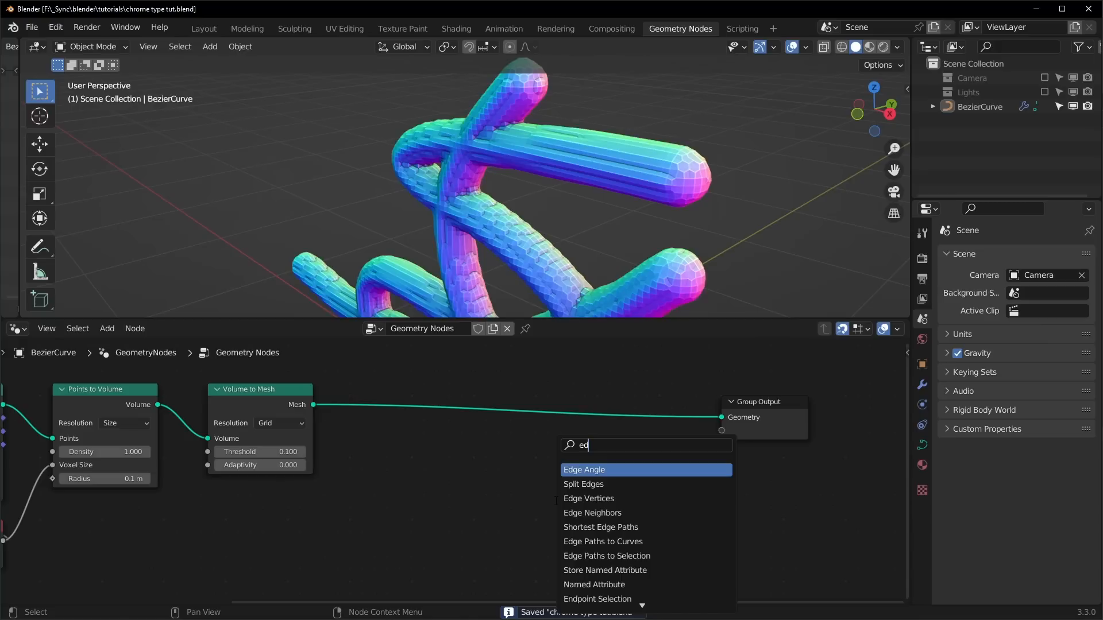
click(589, 498)
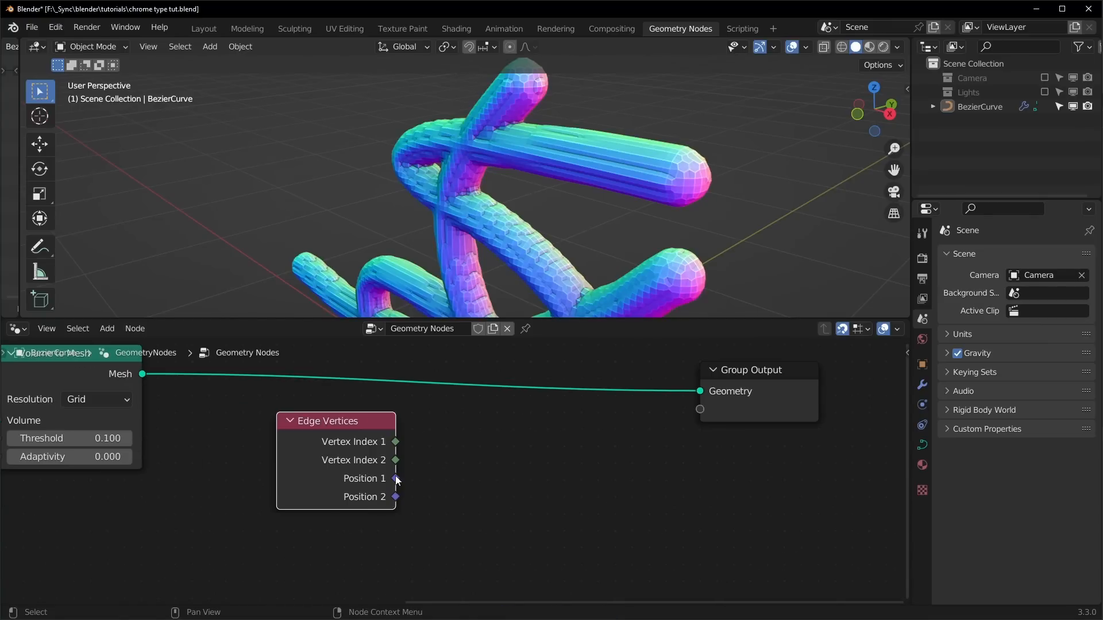
mouse_move(545, 260)
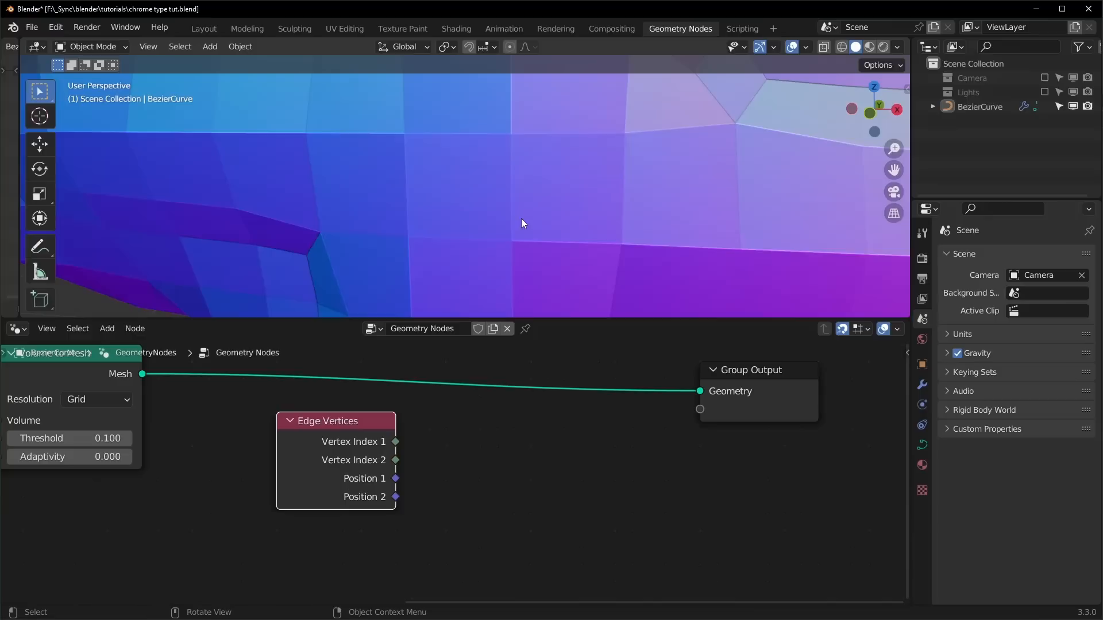
mouse_move(462, 244)
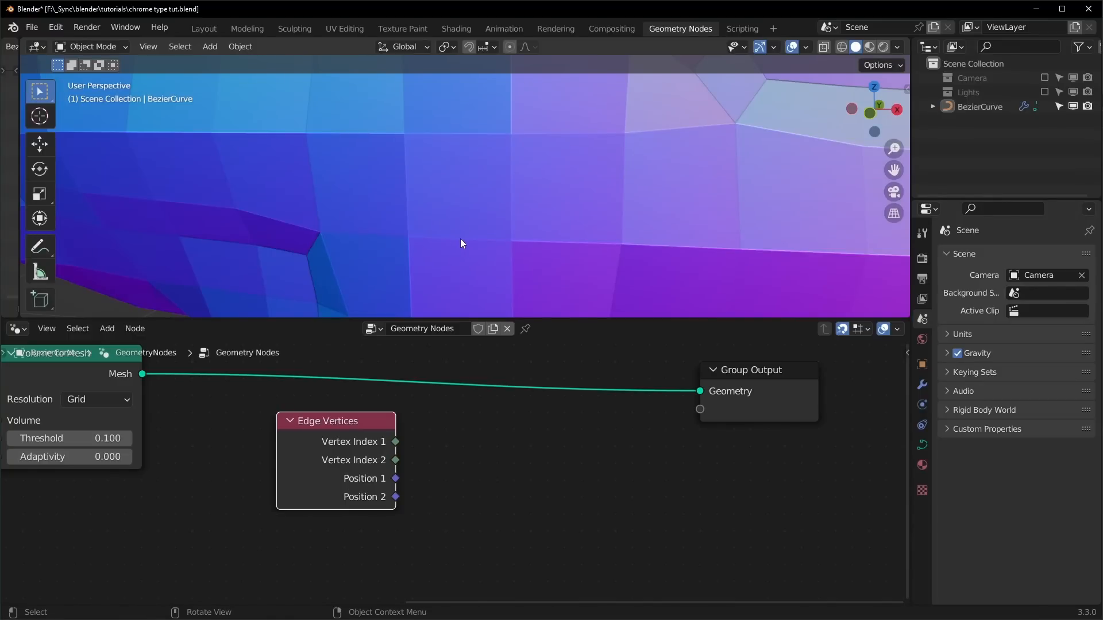
mouse_move(507, 245)
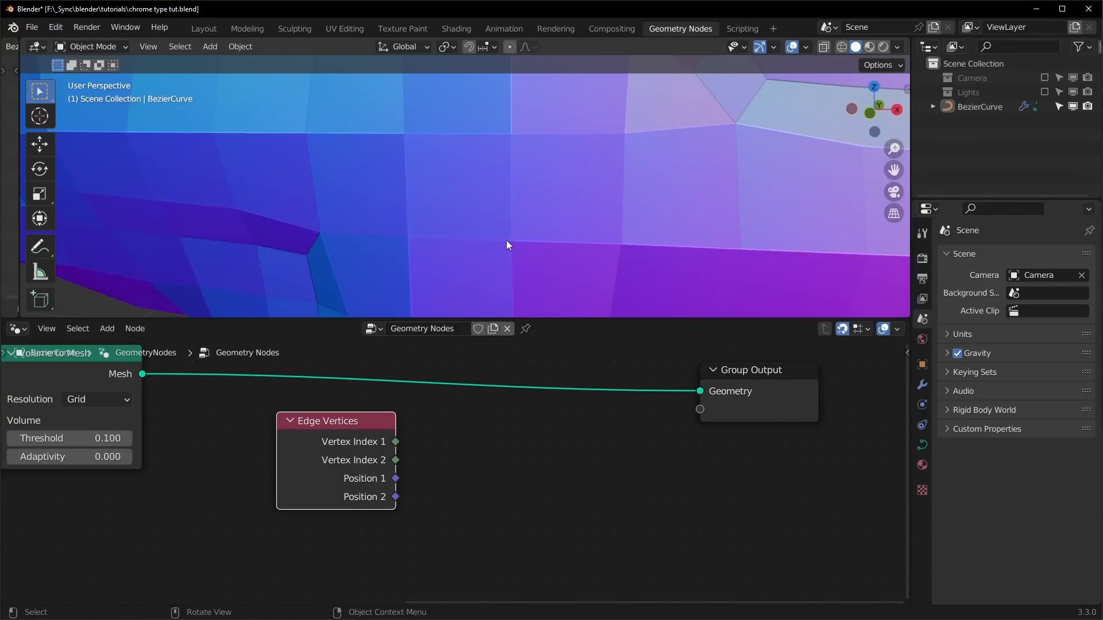
mouse_move(392, 481)
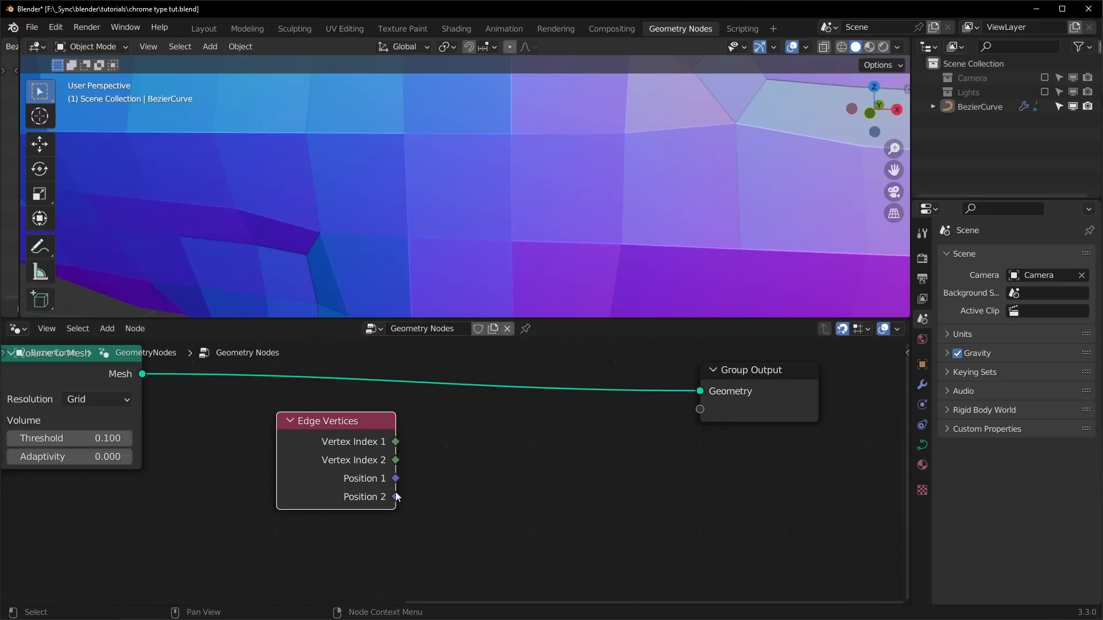
mouse_move(411, 206)
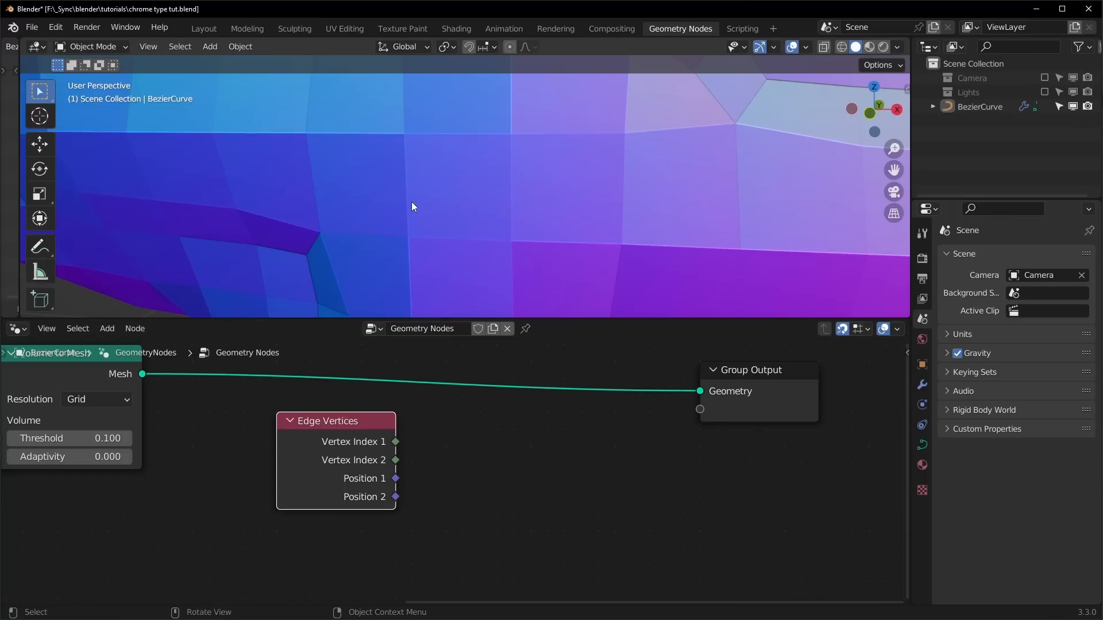
mouse_move(445, 201)
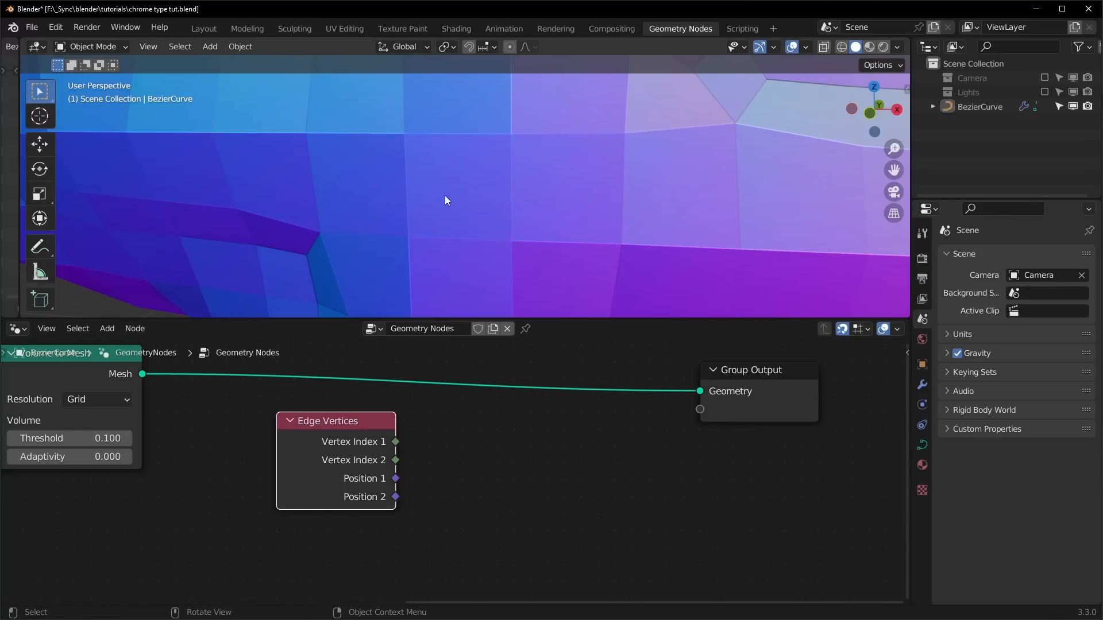
mouse_move(415, 242)
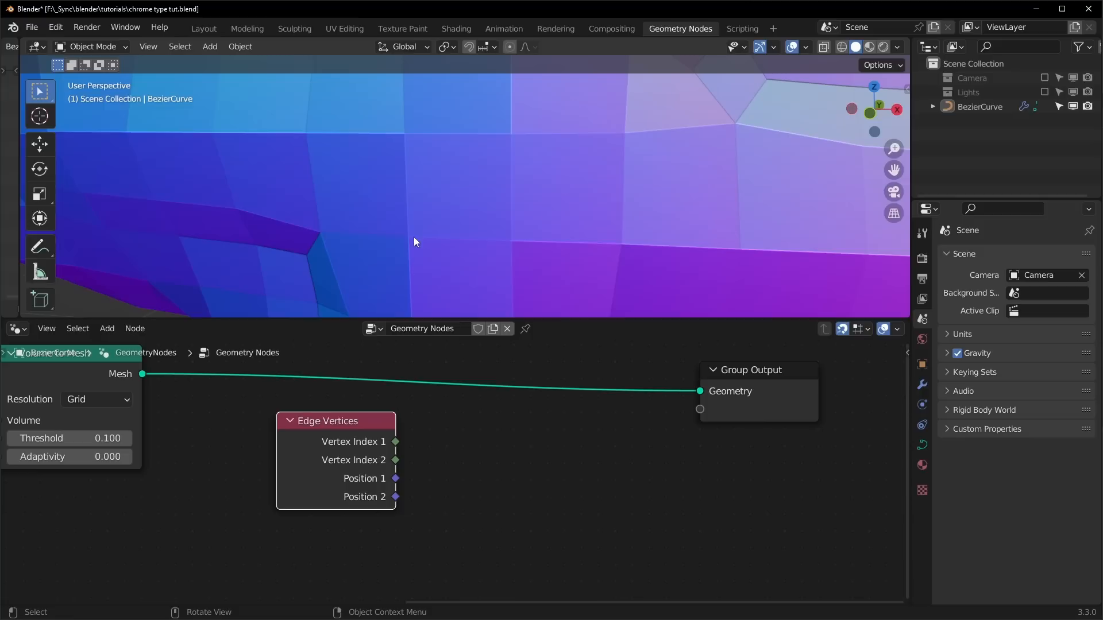
mouse_move(492, 473)
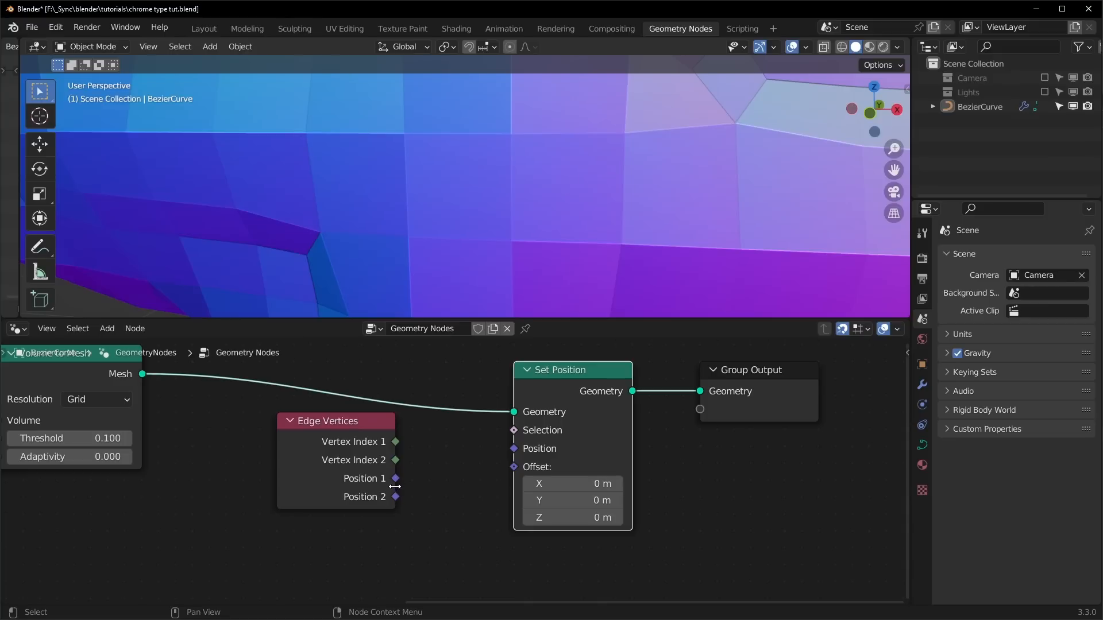
mouse_move(457, 223)
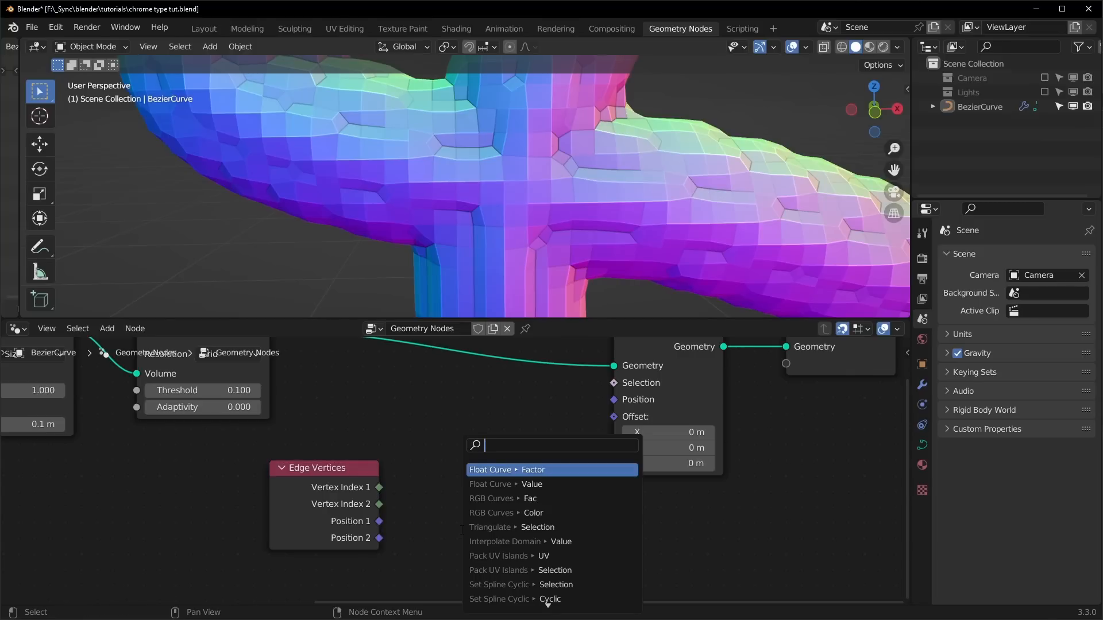
text(add)
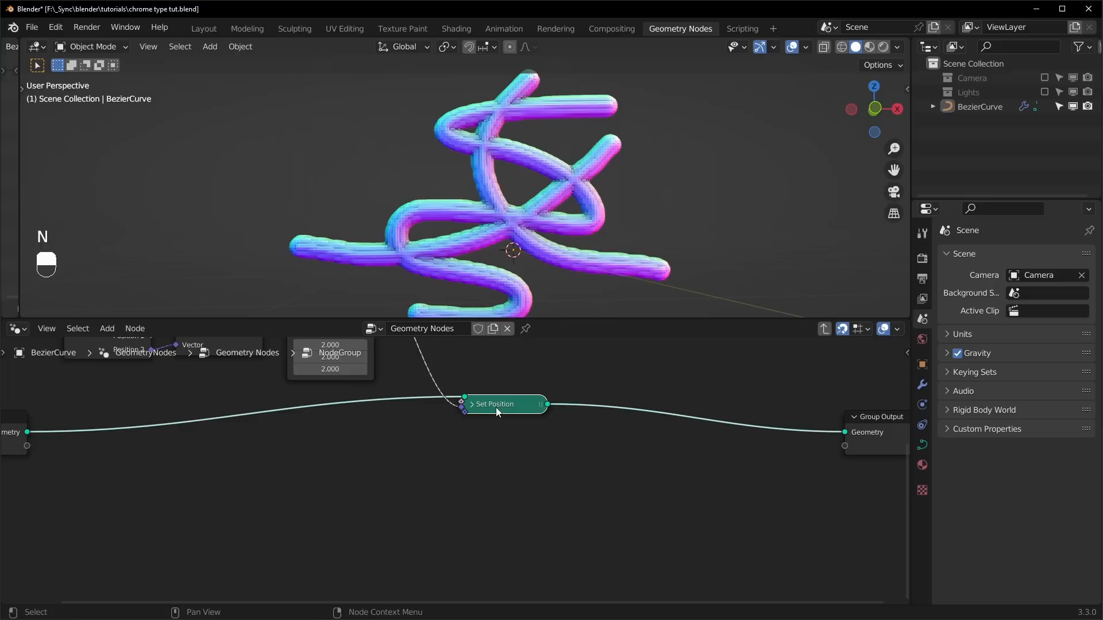
Duplicate the collapsed Set Position node repeatedly into a vertical stack of ten
key(shift+d)
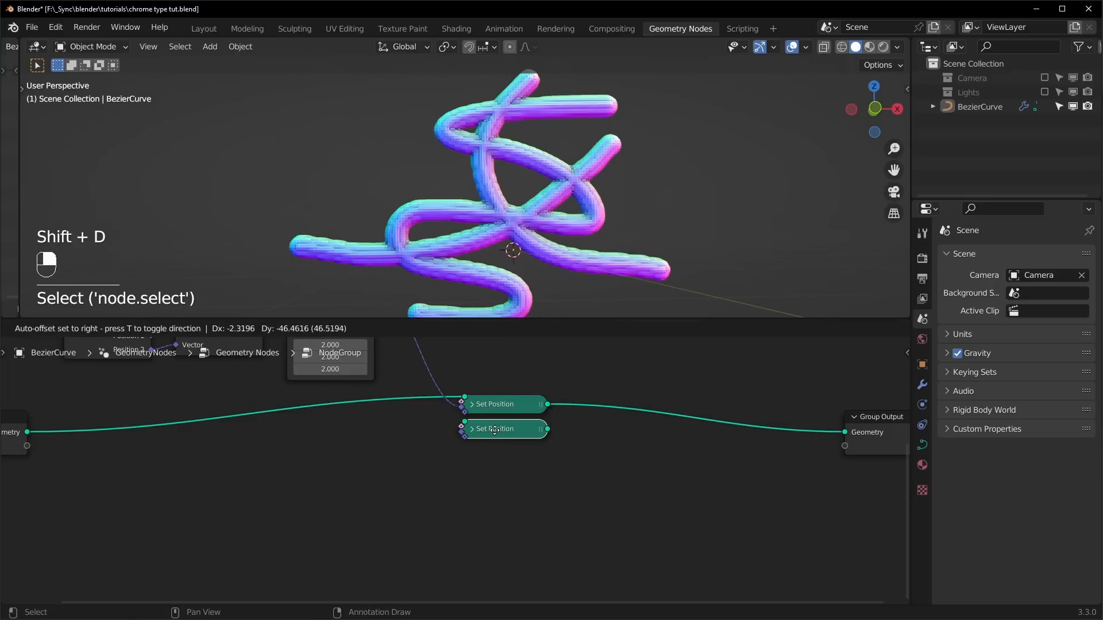
key(shift+d)
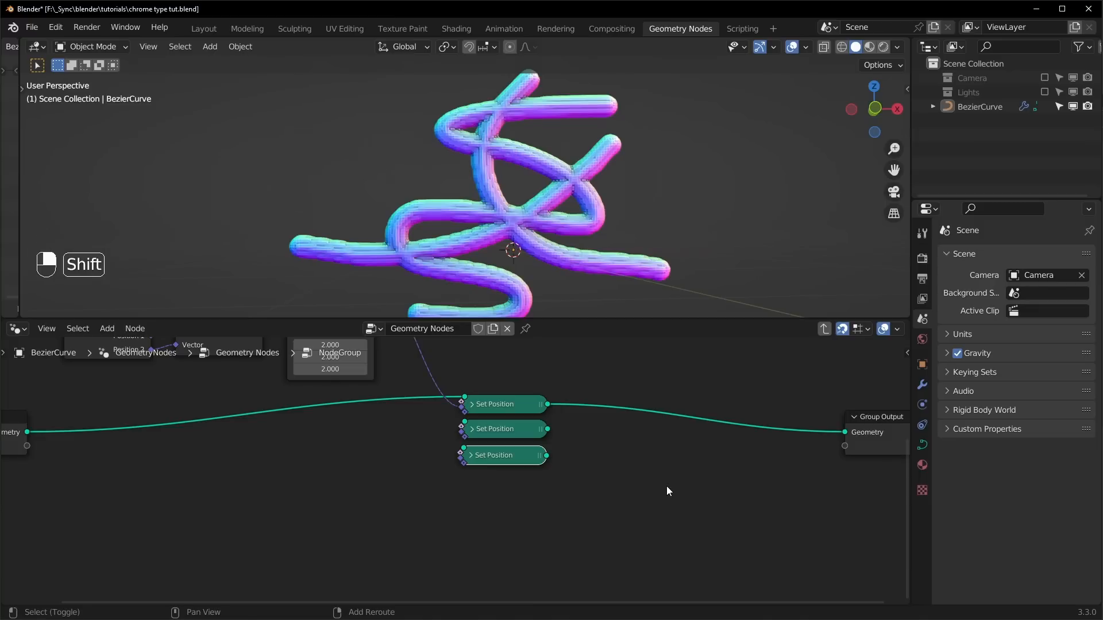
key(Shift+R)
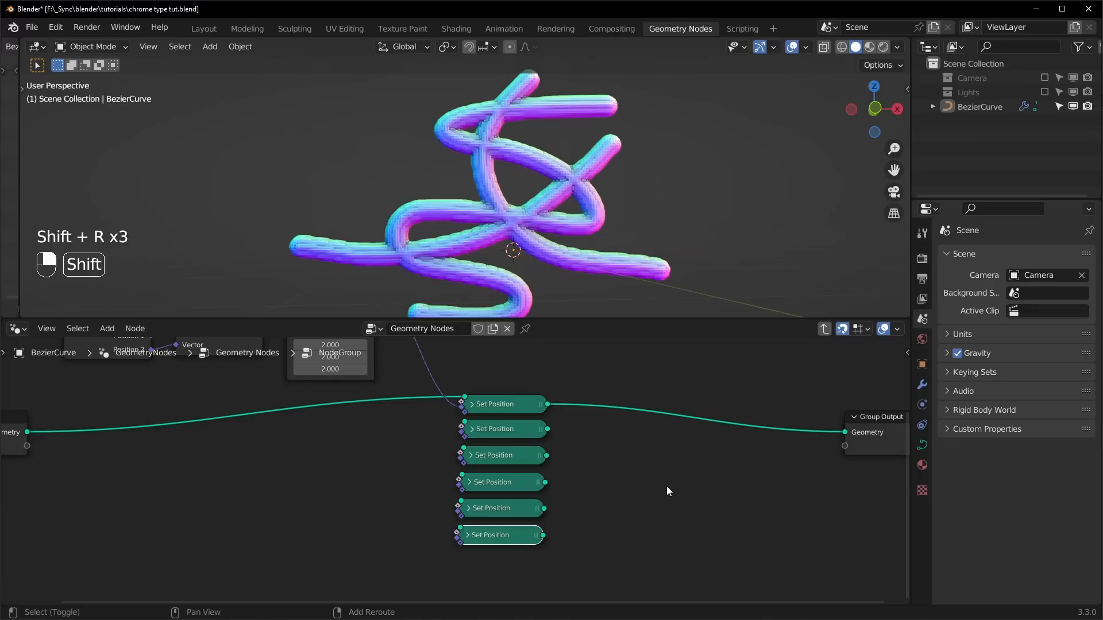
key(Shift+R)
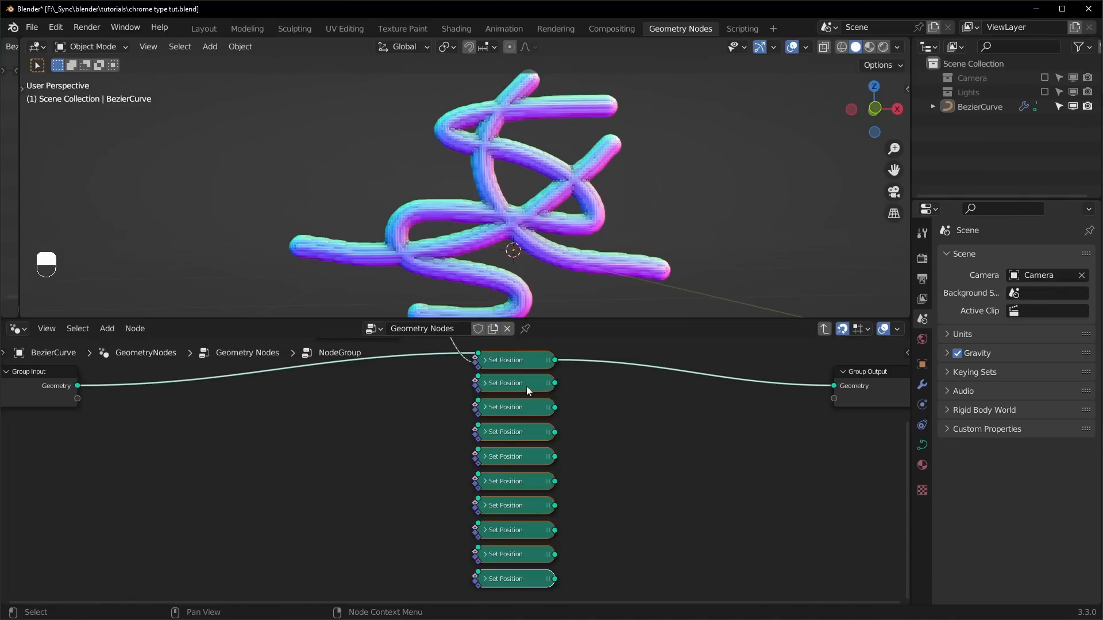
Lazy-connect each Set Position node's Geometry output to the next node in the stack
key(alt)
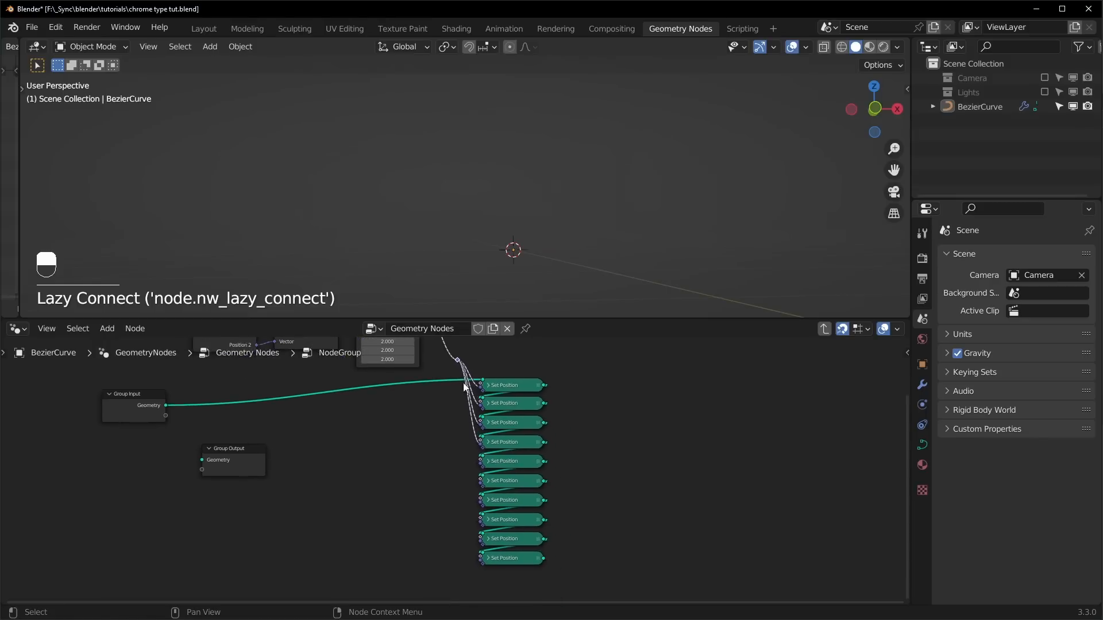
key(alt)
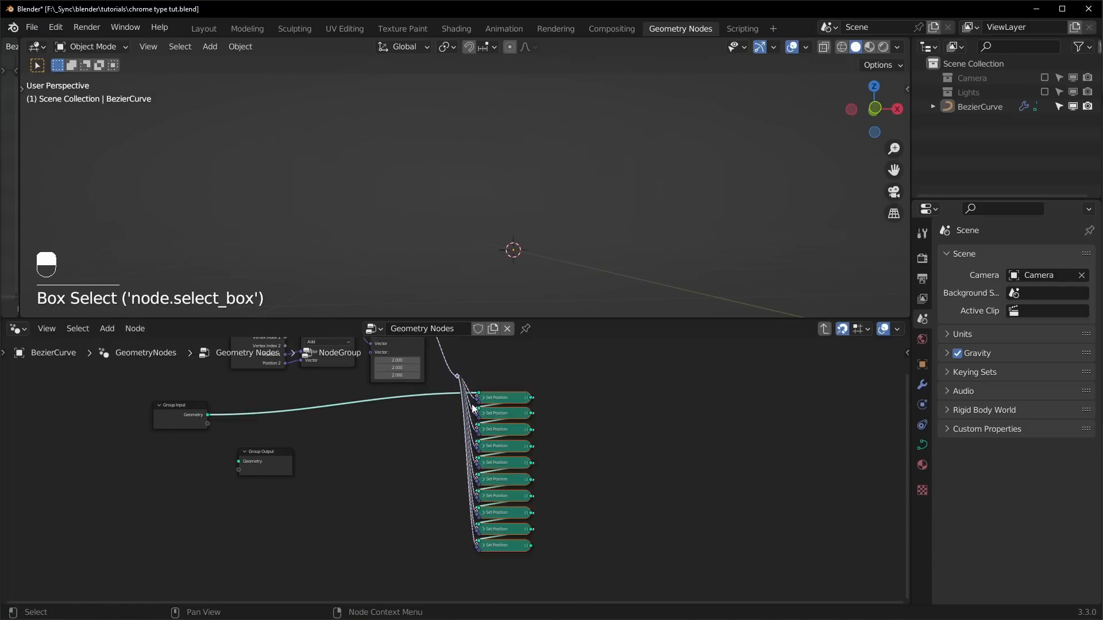
Duplicate the Set Position column sideways several times and link each column to the next
key(shift+d)
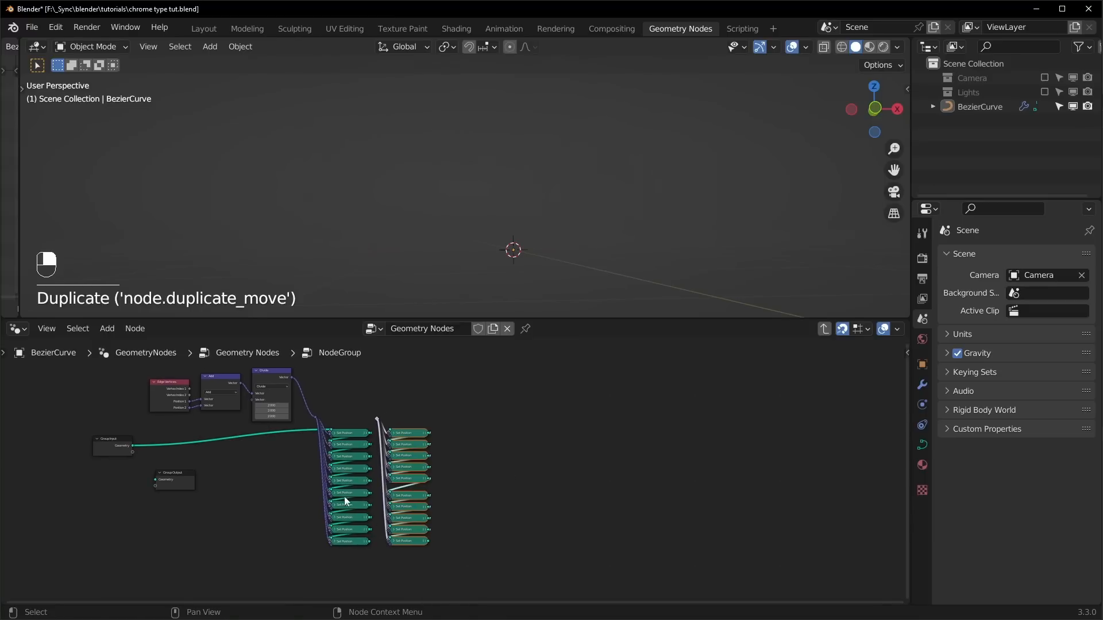
key(shift+r)
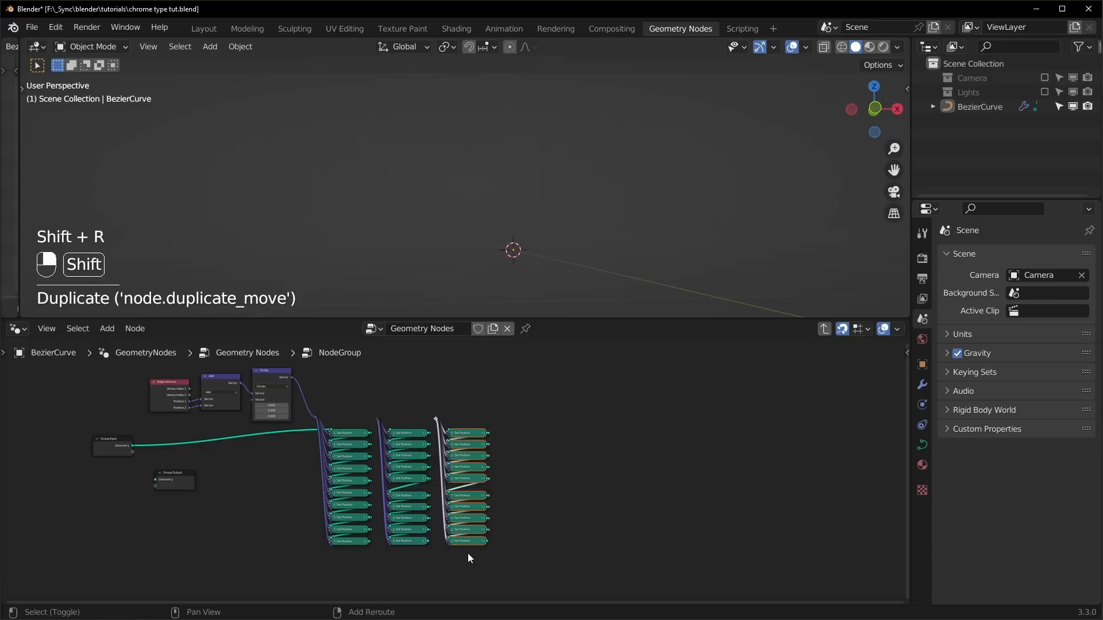
key(shift+r)
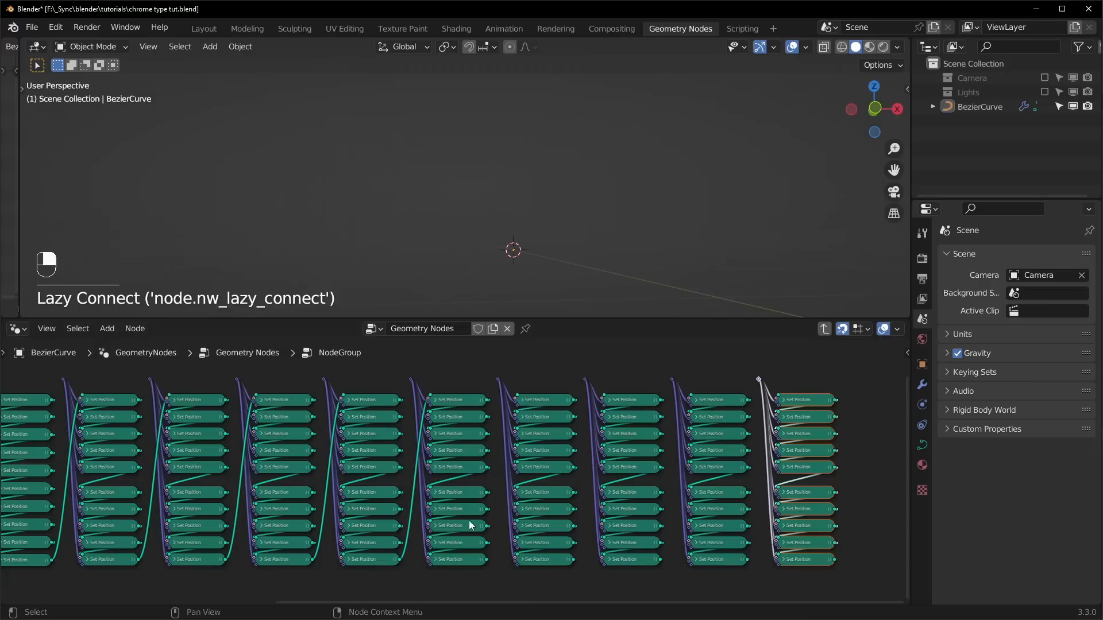
key(alt)
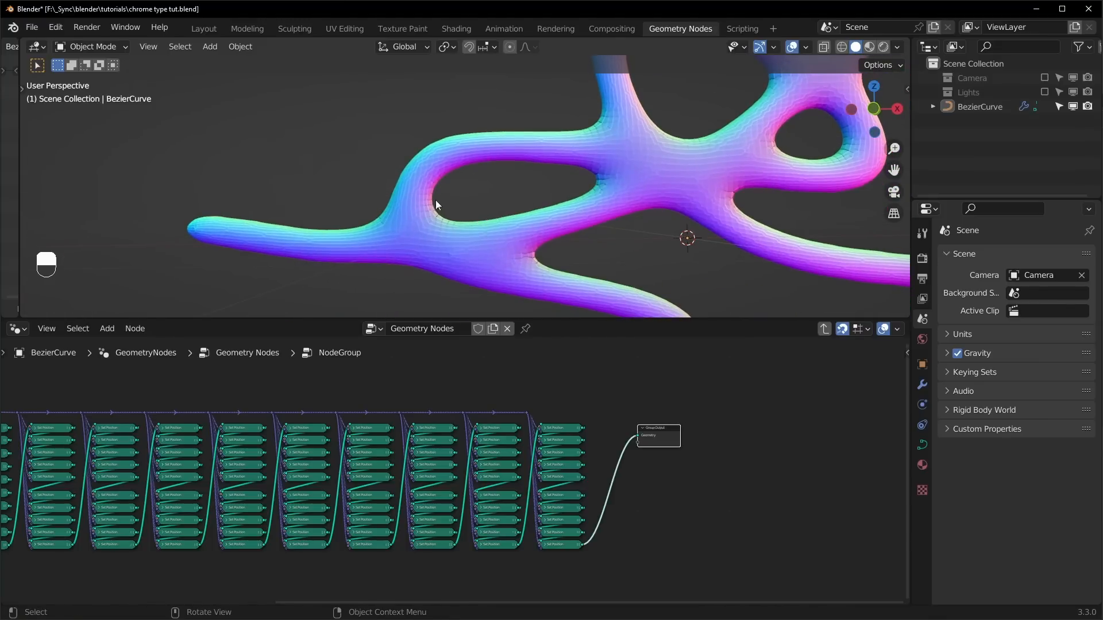
mouse_move(535, 204)
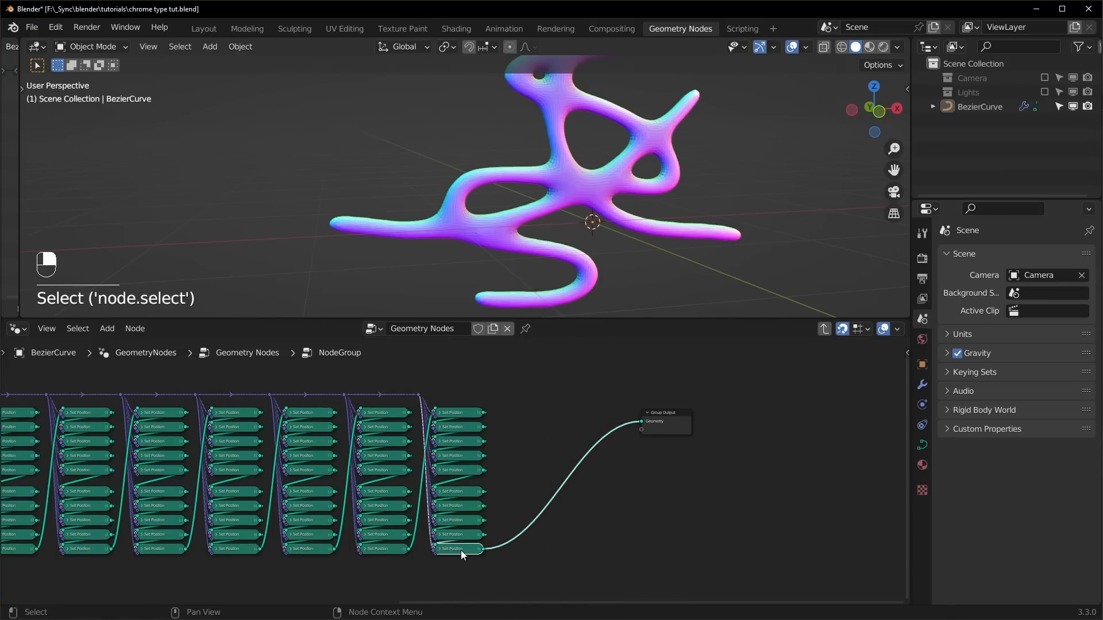
Duplicate the last Set Position and add a MixRGB that blends both chain results into its Offset
key(shift+d)
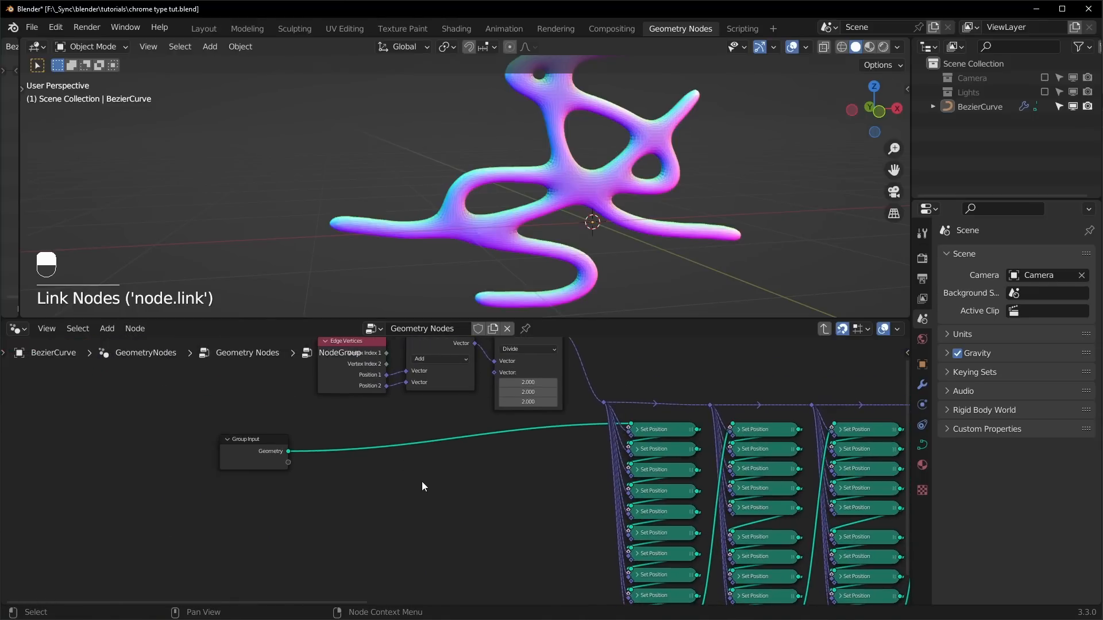
key(shift+a)
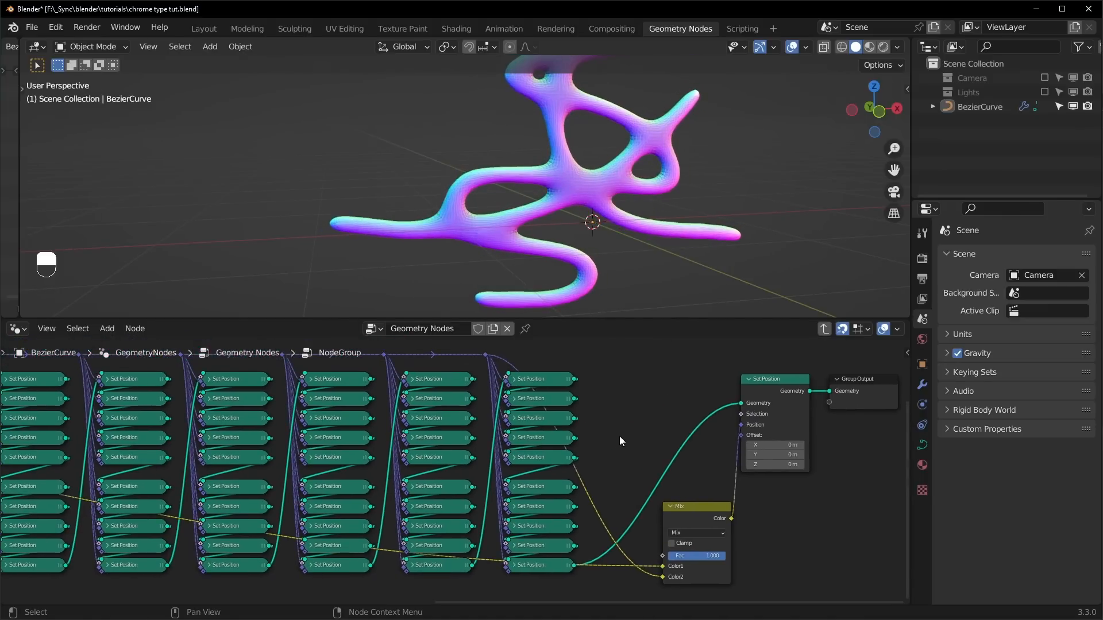
Expose a Fac group input set to 1.0, linked from a duplicated Group Input to the Mix factor
key(Tab)
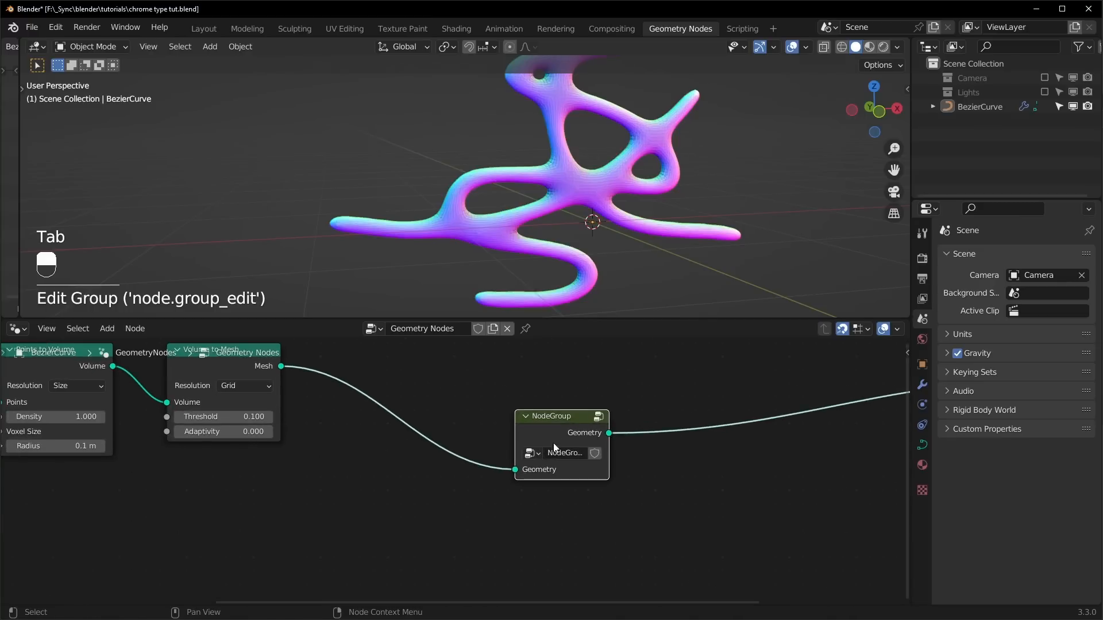
mouse_move(558, 473)
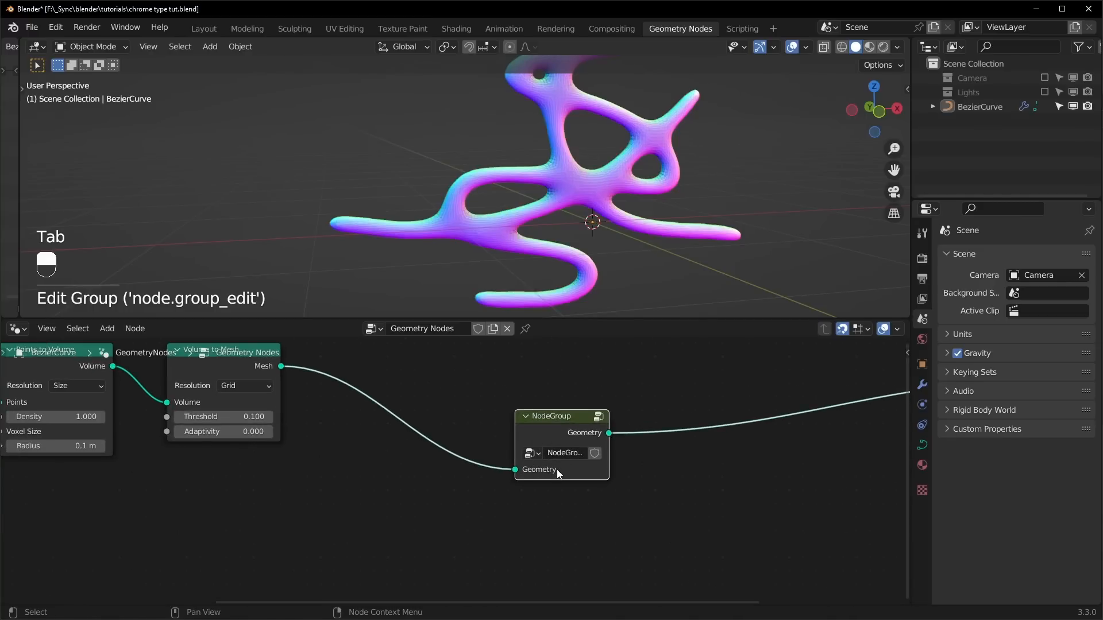
key(Tab)
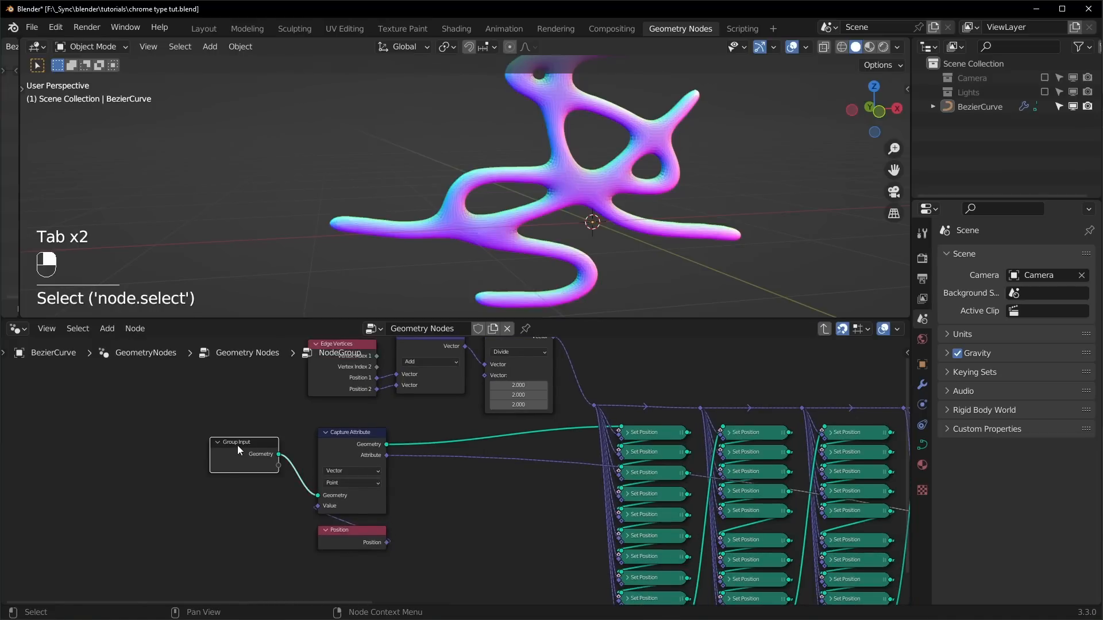
key(shift+d)
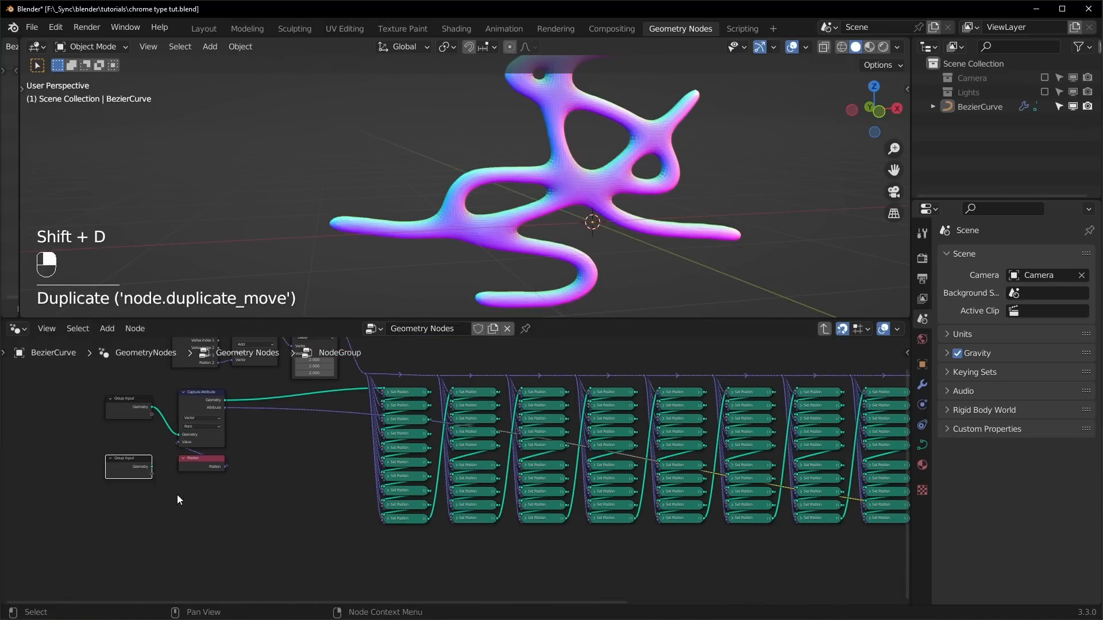
key(g)
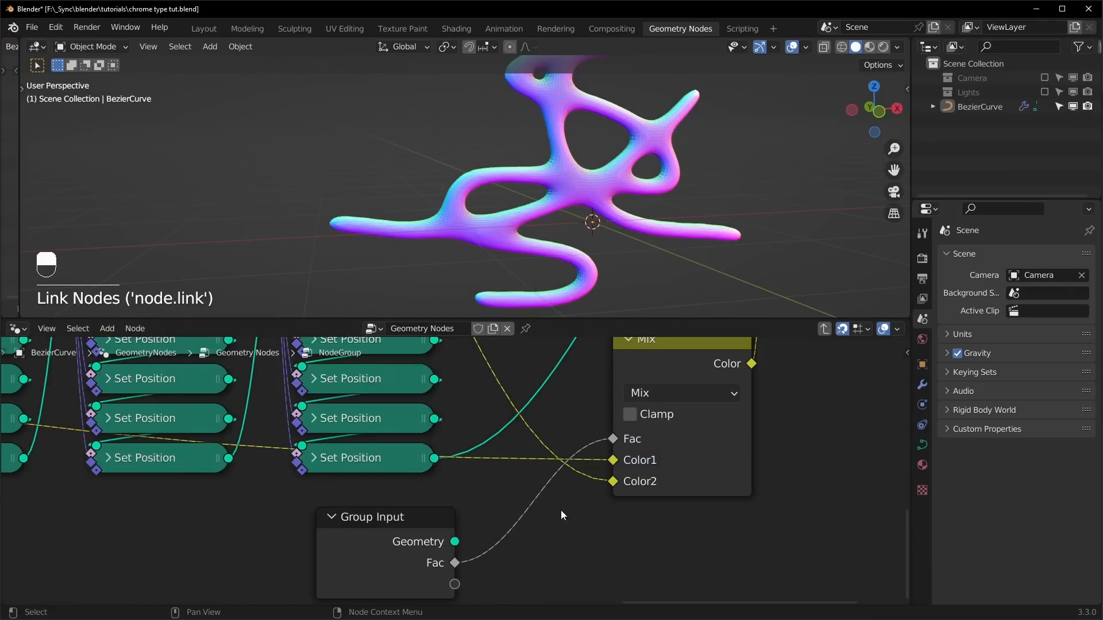
key(Tab)
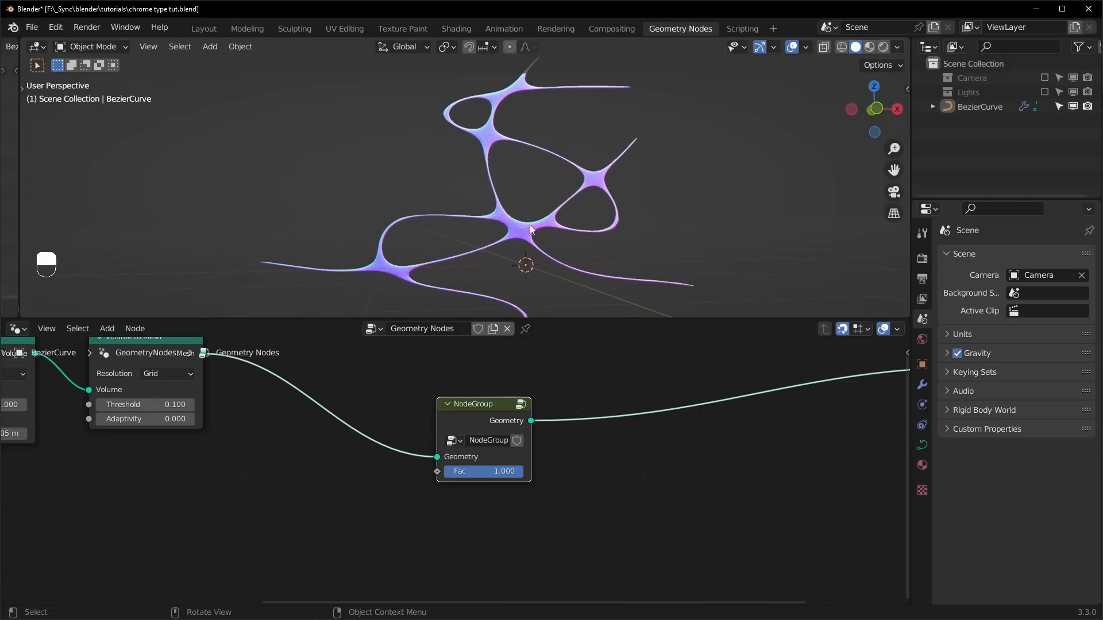
Set Fac to 0.7 and Radius to 0.06 m, then sketch extra lettering strokes in Edit Mode
key(Tab)
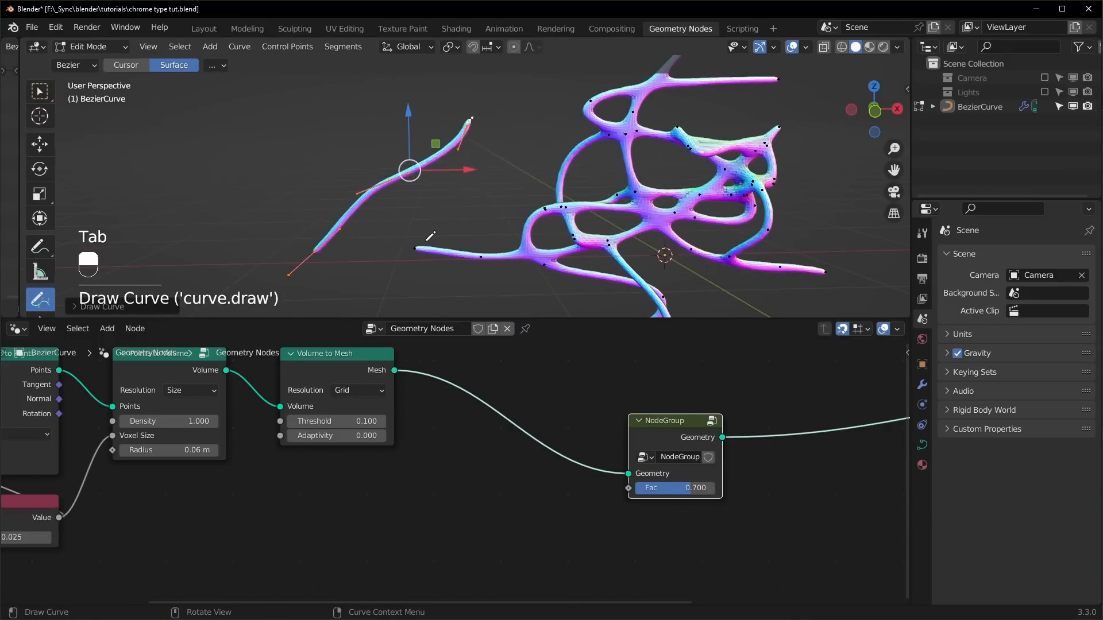
key(Tab)
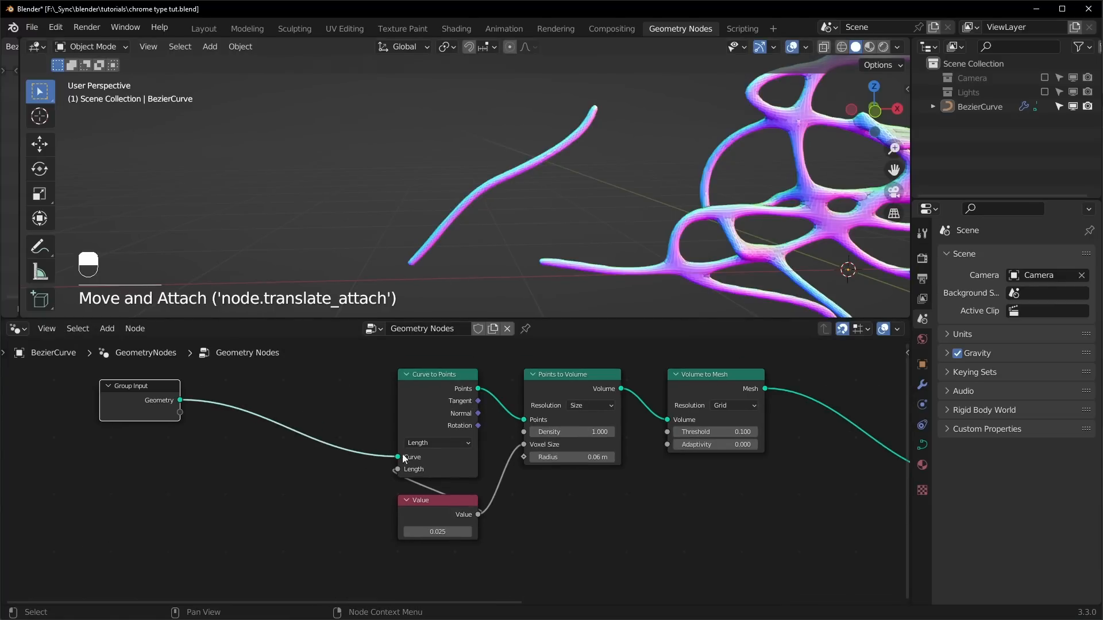
mouse_move(490, 408)
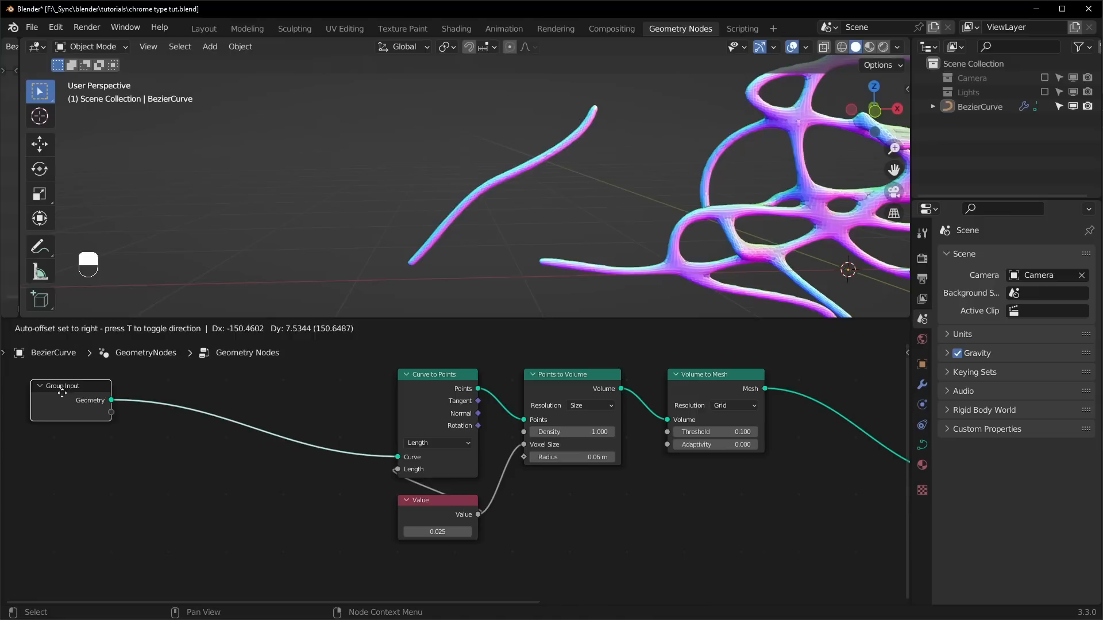
Insert a Capture Attribute fed by Spline Parameter Factor before Curve to Points
key(shift+a)
text(pl)
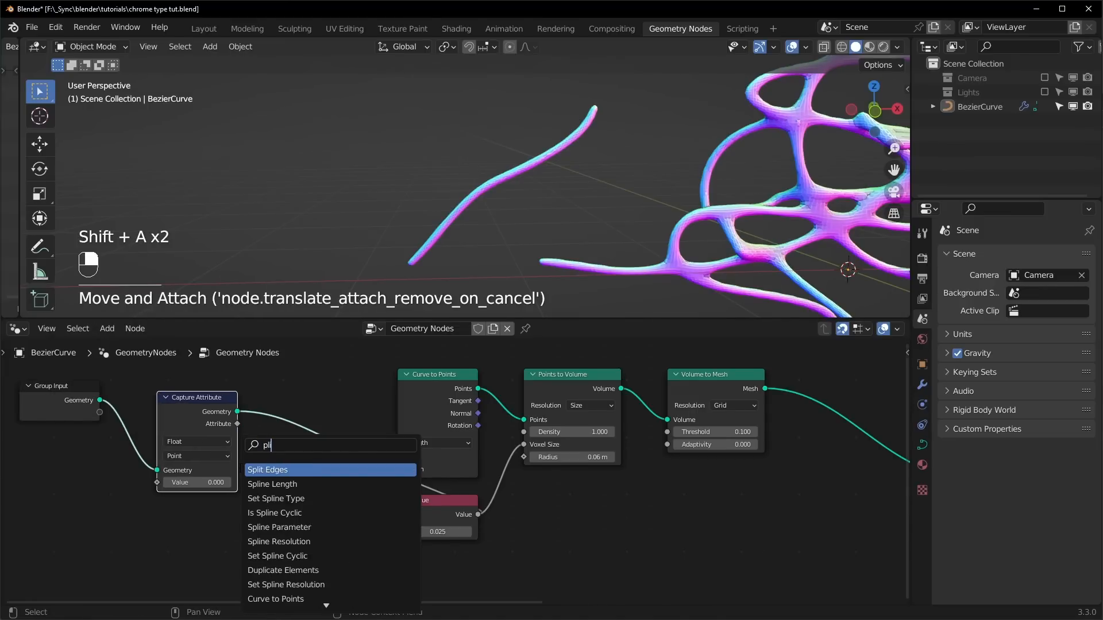
click(279, 528)
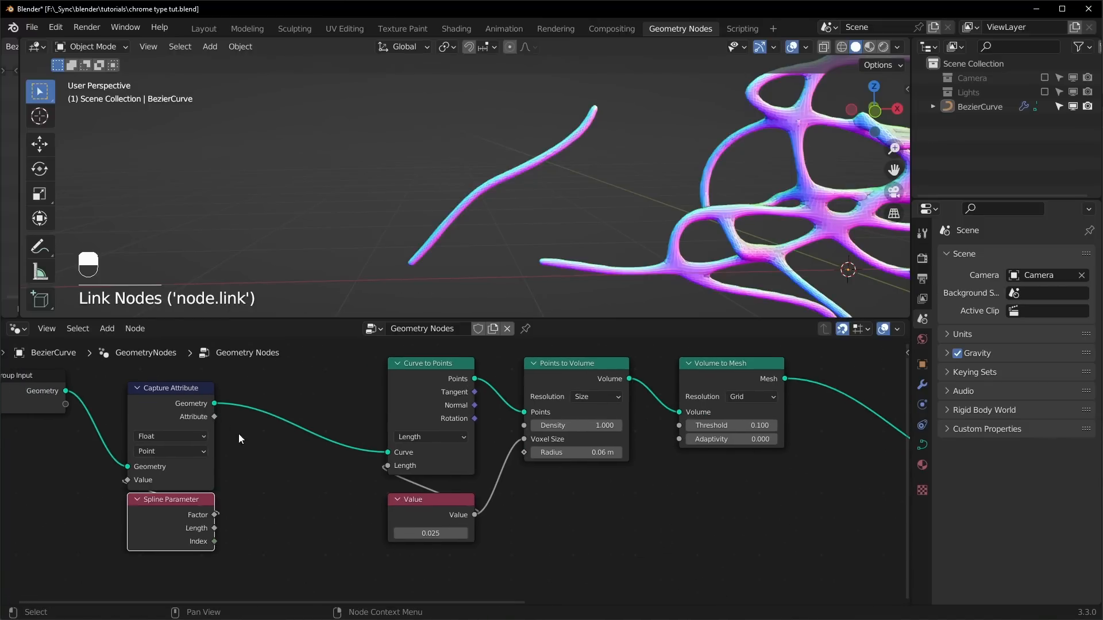
mouse_move(602, 512)
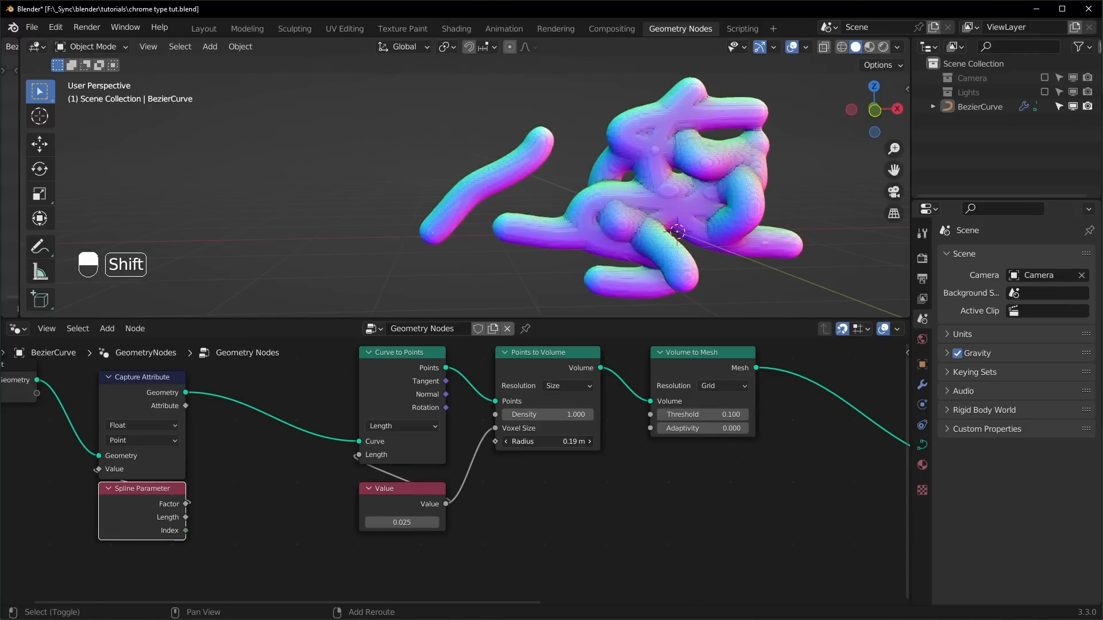
Add a Map Range node with To Max 0.1 driving the Points to Volume Radius
key(shift+z)
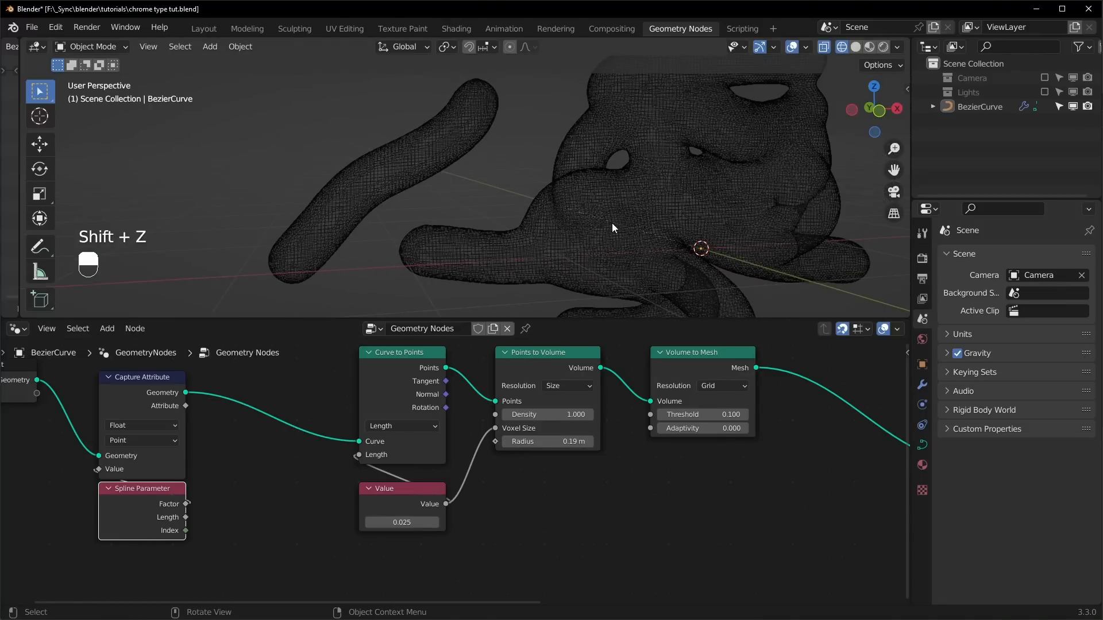
key(shift+z)
text(m)
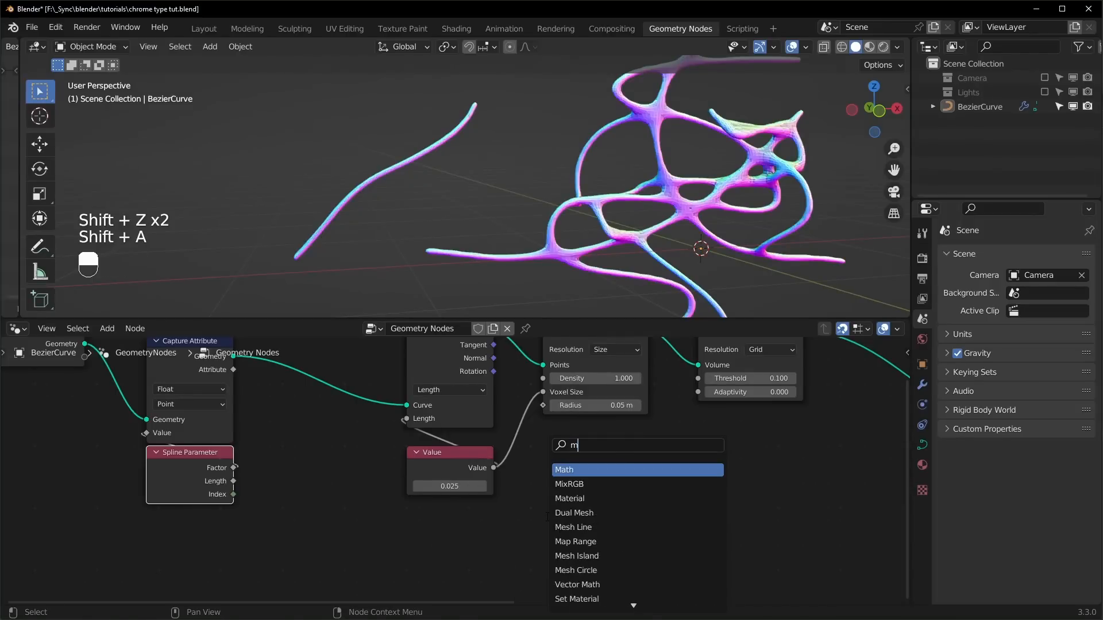
text(ap)
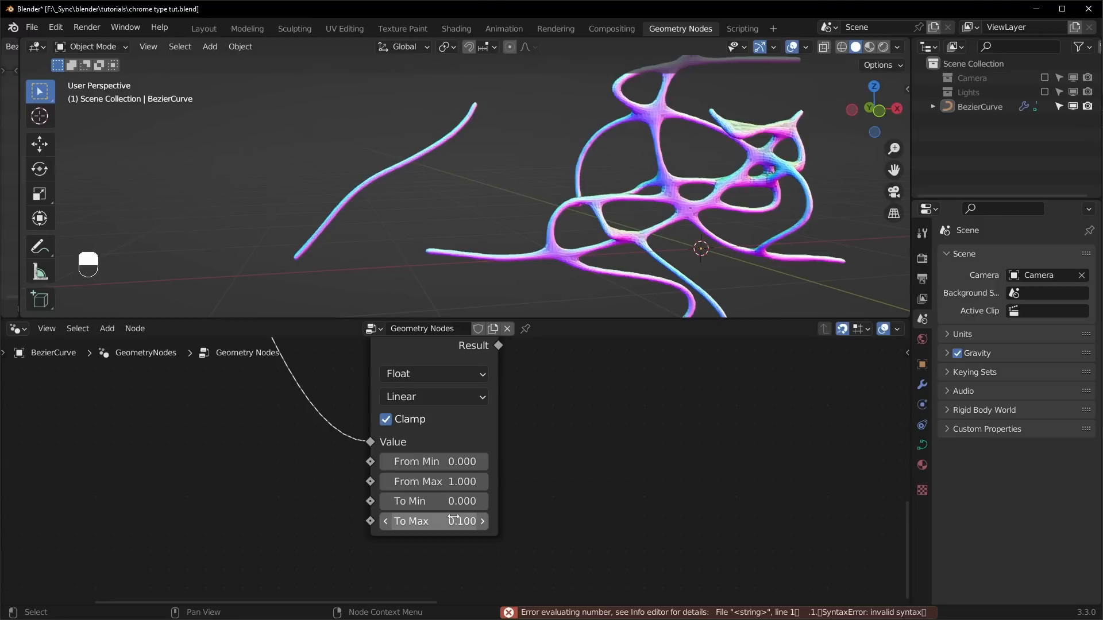
double_click(433, 501)
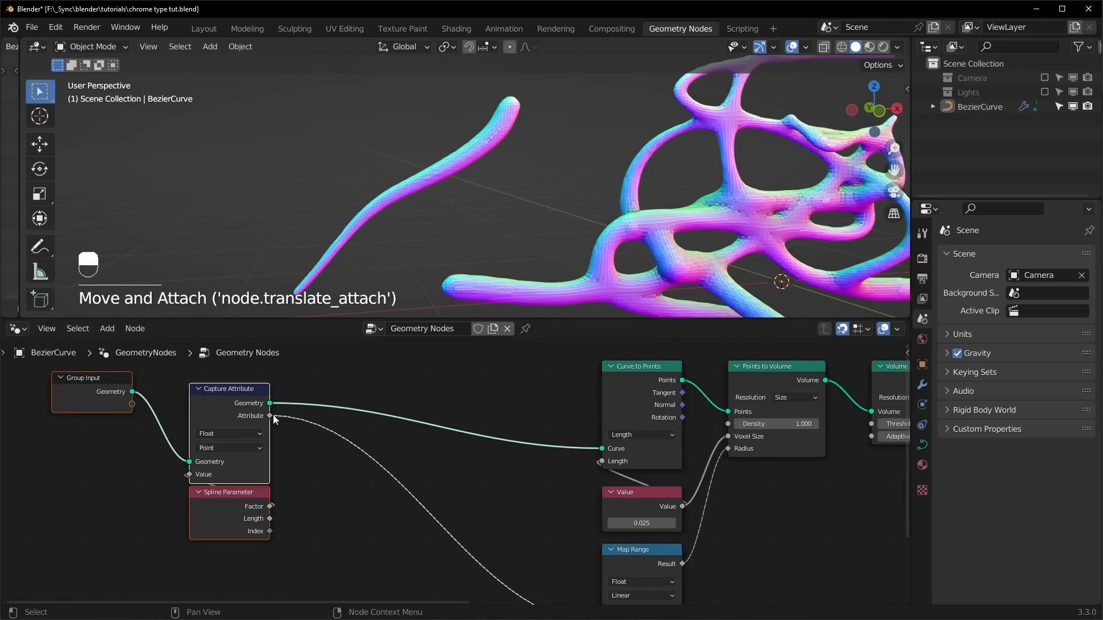
Insert a U-shaped Float Curve between the captured factor and Map Range, with To Min 0.05
key(shift+a)
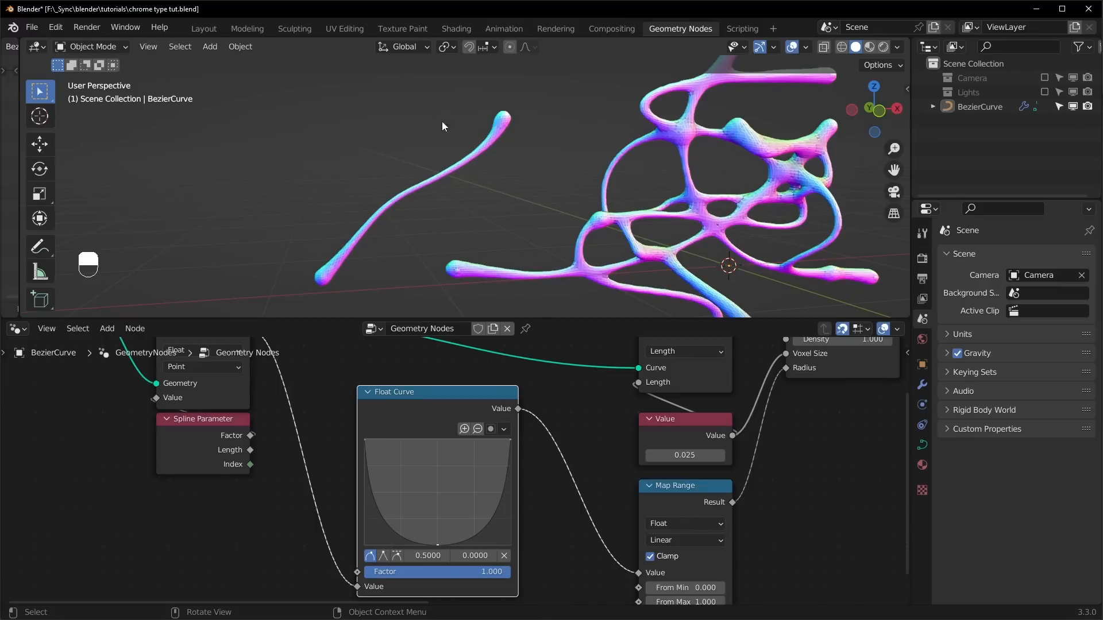
mouse_move(411, 194)
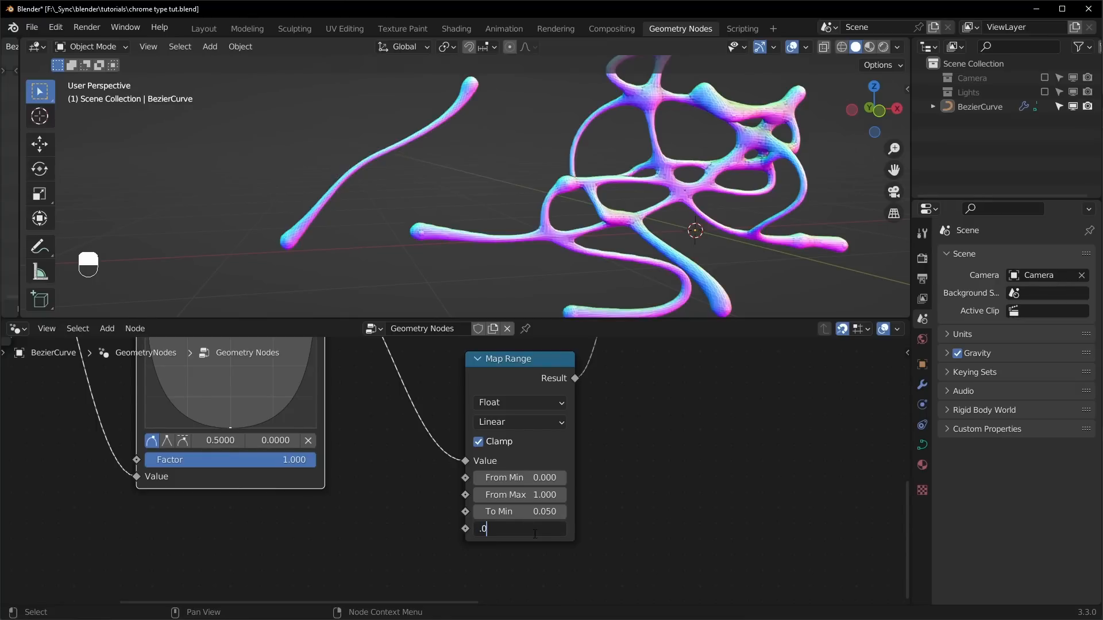
key(Return)
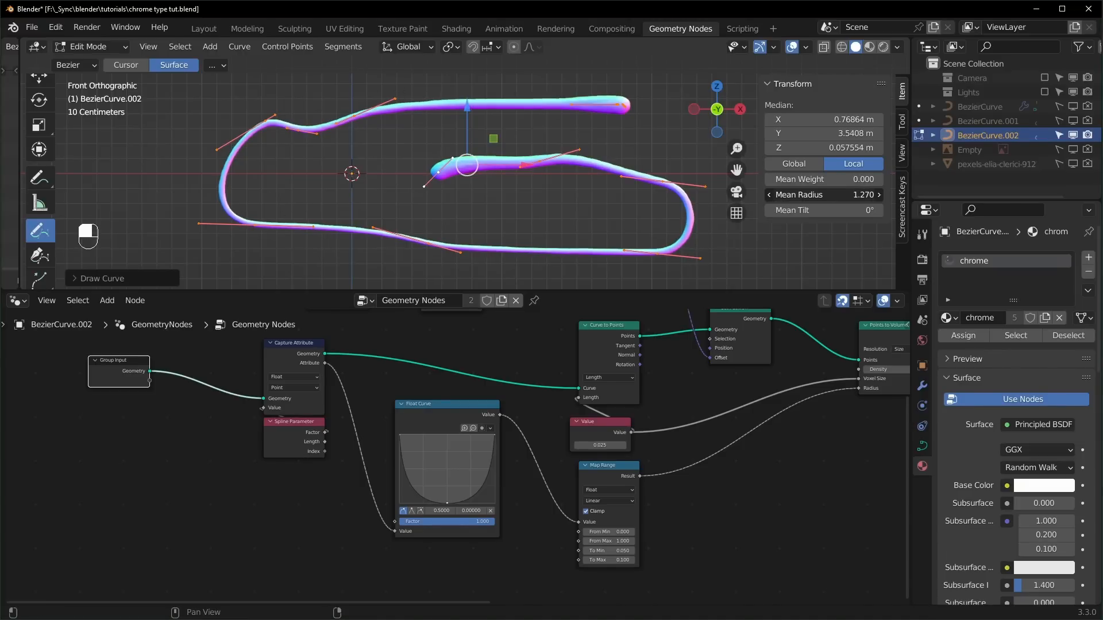
Set the Mean Radius of BezierCurve.002's control points to 1 in the Item panel
click(823, 195)
text(1.000)
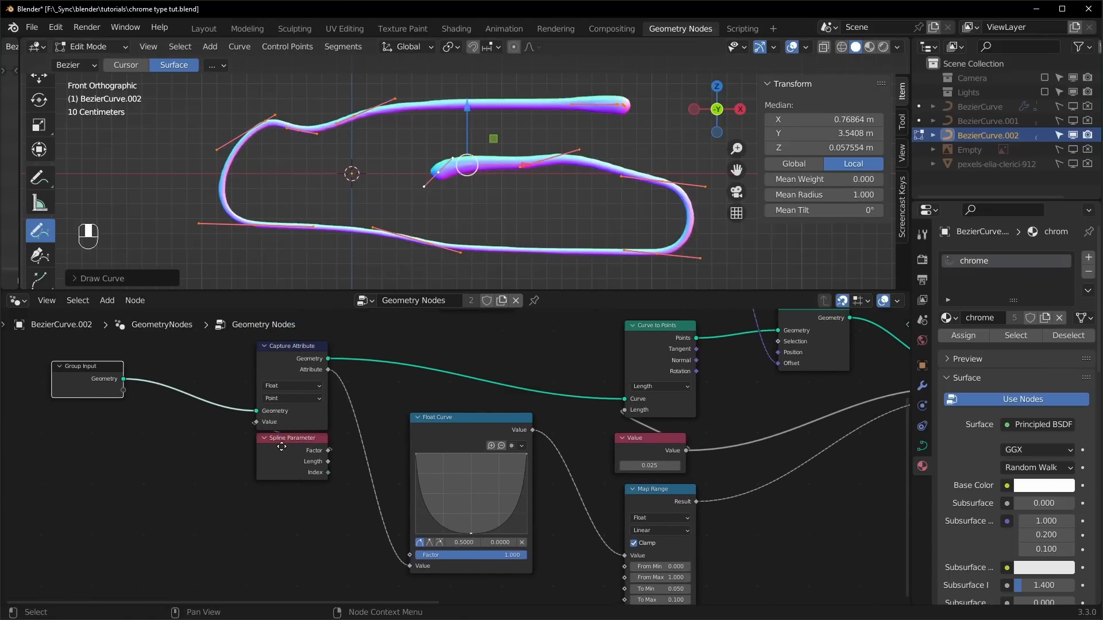
Duplicate the Capture Attribute node and feed its Value from a Radius node
key(shift+d)
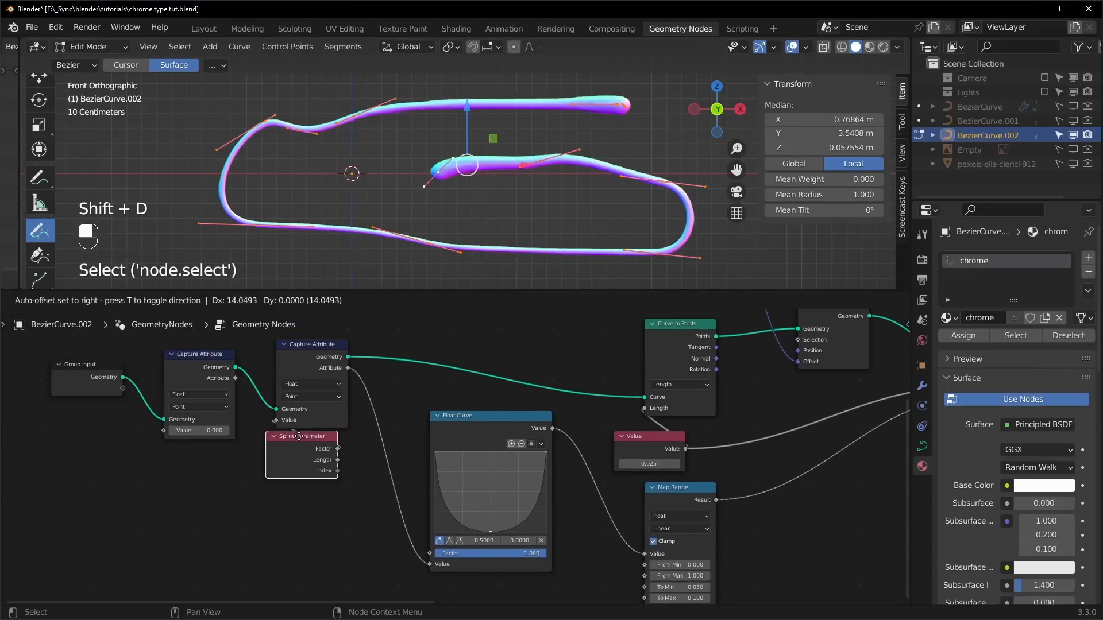
text(rad)
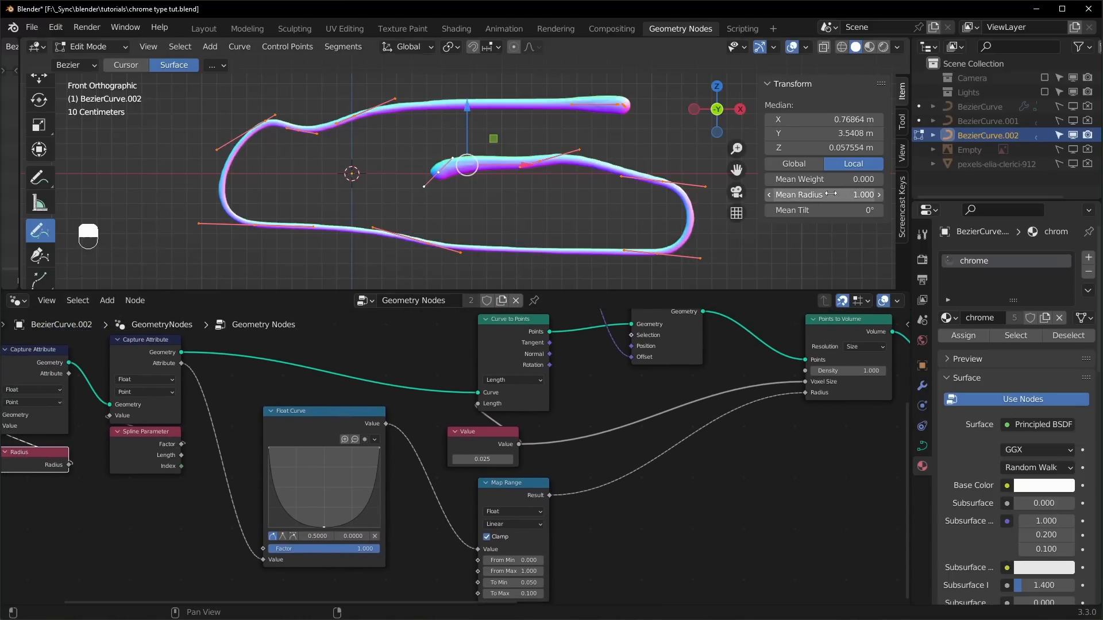
Add Math nodes adding Map Range Result to captured radius minus 1.0, into volume Radius
key(shift)
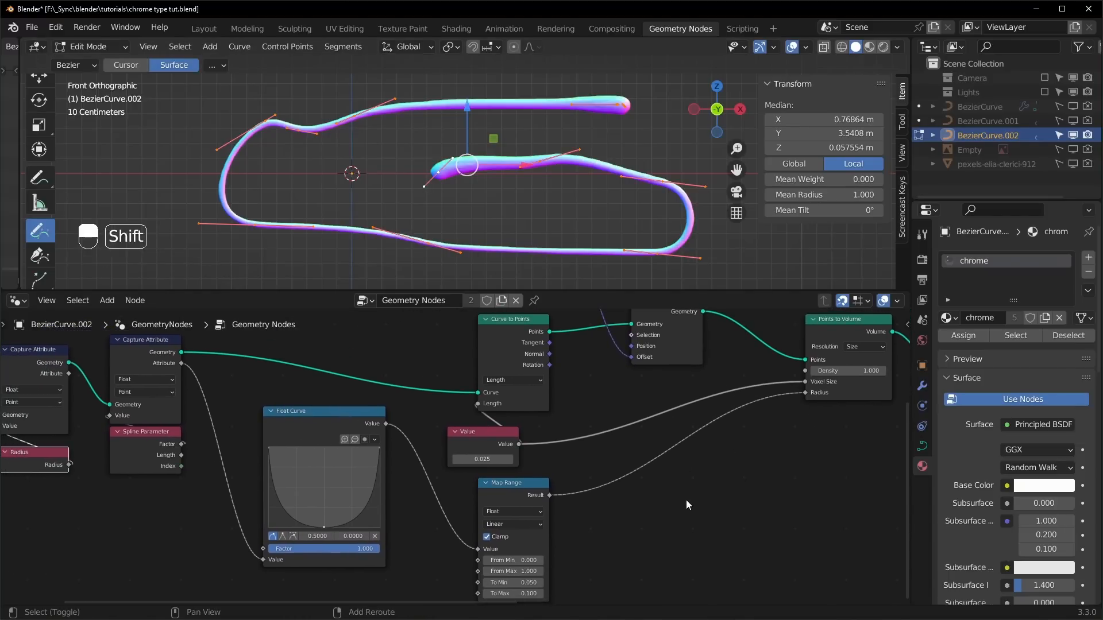
key(shift+a)
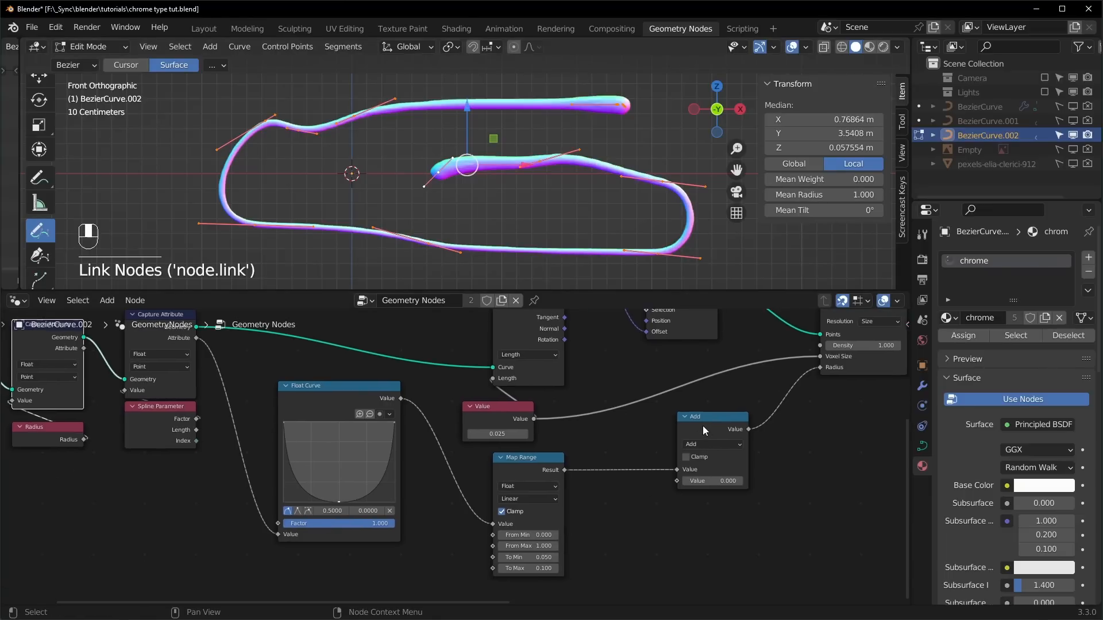
key(Shift+D)
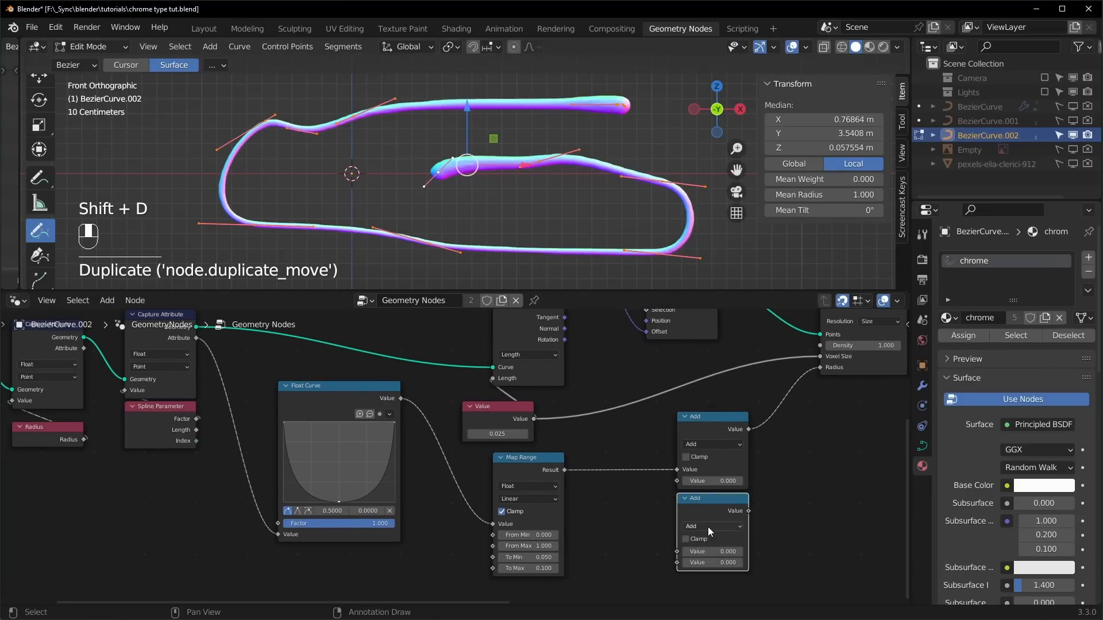
click(710, 526)
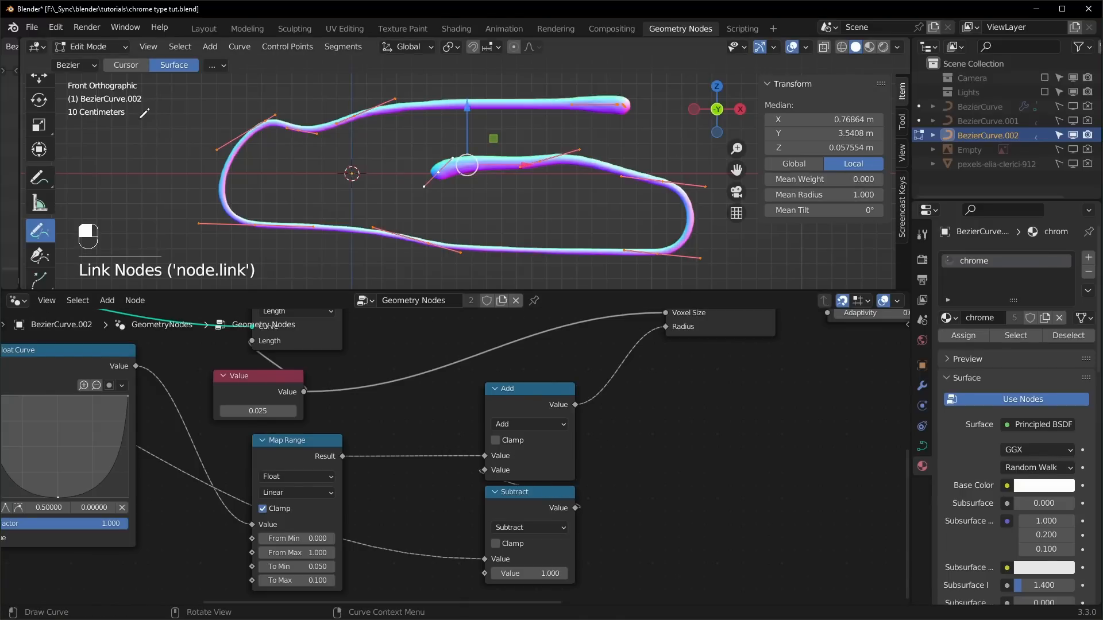
click(39, 90)
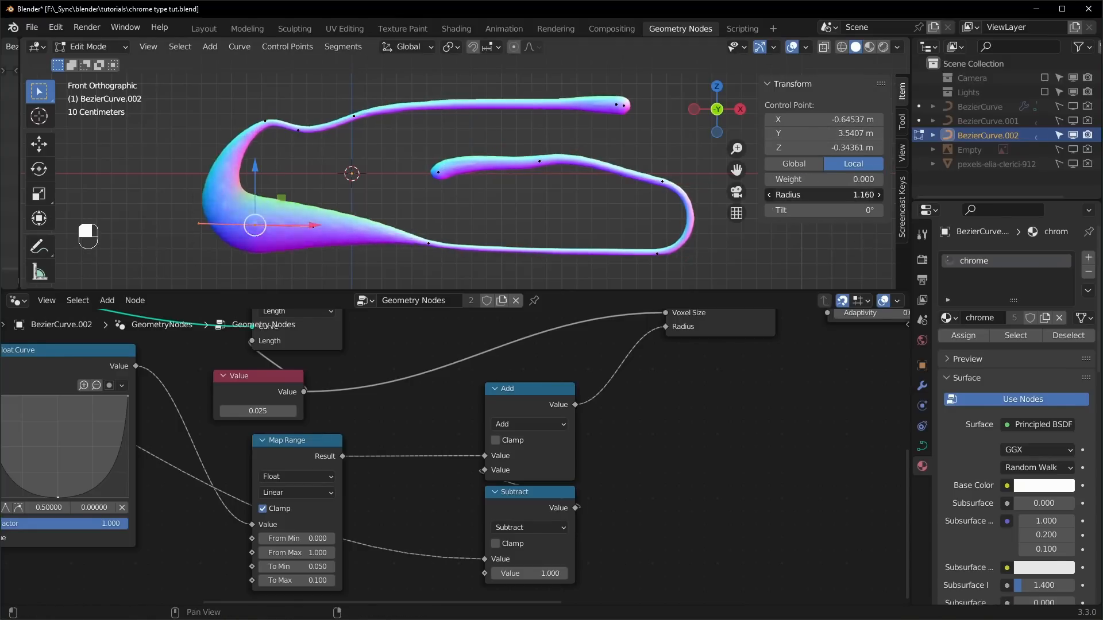
Enable Smooth proportional editing, fatten selected control points with Alt+S, and save the file
click(824, 195)
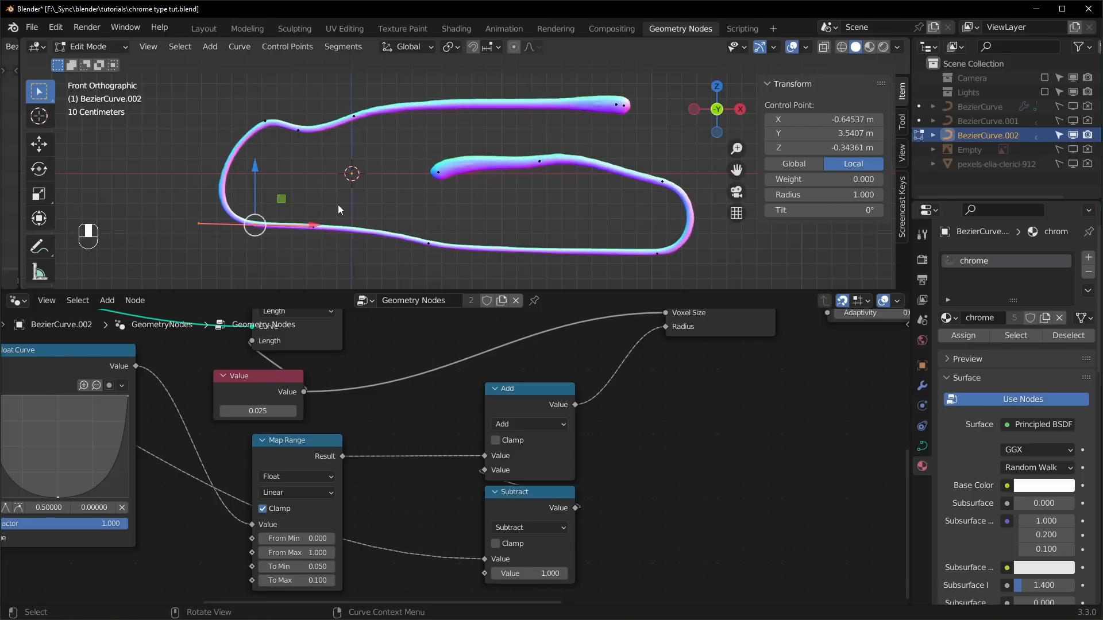
key(alt+s)
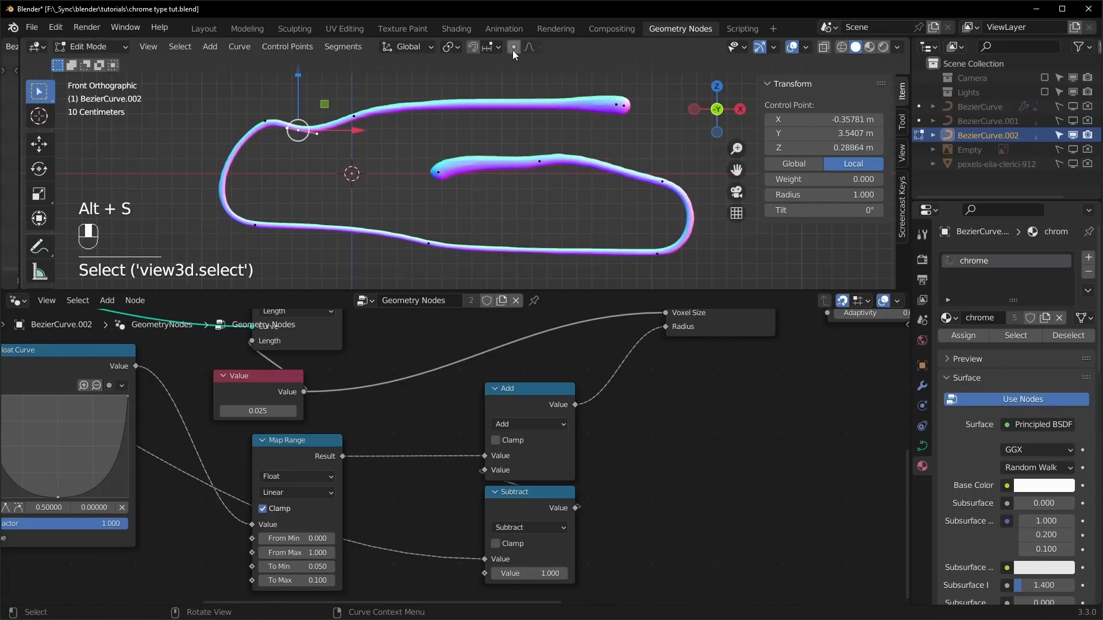
click(538, 46)
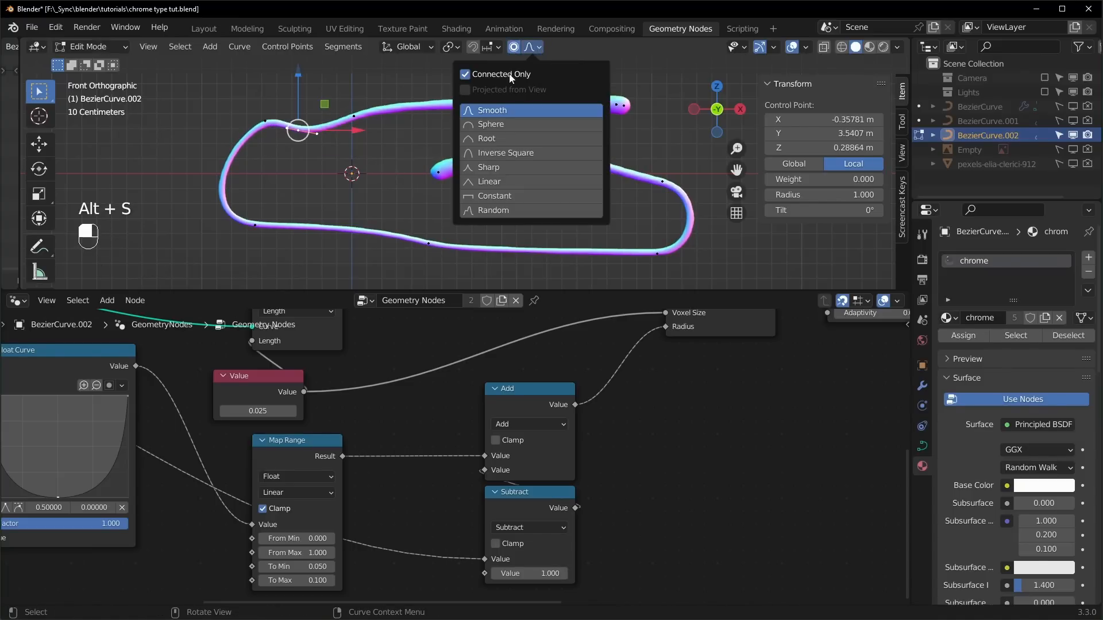
click(491, 109)
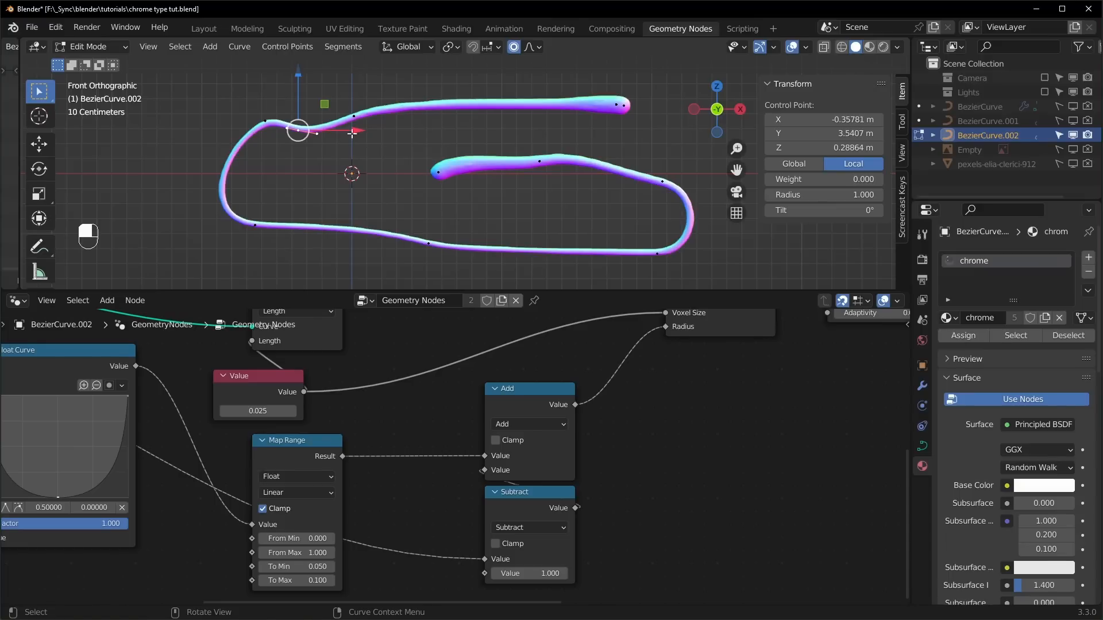
key(alt+s)
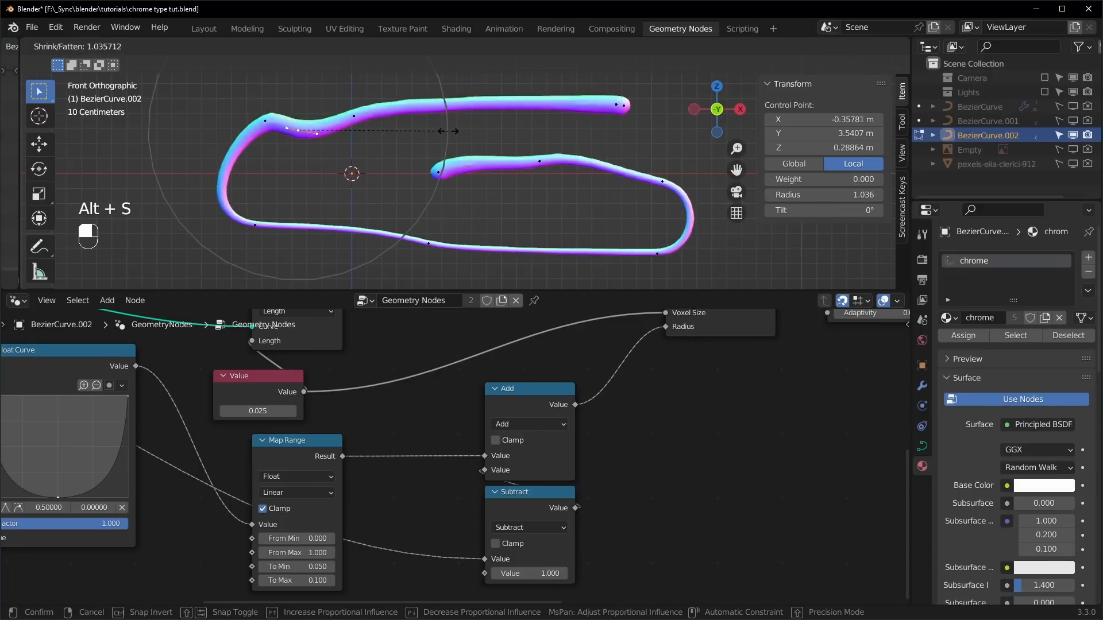
mouse_move(468, 142)
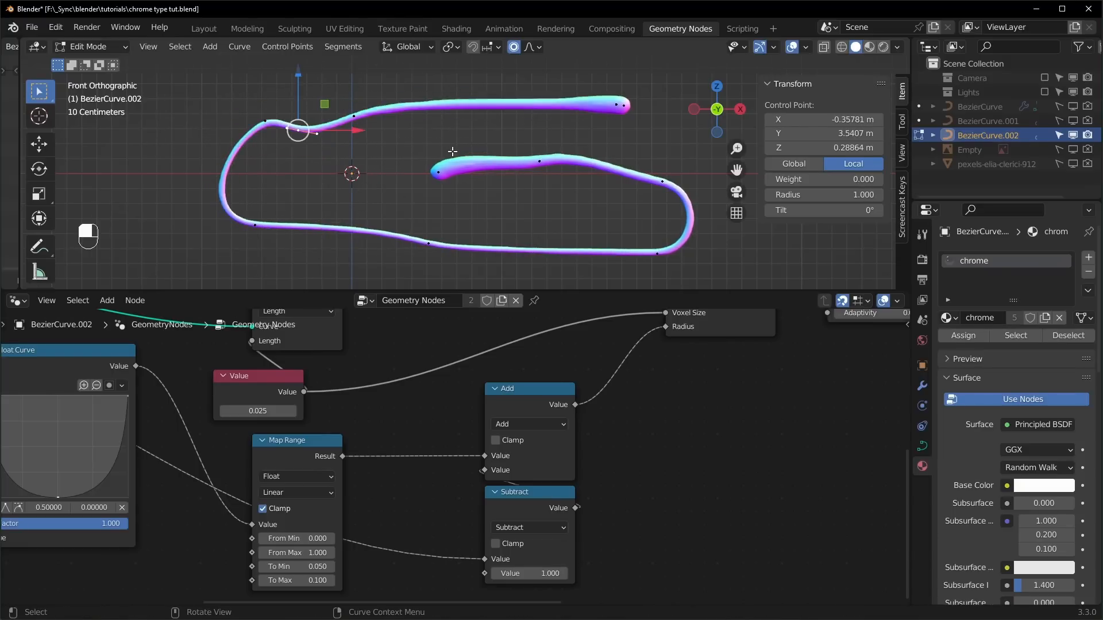
key(alt+s)
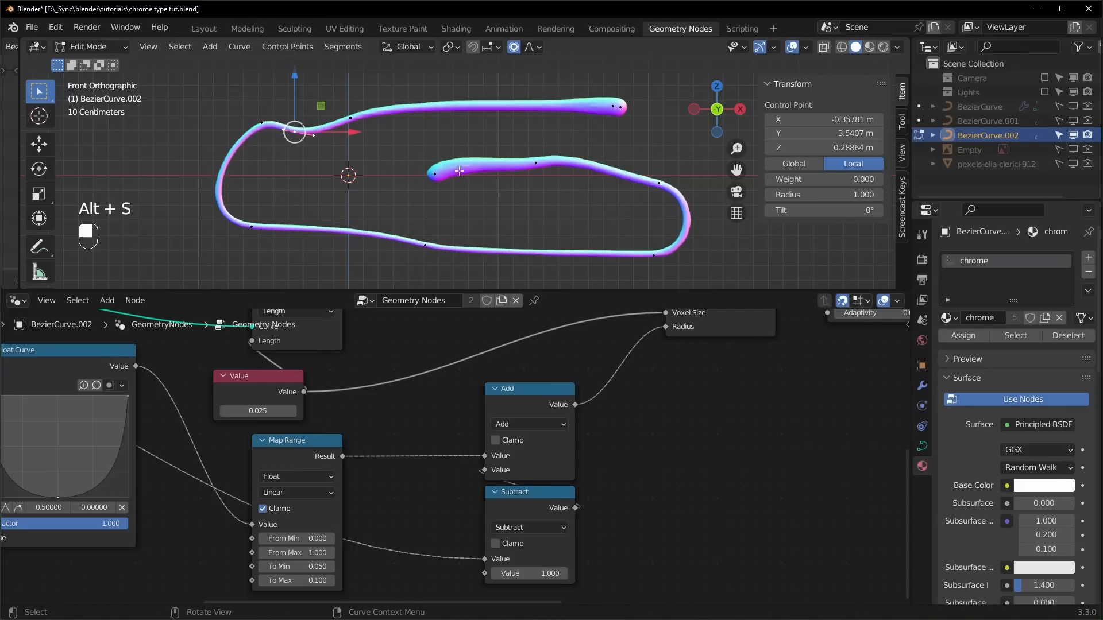
key(ctrl+s)
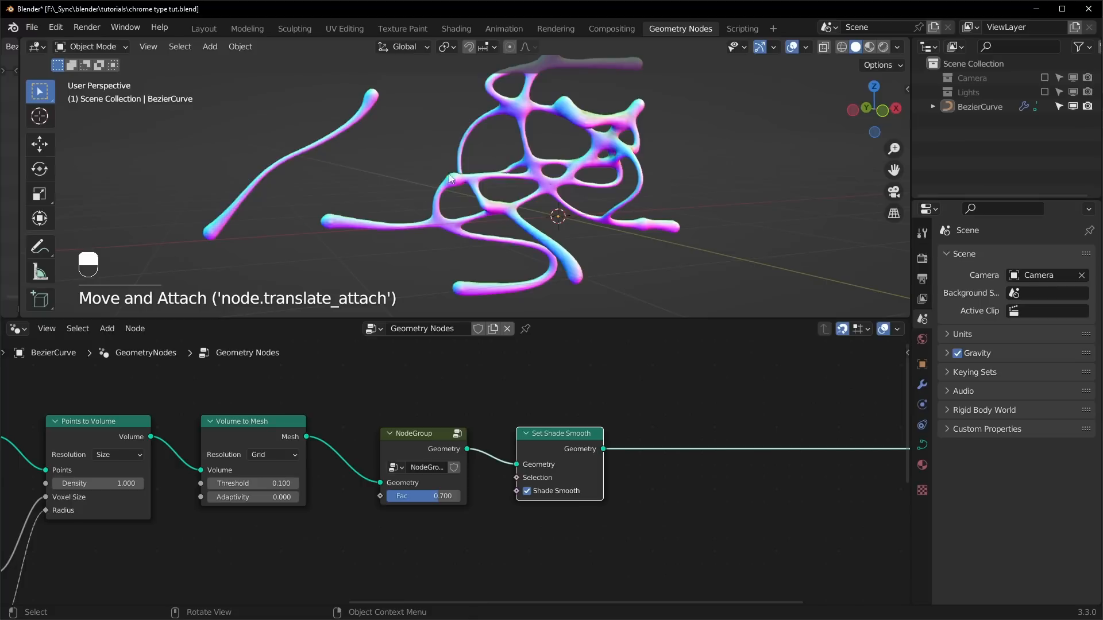
mouse_move(757, 521)
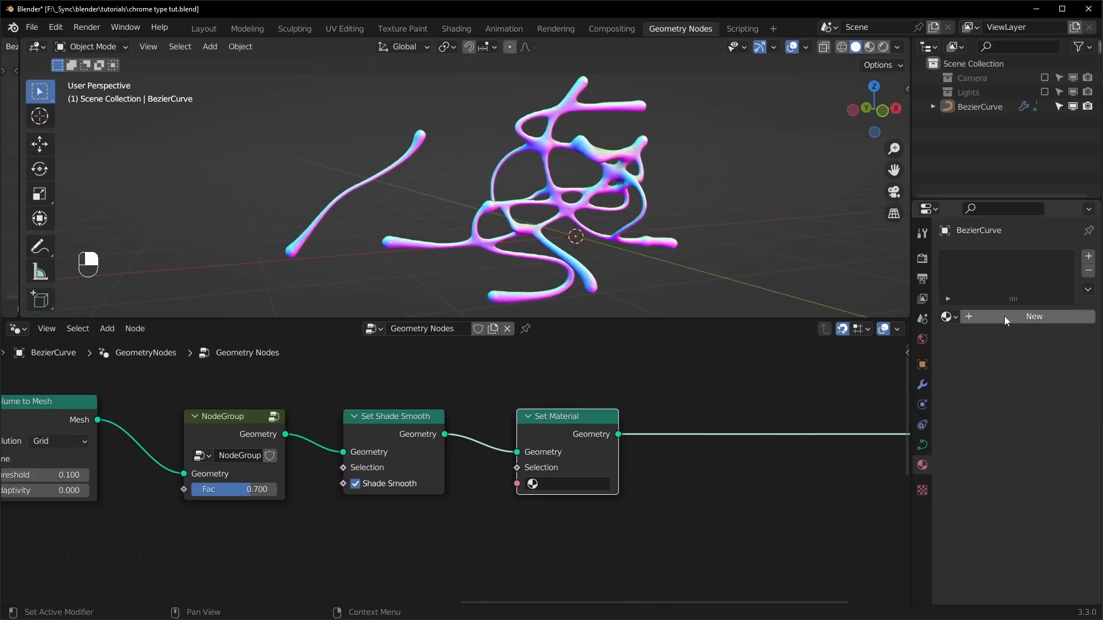
Create a new material and pick chrome in the Set Material node's slot
click(1033, 316)
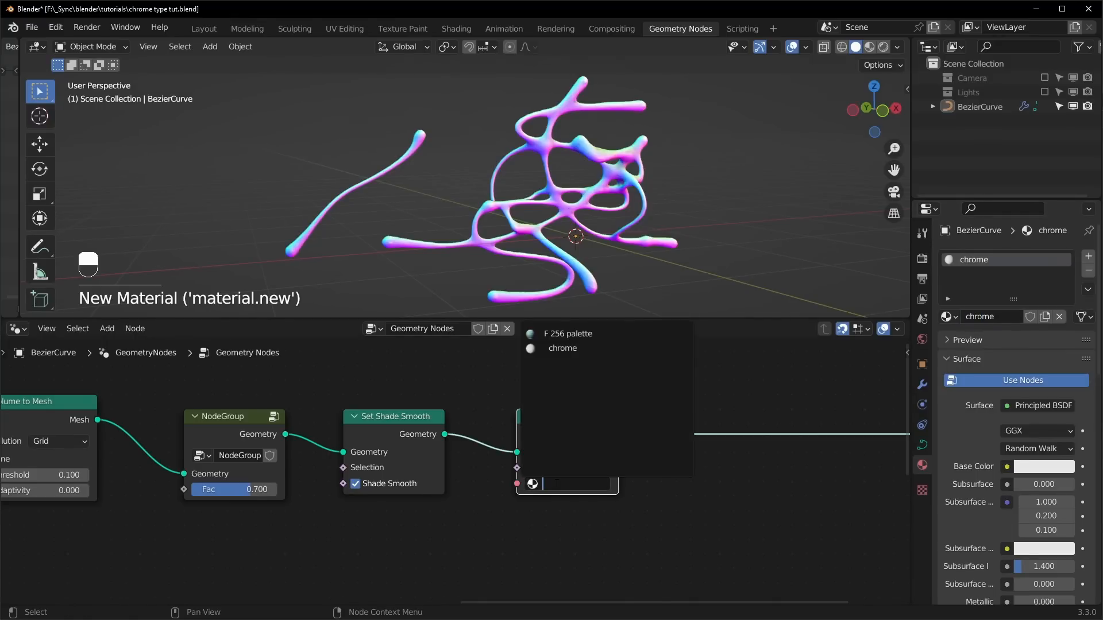
click(562, 347)
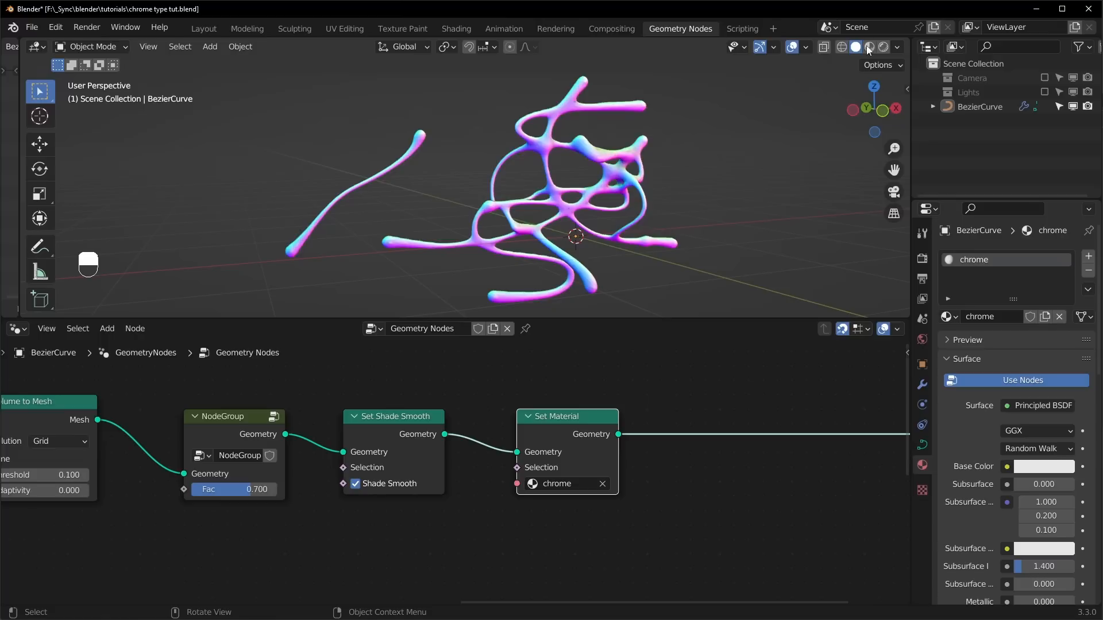
Preview materials, enable transparent Film, and make chrome fully metallic with roughness 0
click(883, 47)
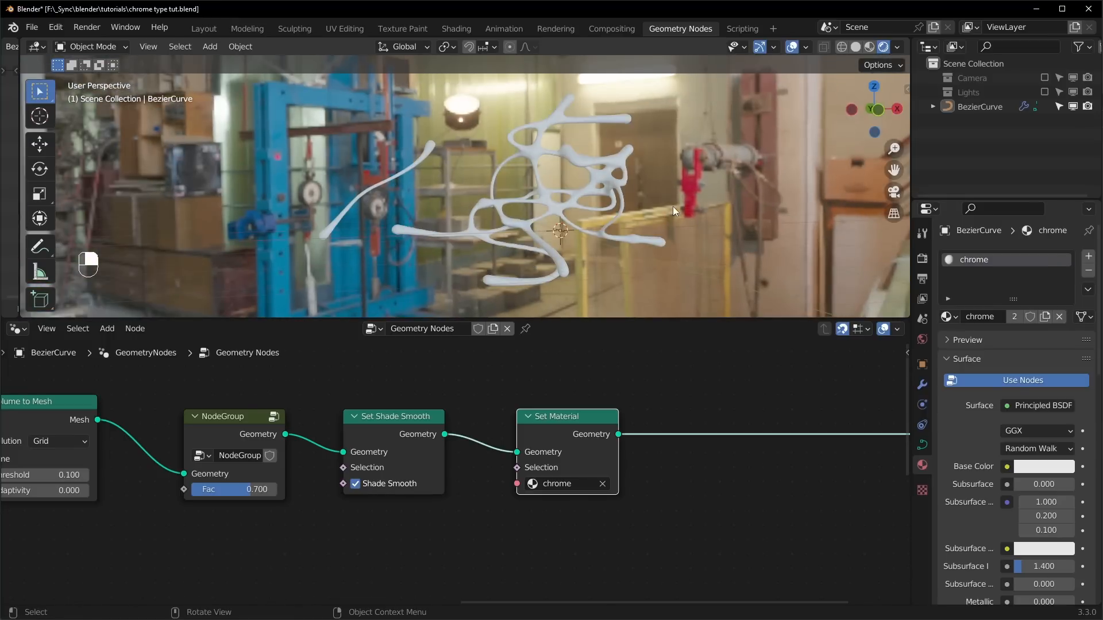
mouse_move(922, 263)
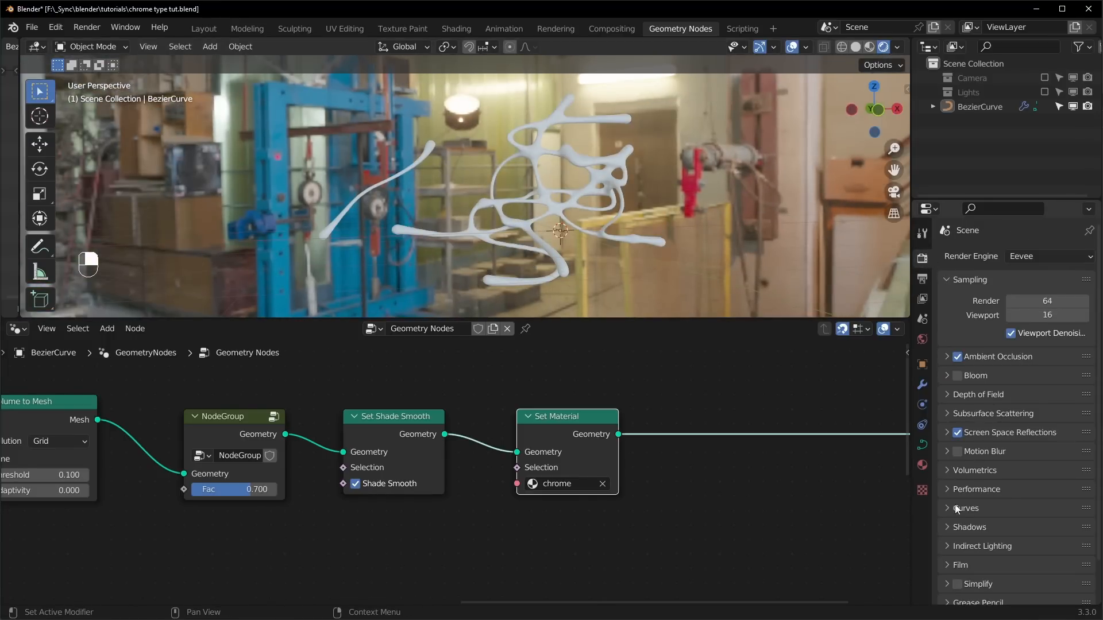
click(961, 564)
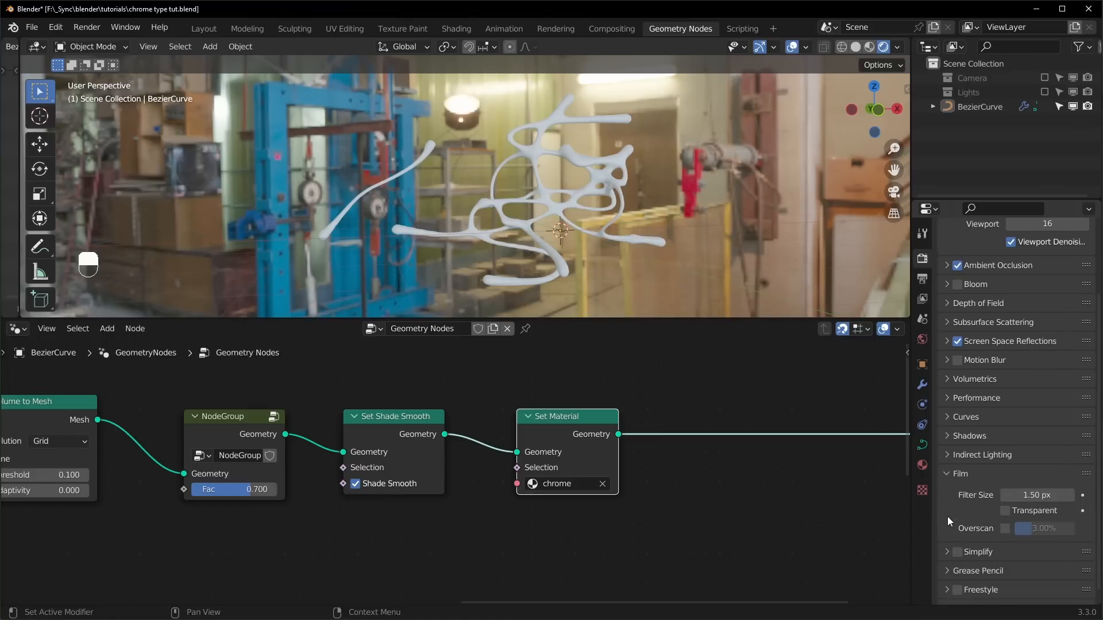
click(1005, 511)
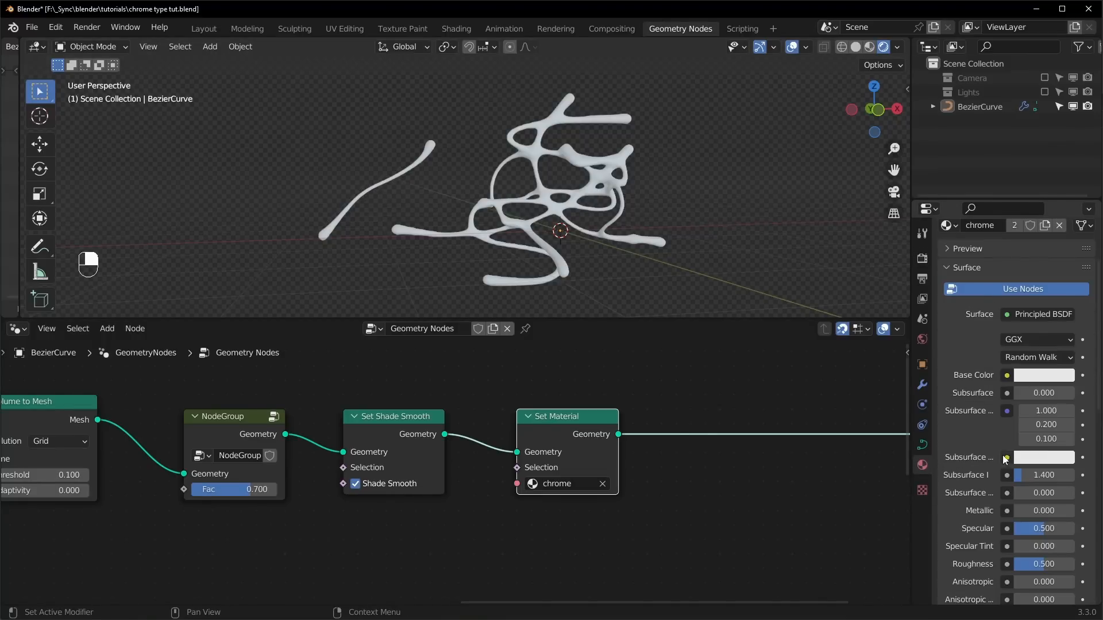
click(1044, 510)
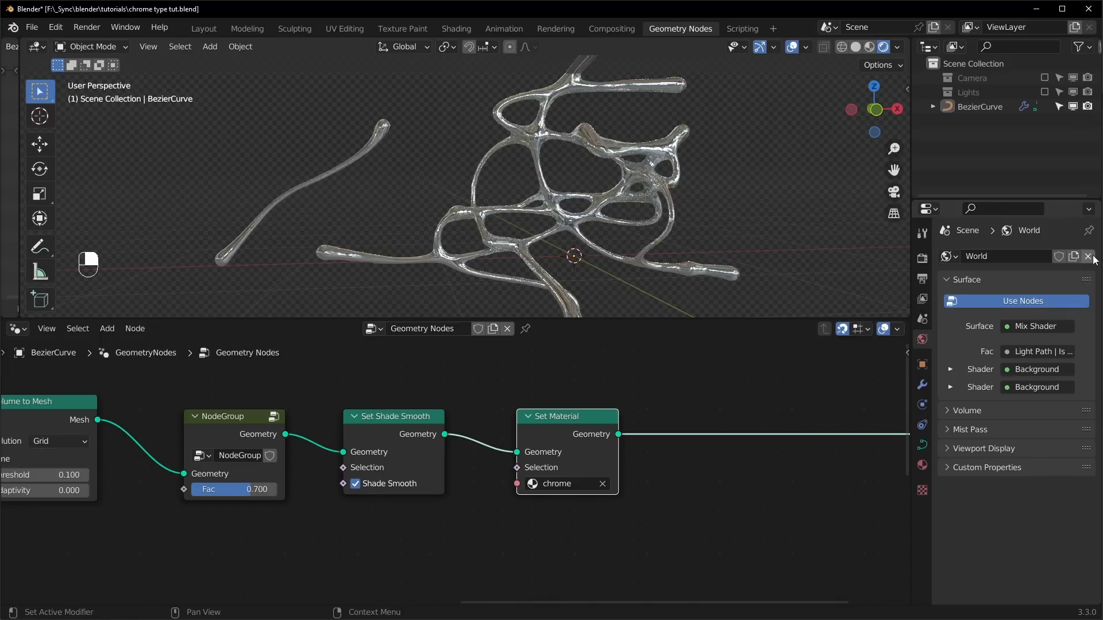
Unlink the current world, add a fresh one, and switch to the Shading workspace
click(1092, 256)
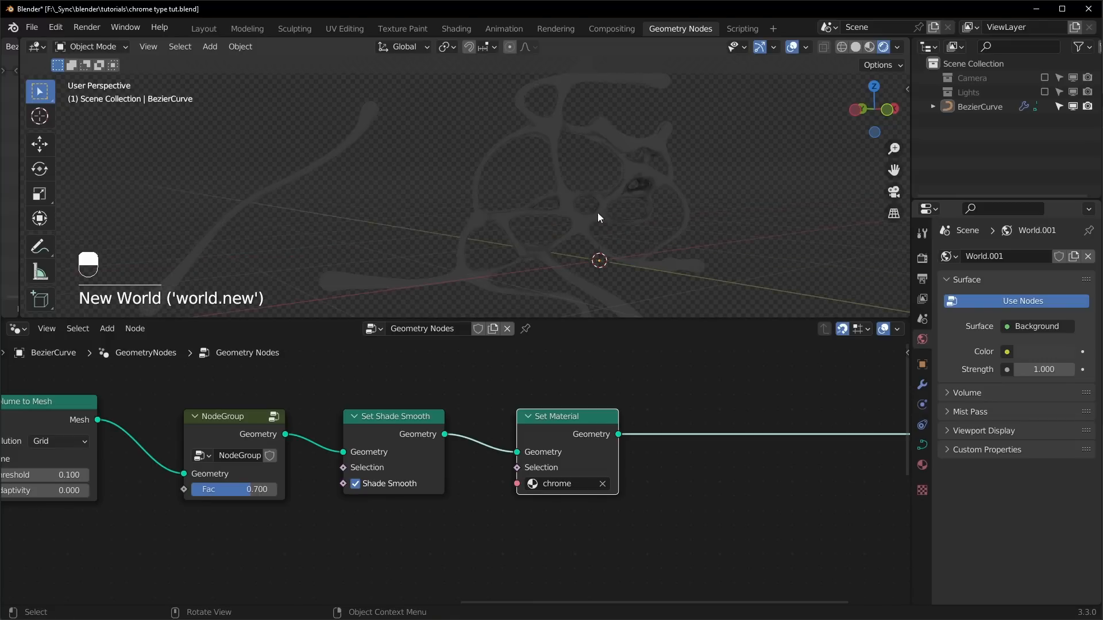
mouse_move(620, 201)
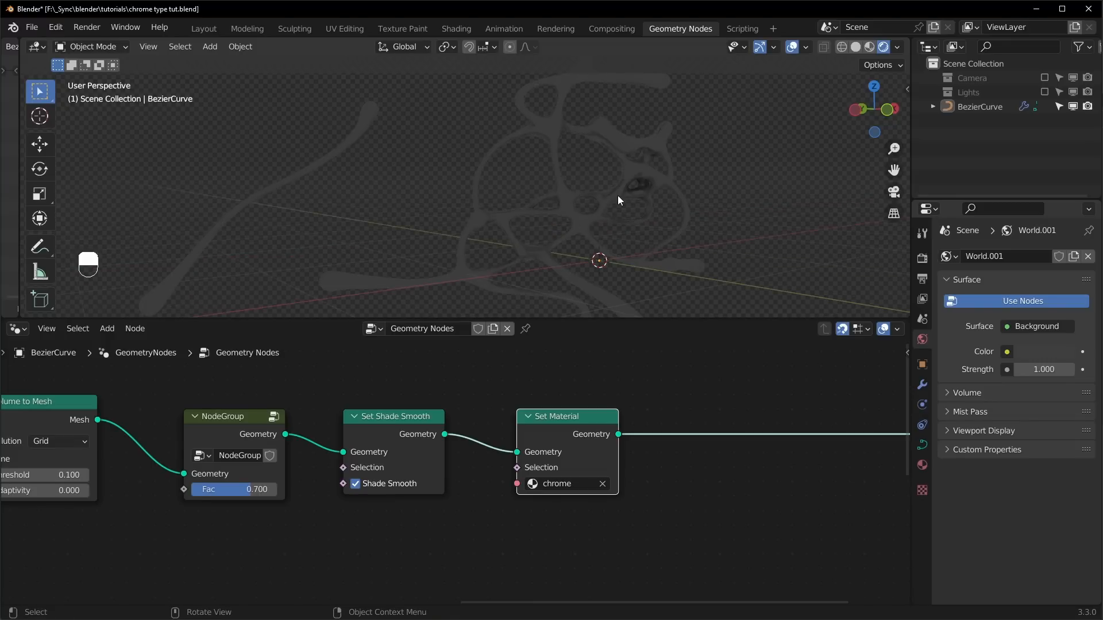
mouse_move(281, 79)
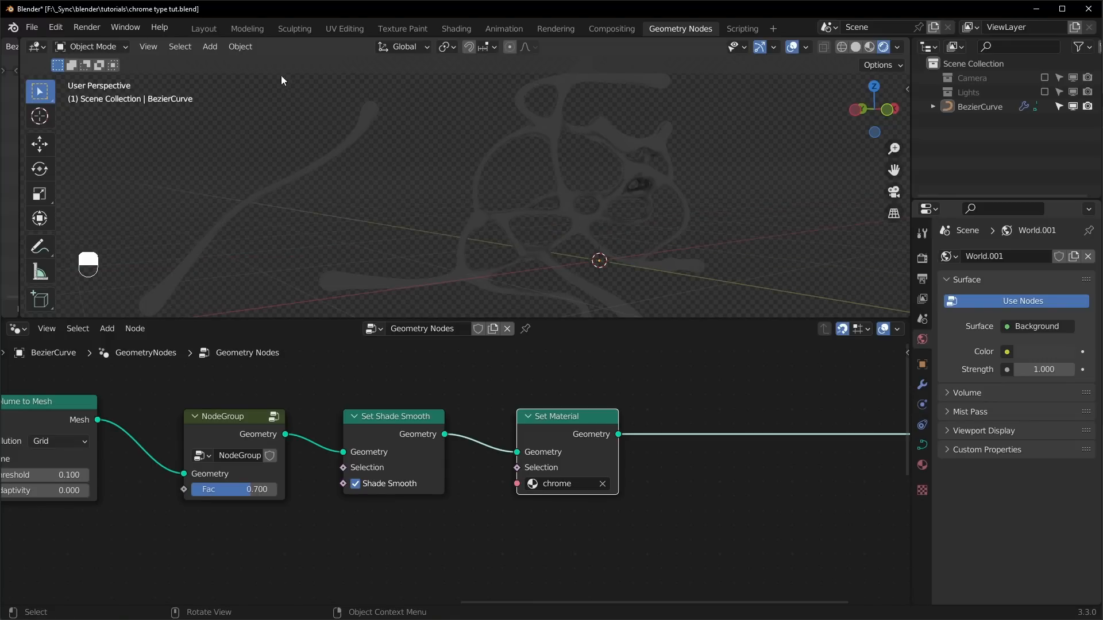
click(455, 28)
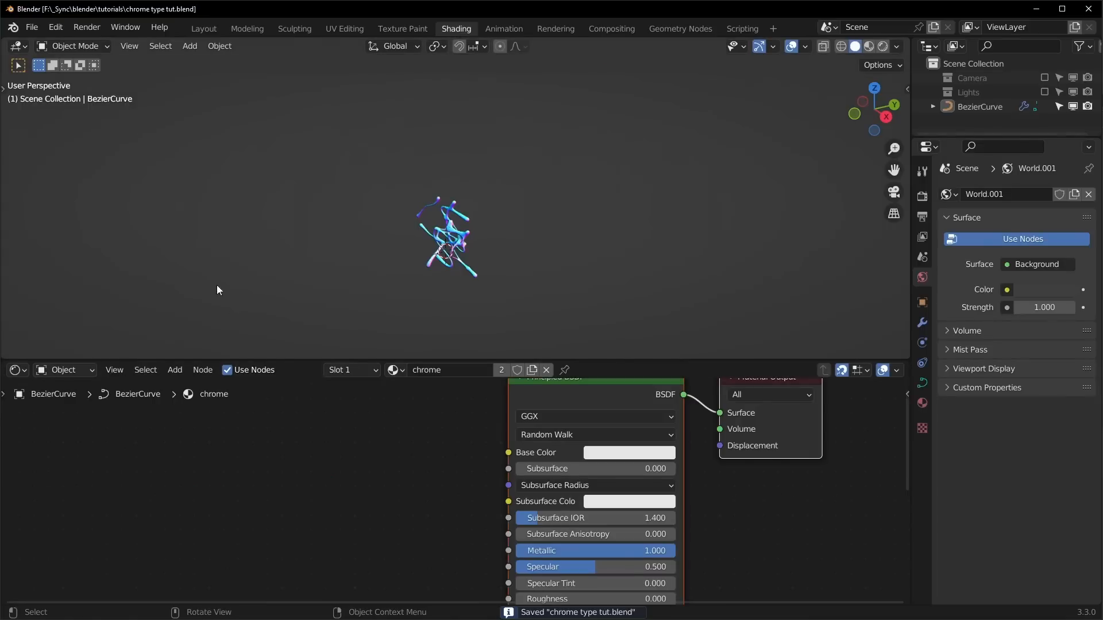
Switch the shader editor to World nodes and turn off Film Transparent
click(63, 369)
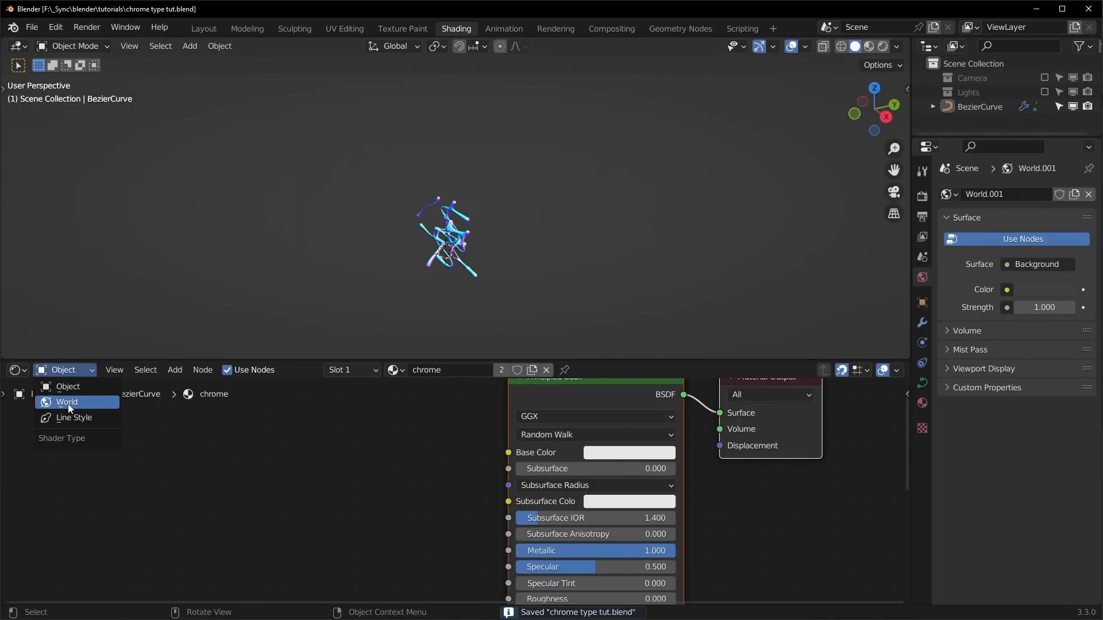
click(66, 402)
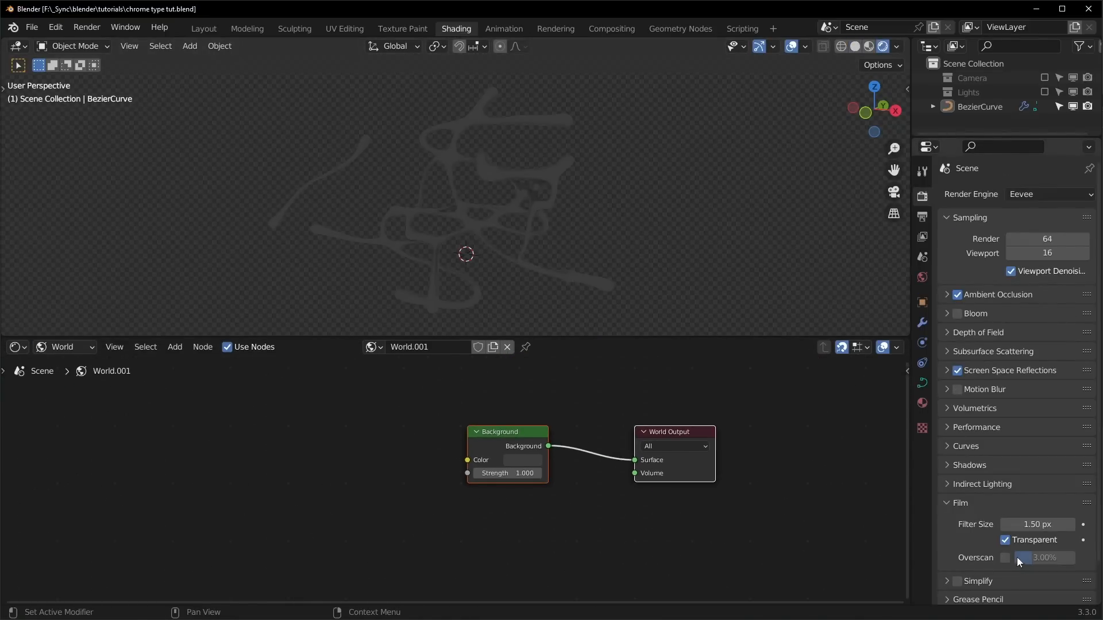
click(1006, 539)
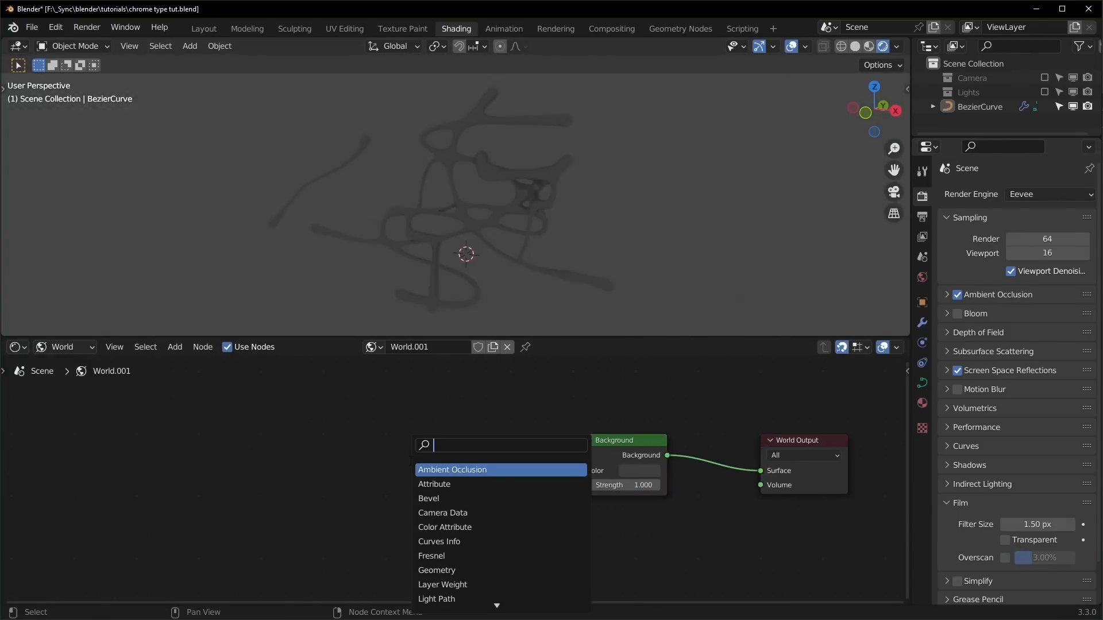
Add an Environment Texture node loaded with evening_meadow_2k.hdr
text(envir)
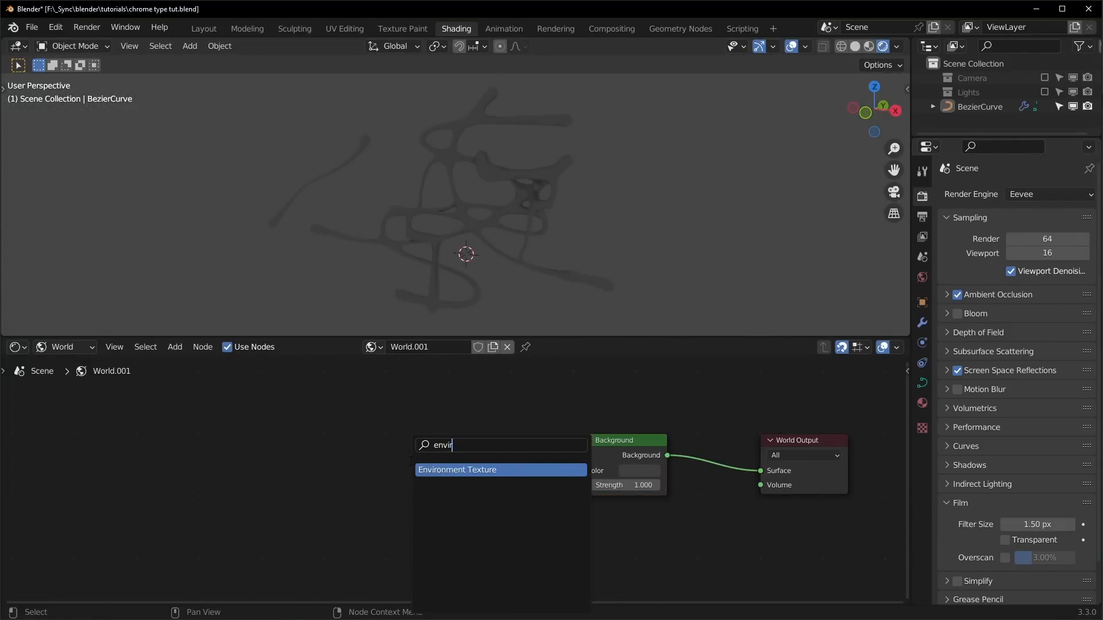
click(457, 470)
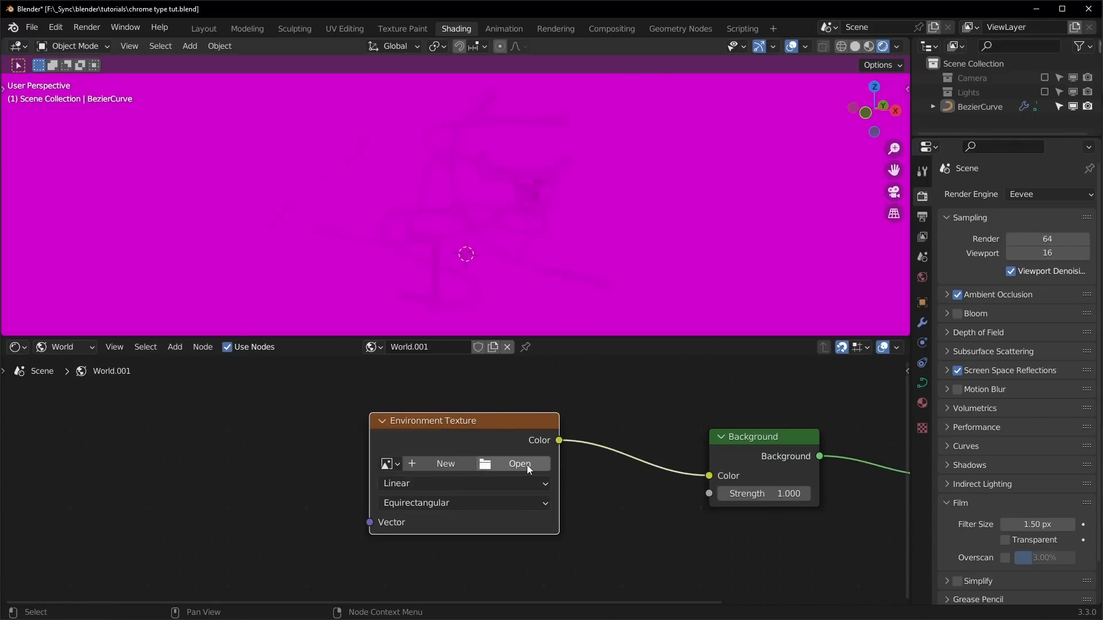
click(519, 463)
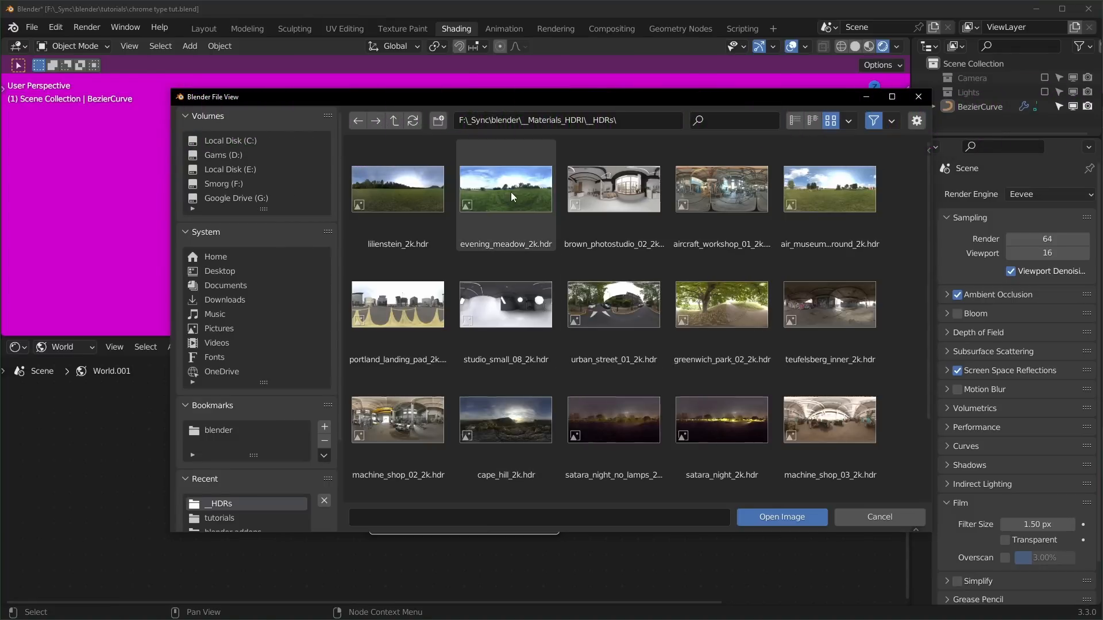
click(780, 517)
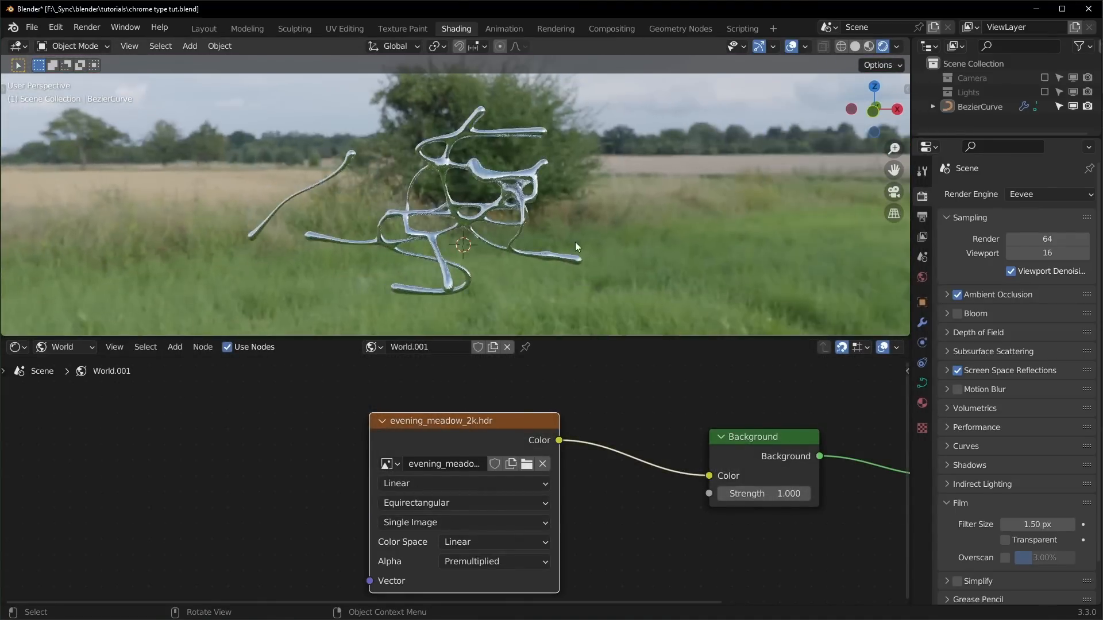
Saturate the HDRI to 2, offset Mapping Z by 0.46 m, and re-enable transparent Film
scroll(down, 3)
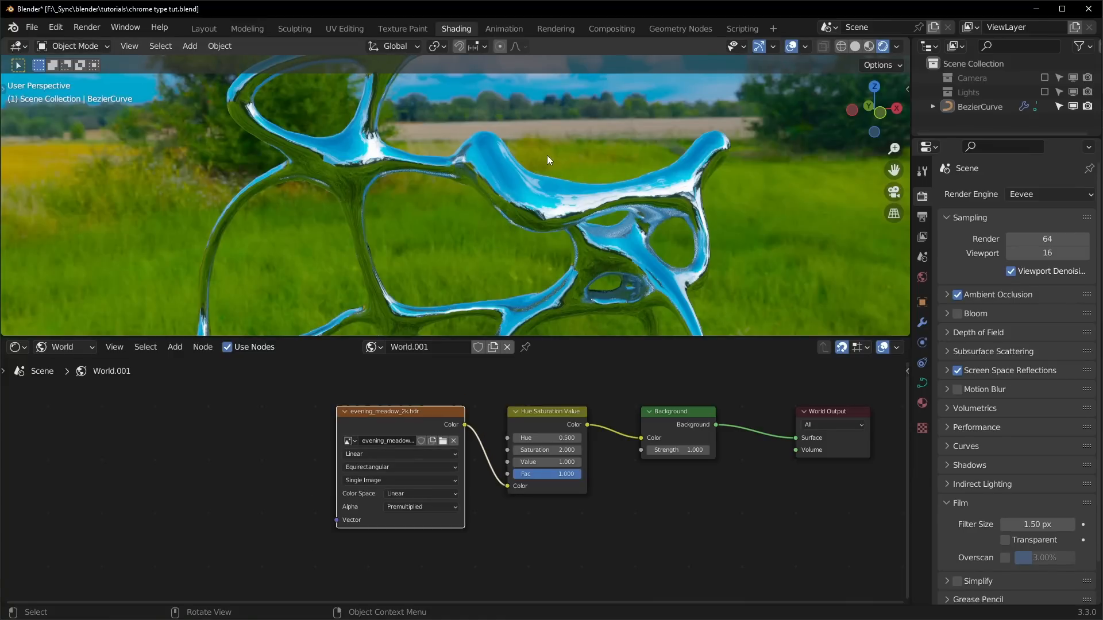
mouse_move(530, 173)
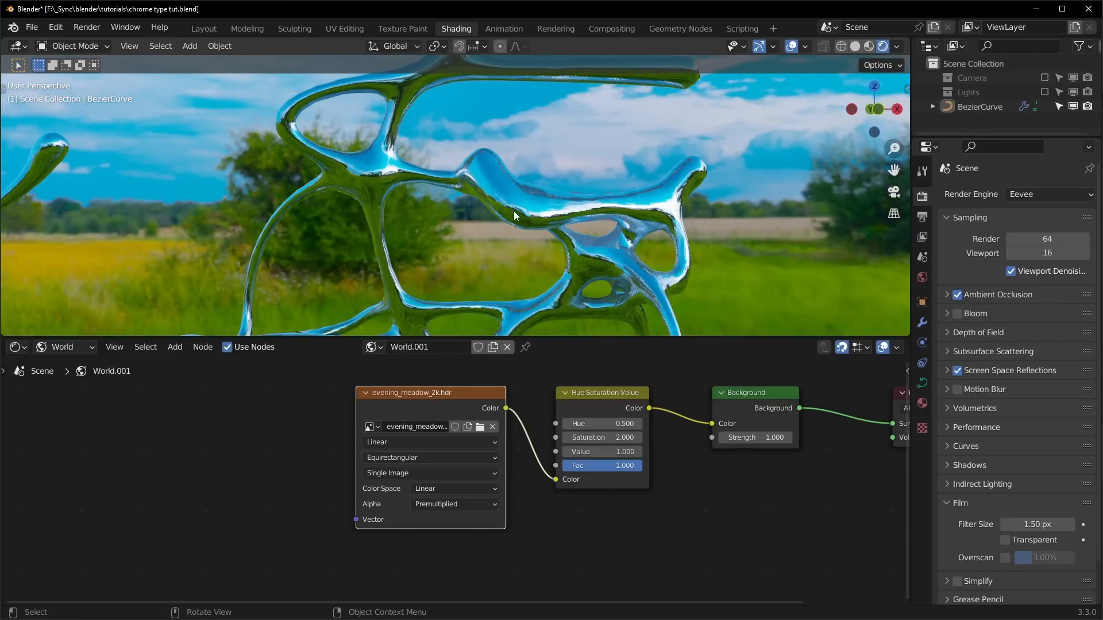
mouse_move(955, 529)
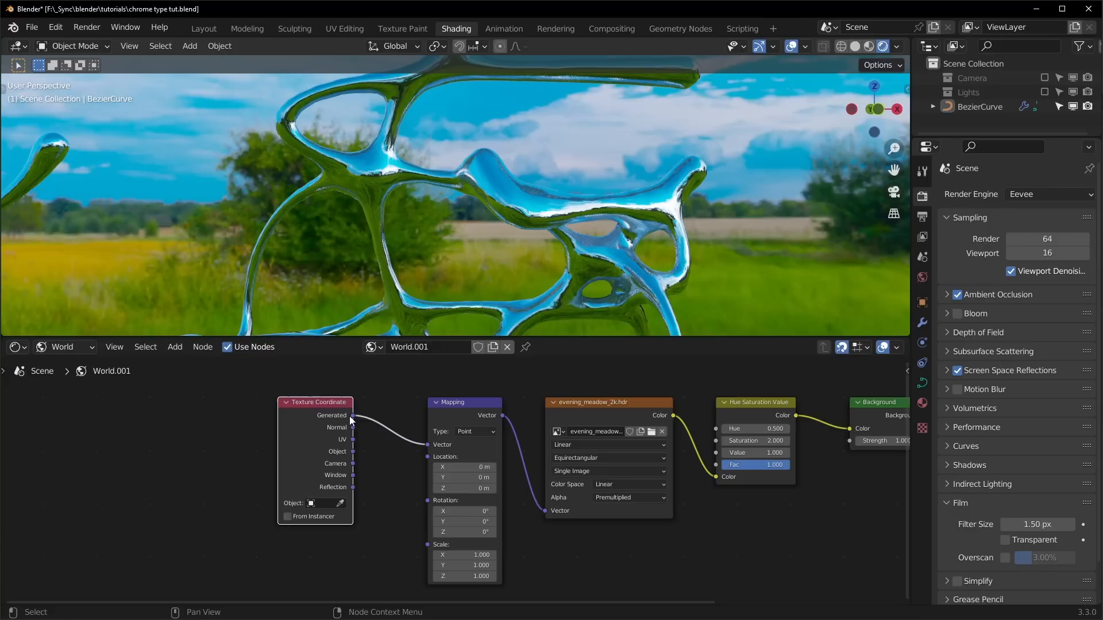
scroll(up, 3)
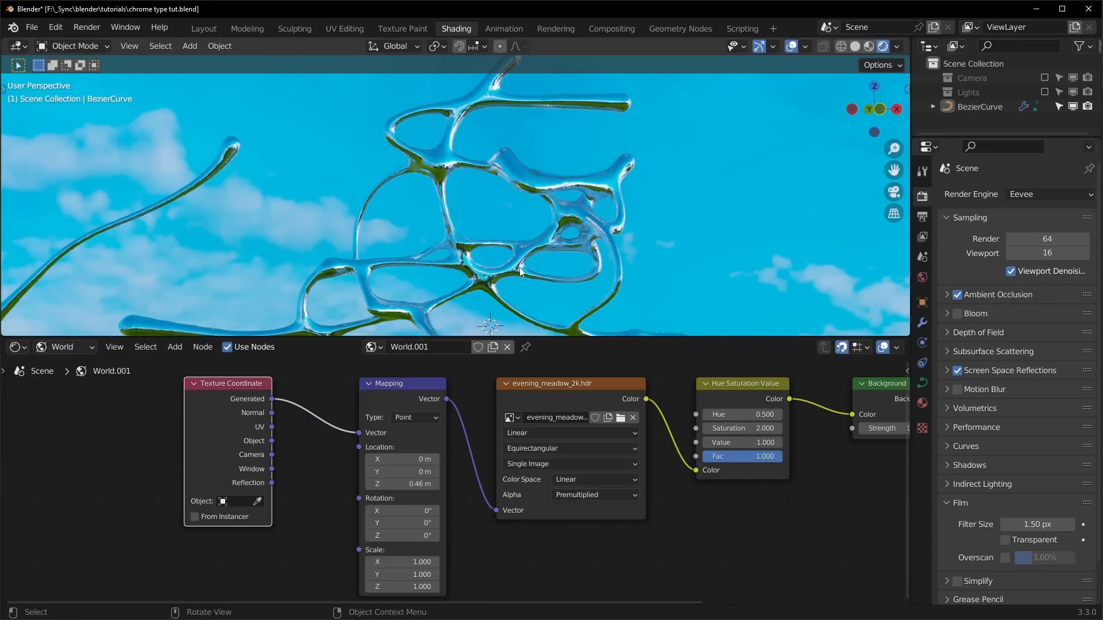
click(1005, 540)
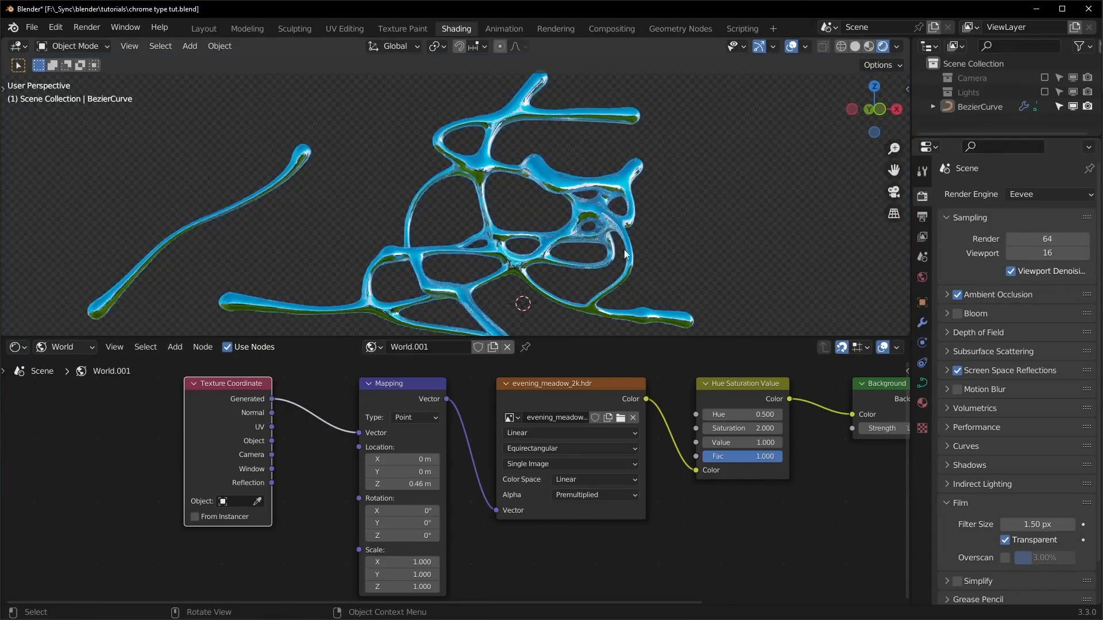
click(680, 28)
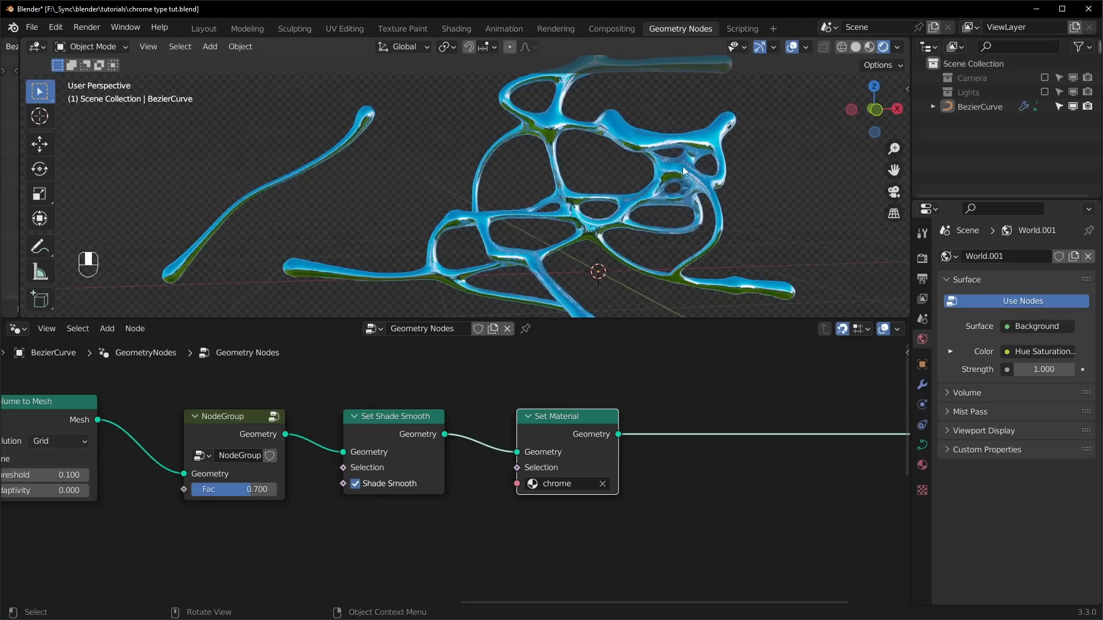
Delete all curve points in Edit Mode and view the reference from the front
key(Tab)
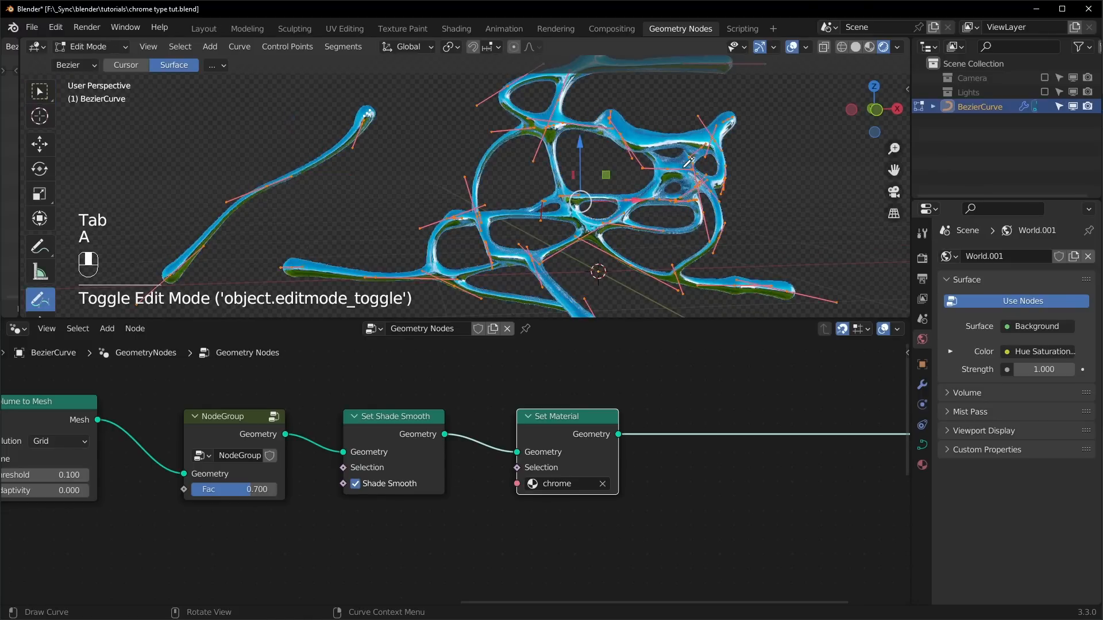
key(X)
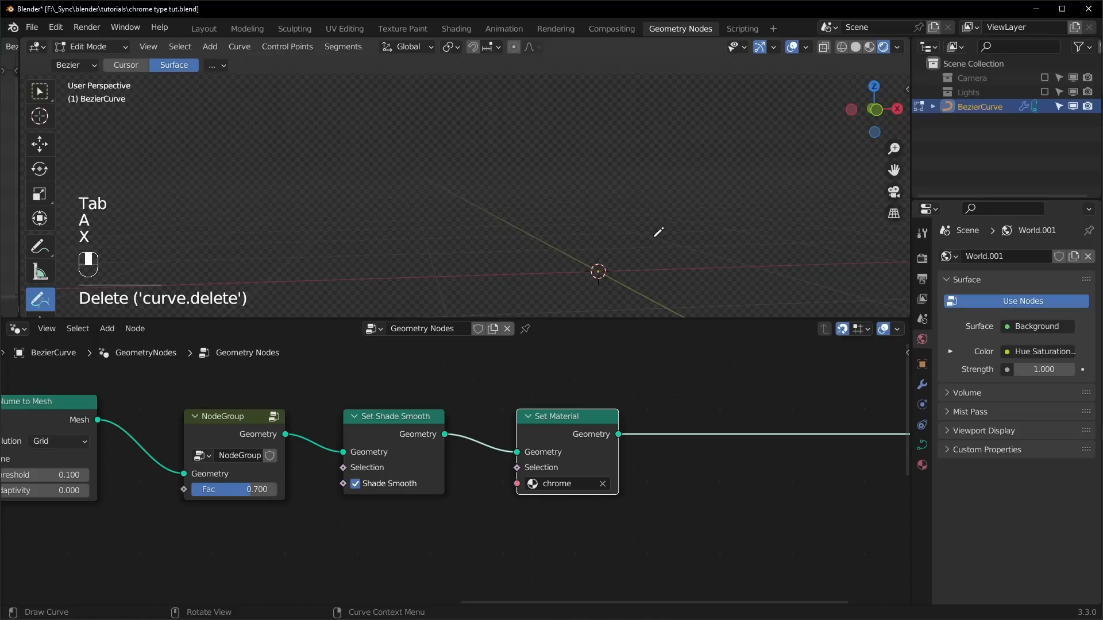
mouse_move(484, 409)
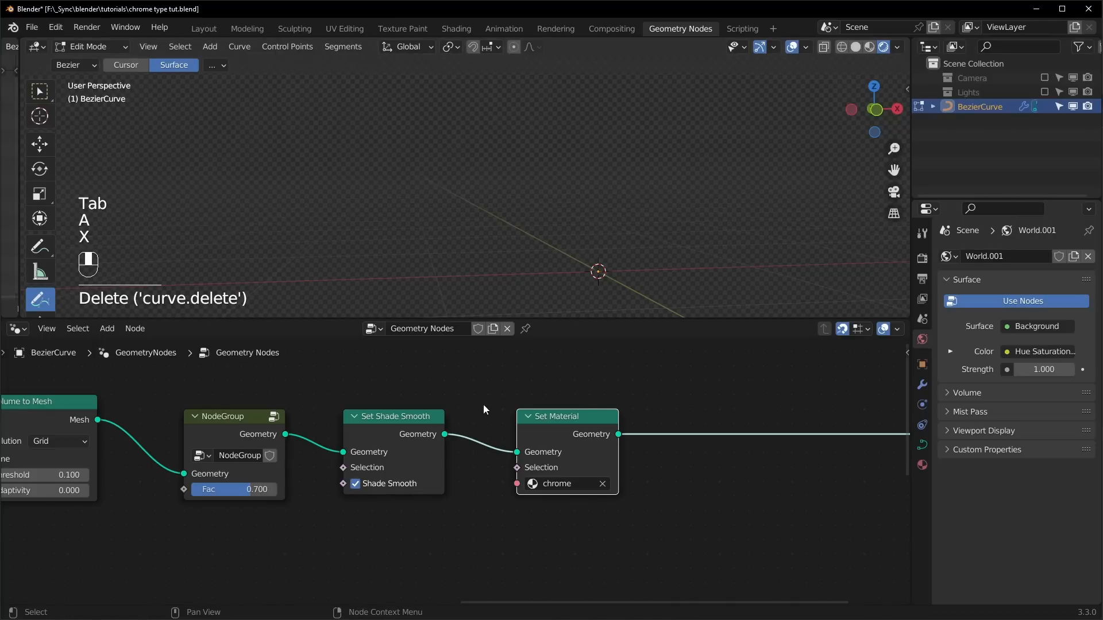
key(Tab)
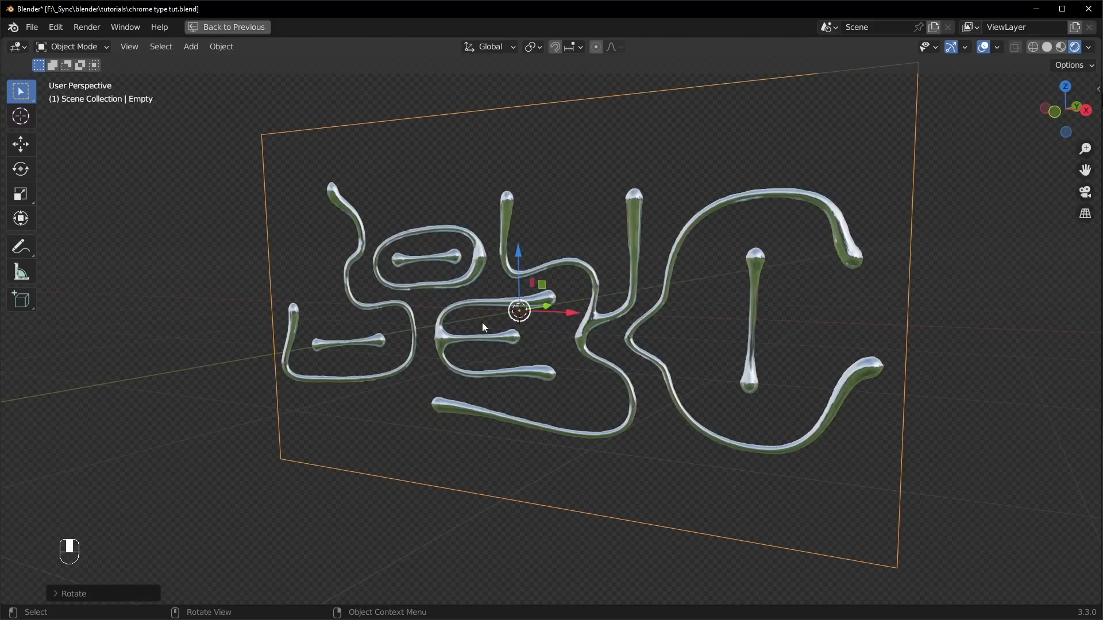
click(424, 312)
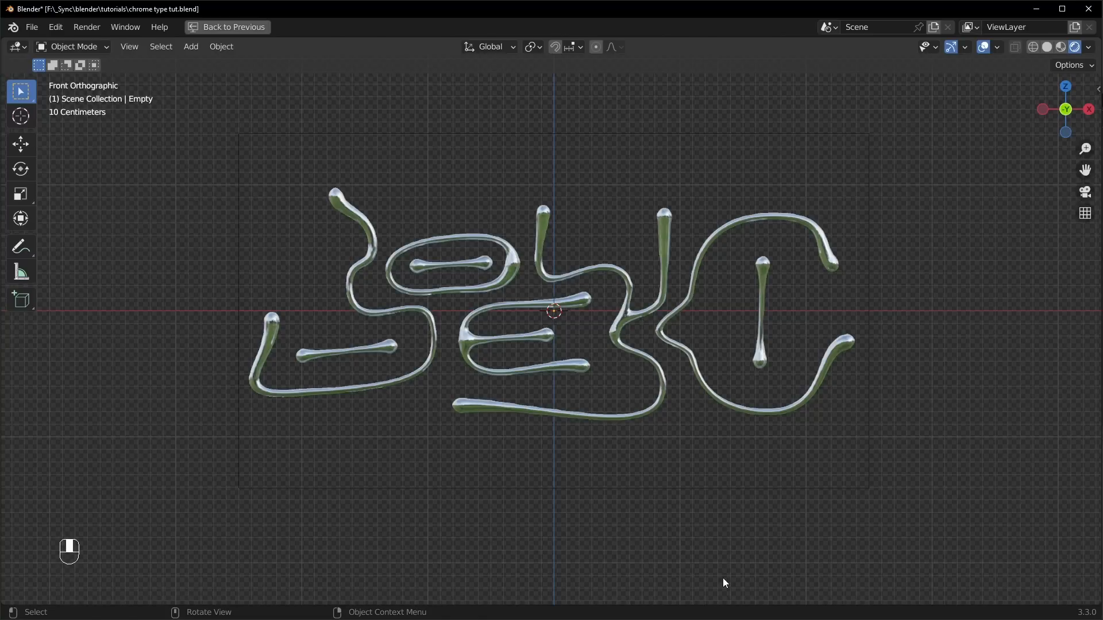
key(ctrl)
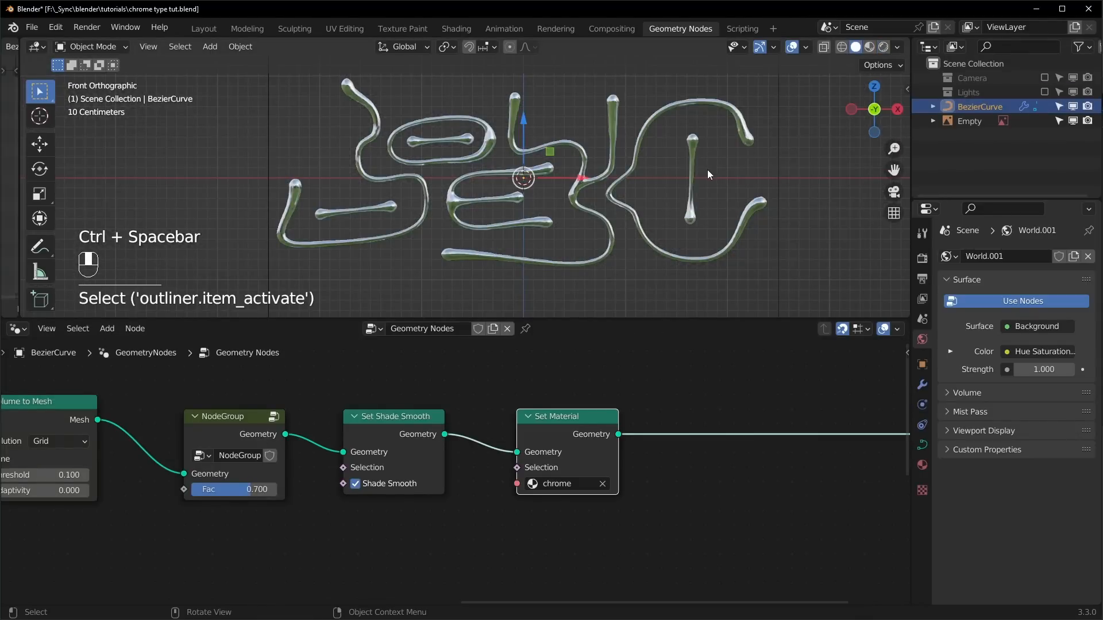
Trace the S-shaped stroke with Curve Pen, undo a stray stroke, and select the oval's right point
key(Tab)
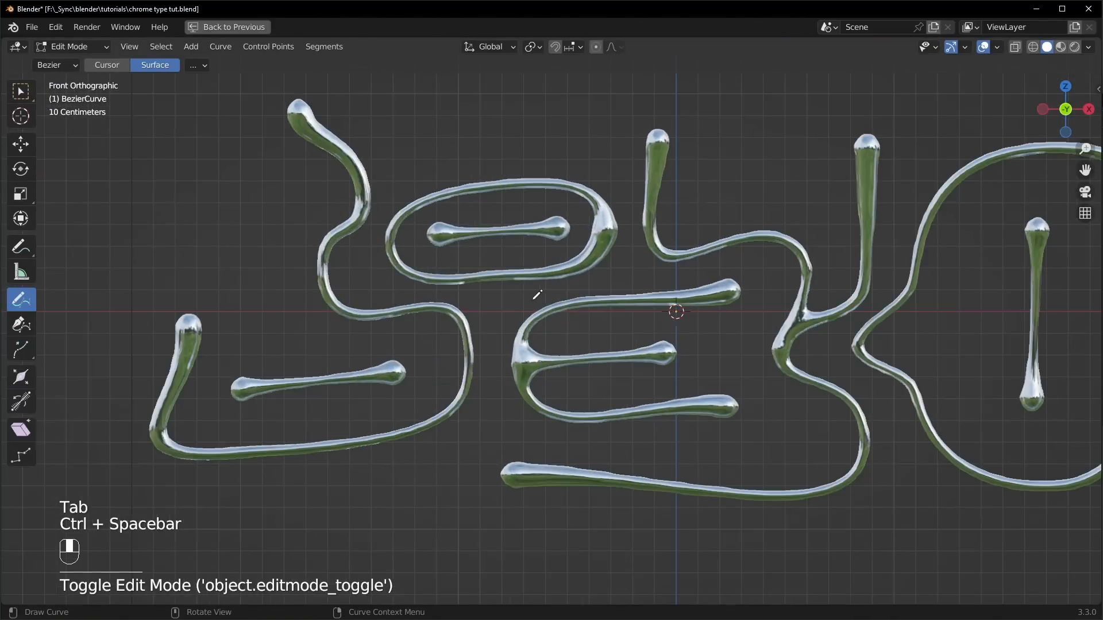
scroll(down, 3)
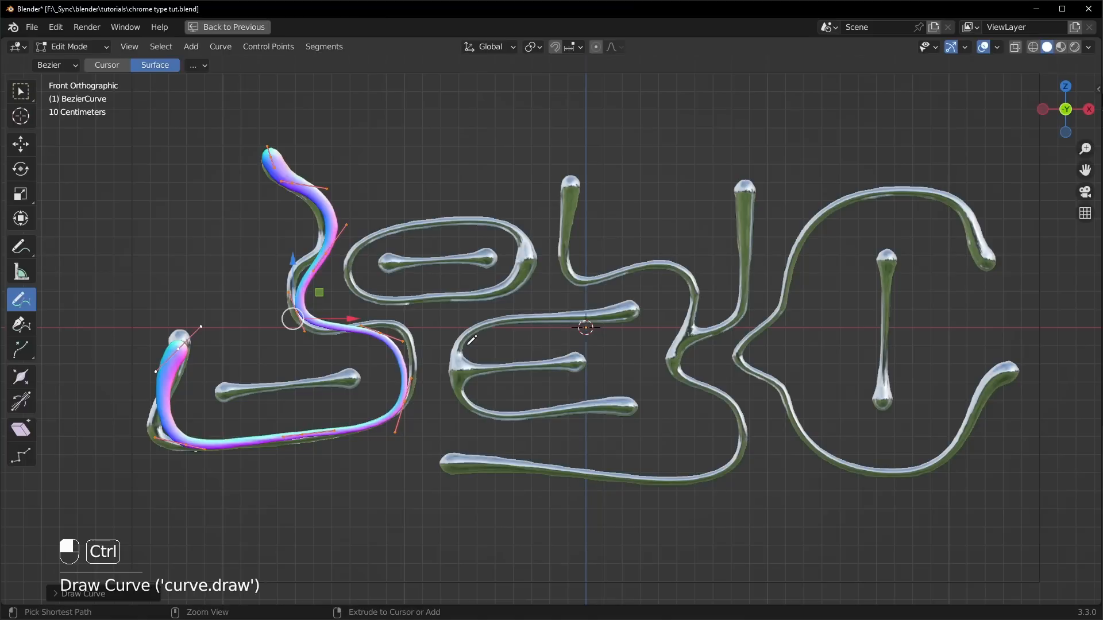
key(ctrl+z)
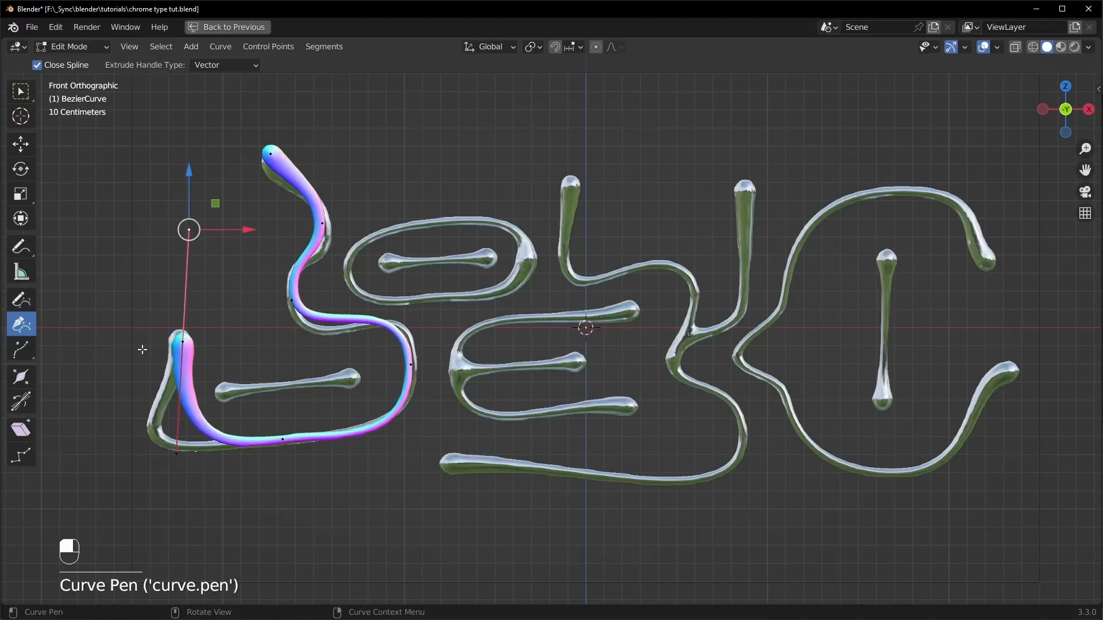
mouse_move(239, 316)
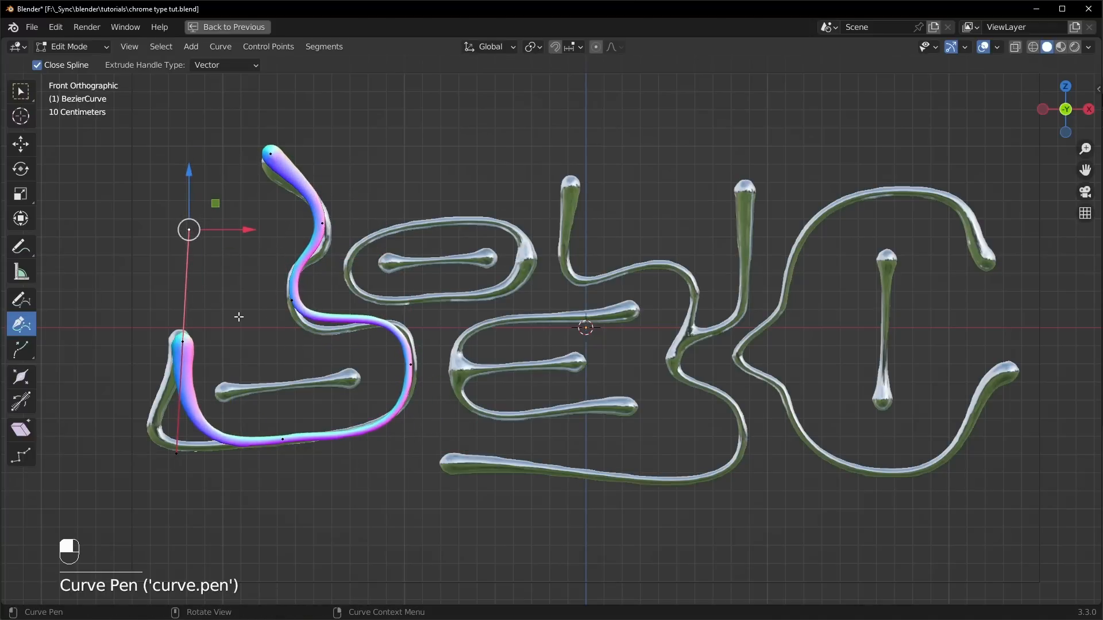
key(alt+a)
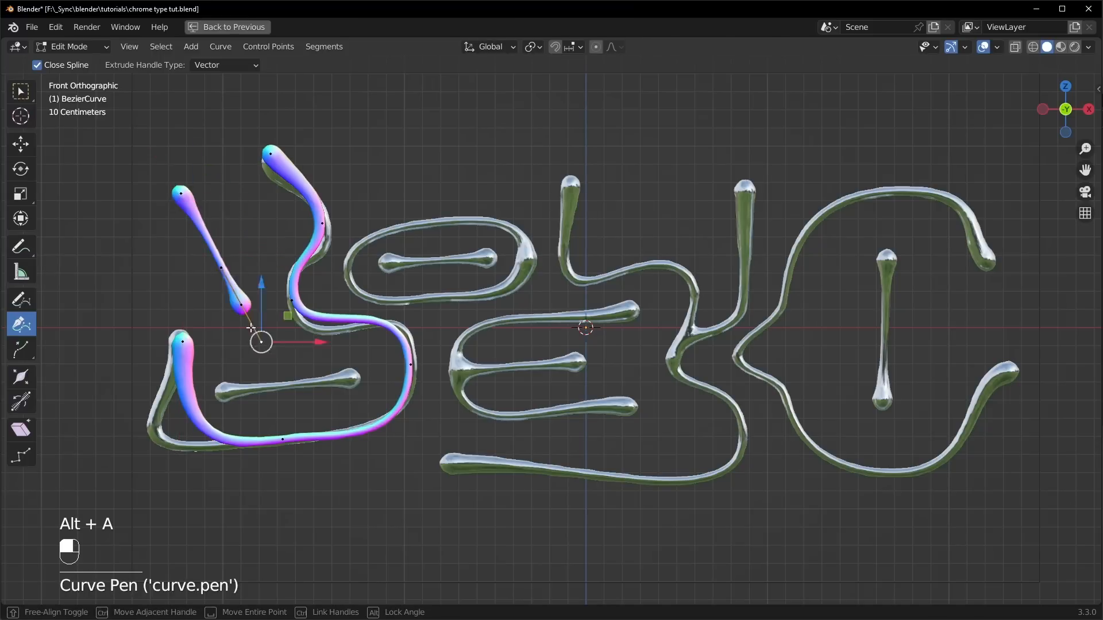
key(ctrl+z)
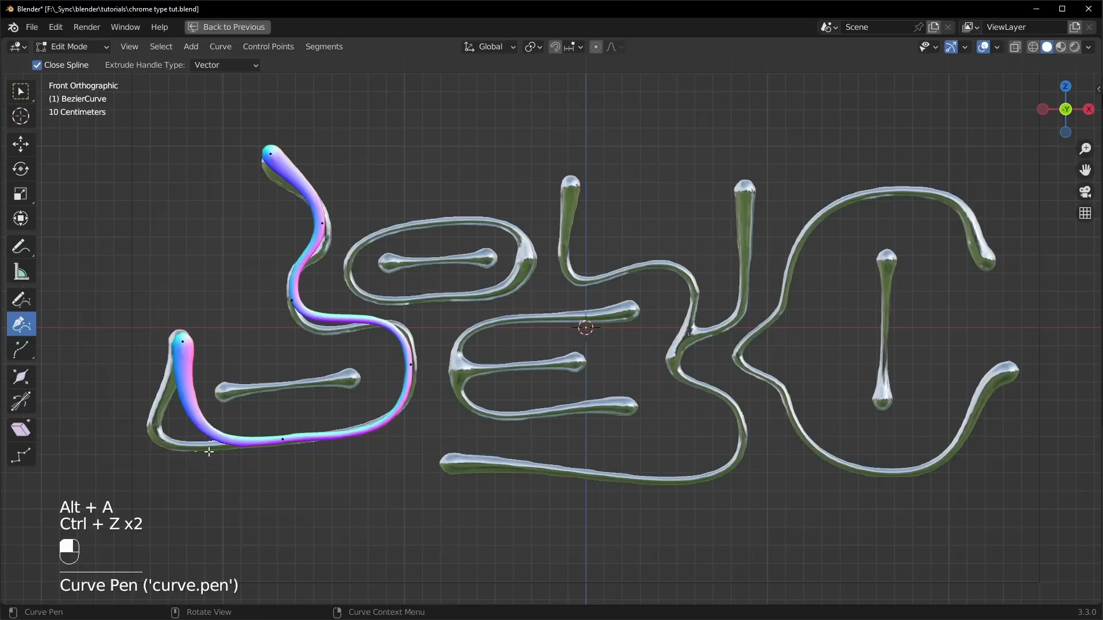
click(281, 439)
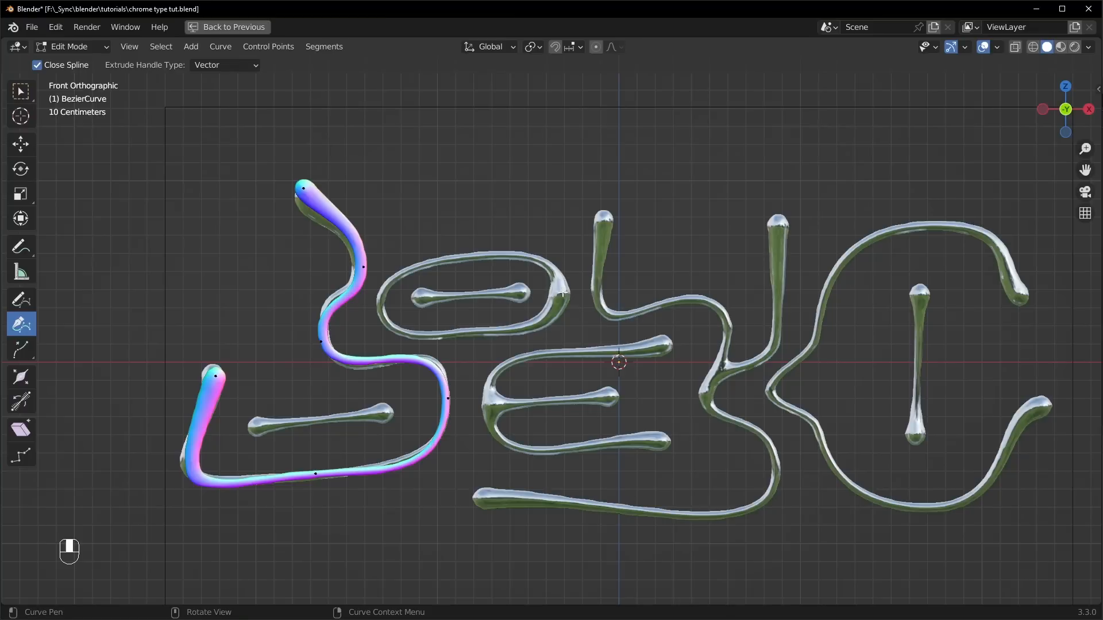
click(563, 292)
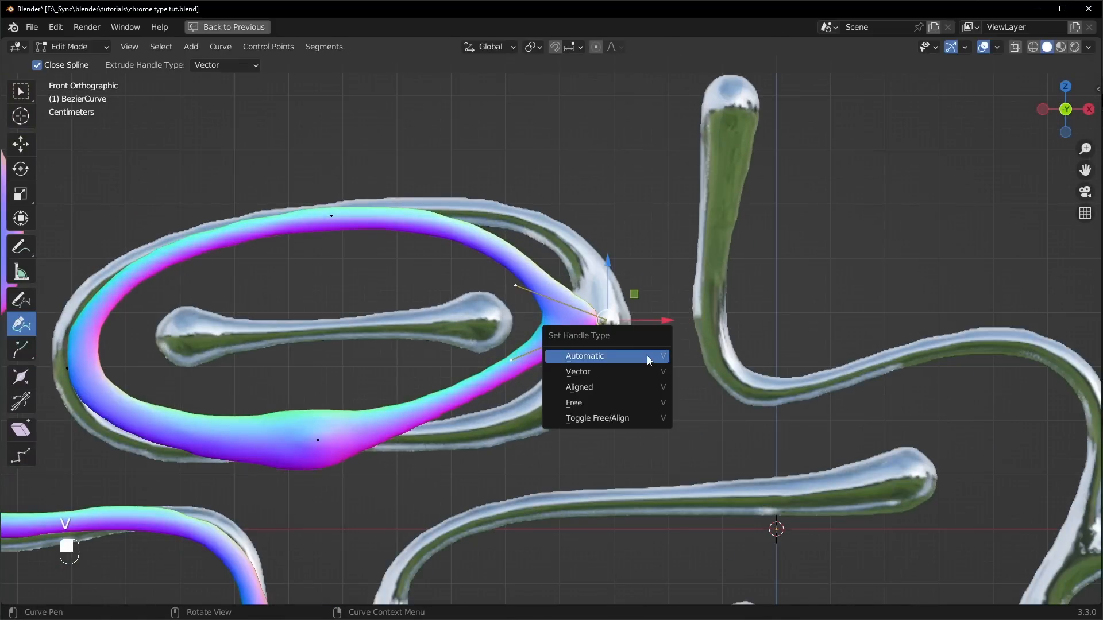
Give the oval's right point Automatic handles, then move it outward and scale its handles
click(583, 356)
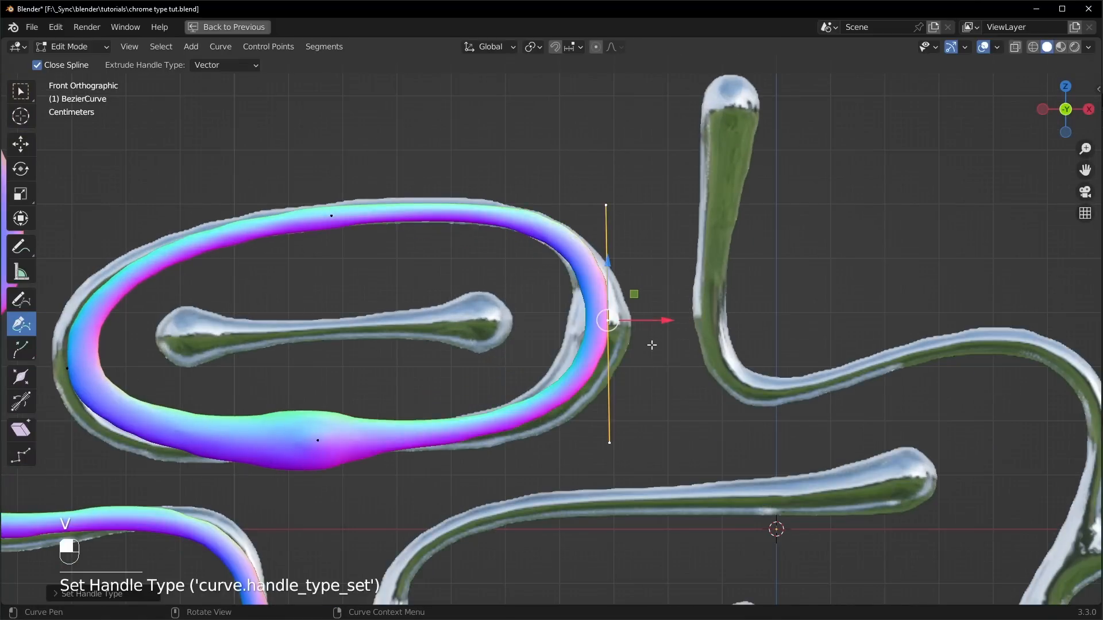
key(g)
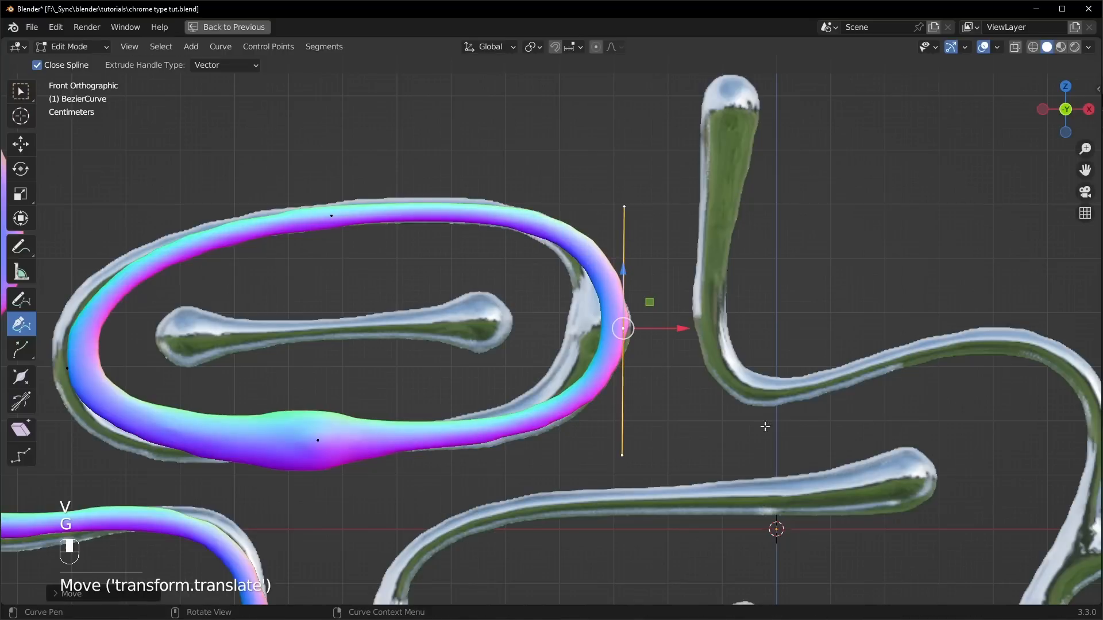
key(s)
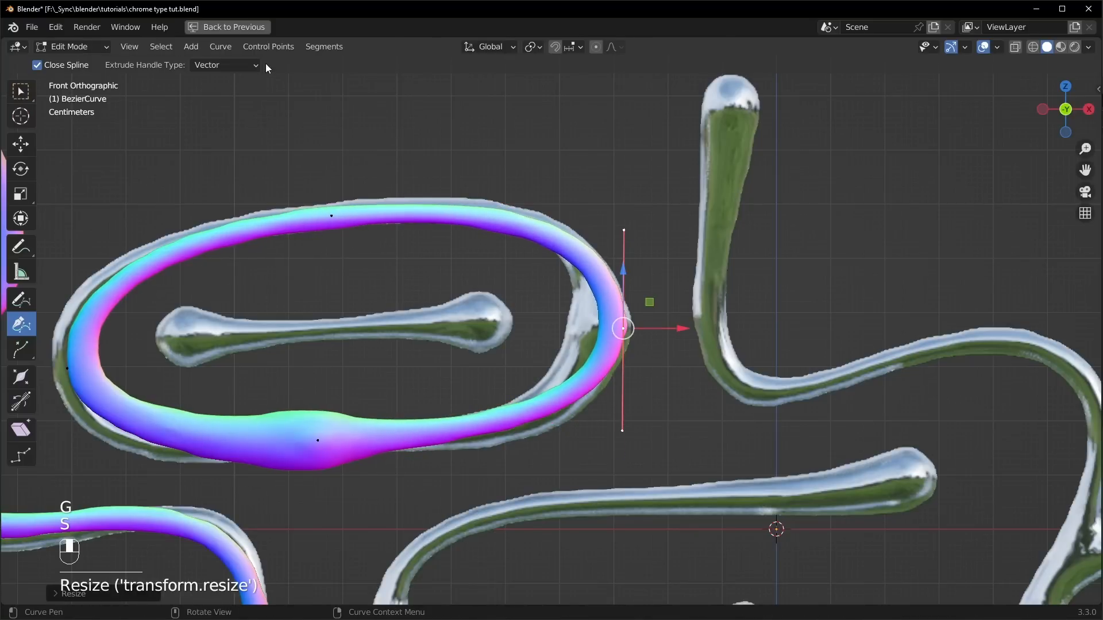
click(268, 47)
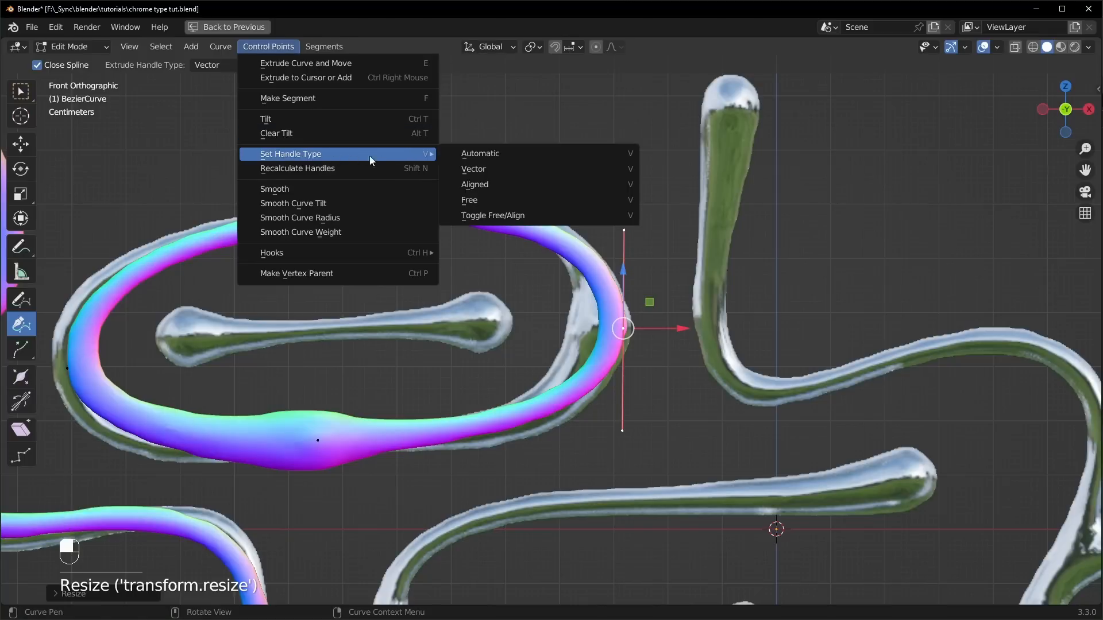
mouse_move(480, 153)
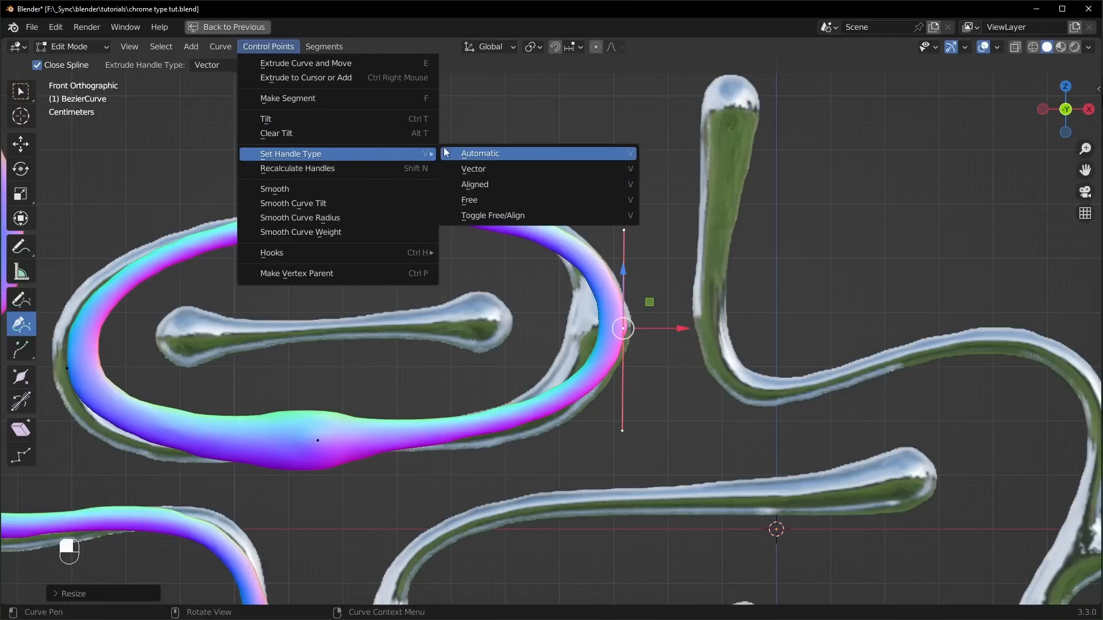
mouse_move(511, 120)
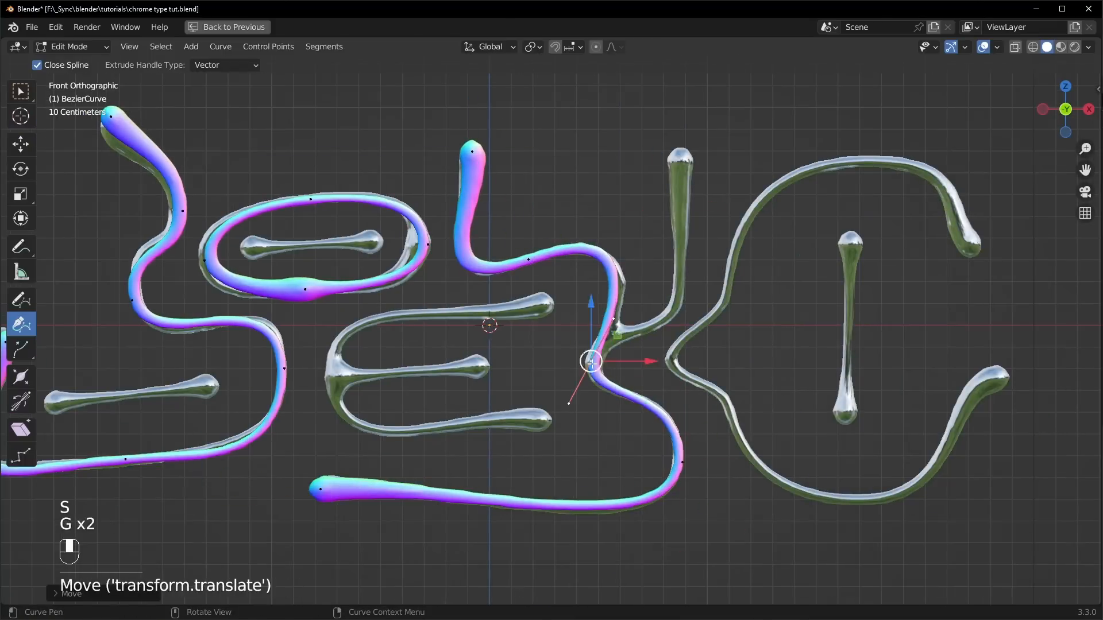
Draw the E bars, K stroke, C and vertical bar, then exit Edit Mode
key(s)
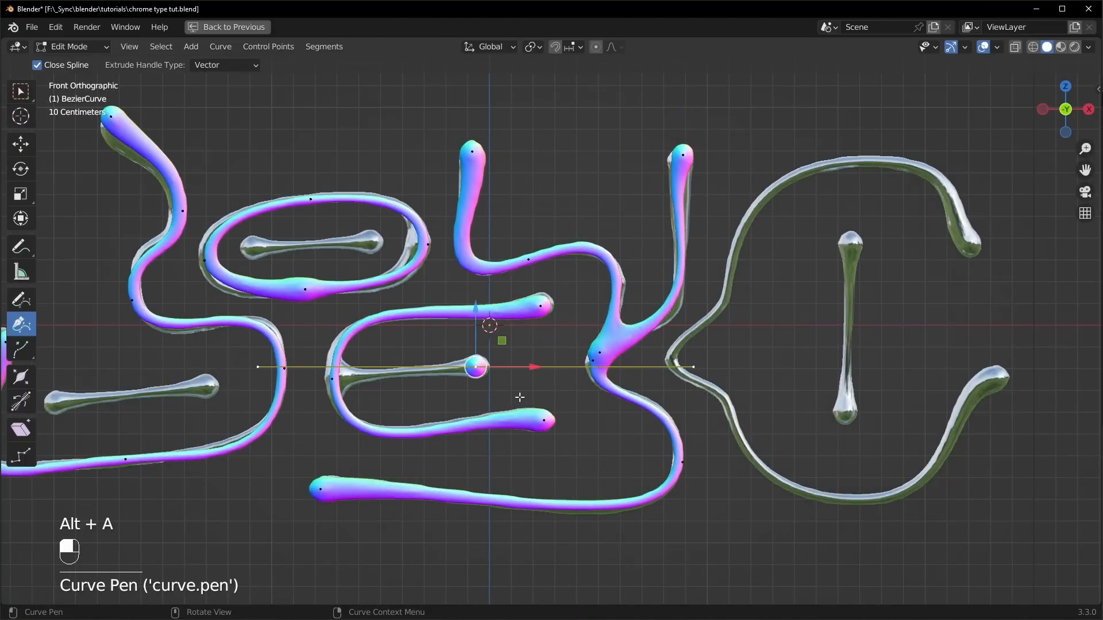
key(e)
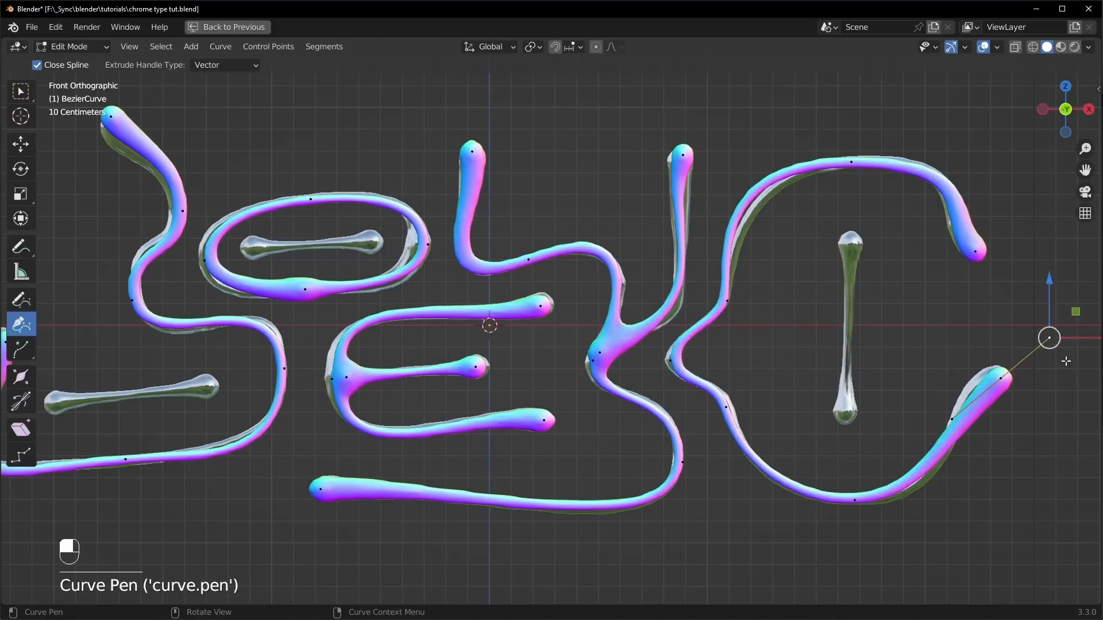
key(e)
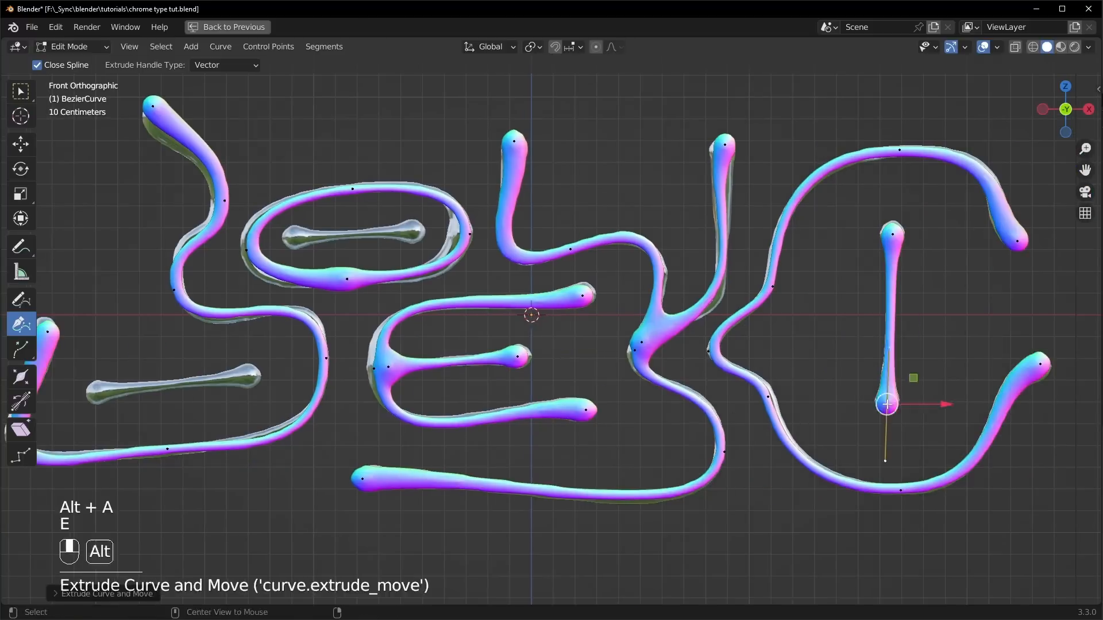
key(Tab)
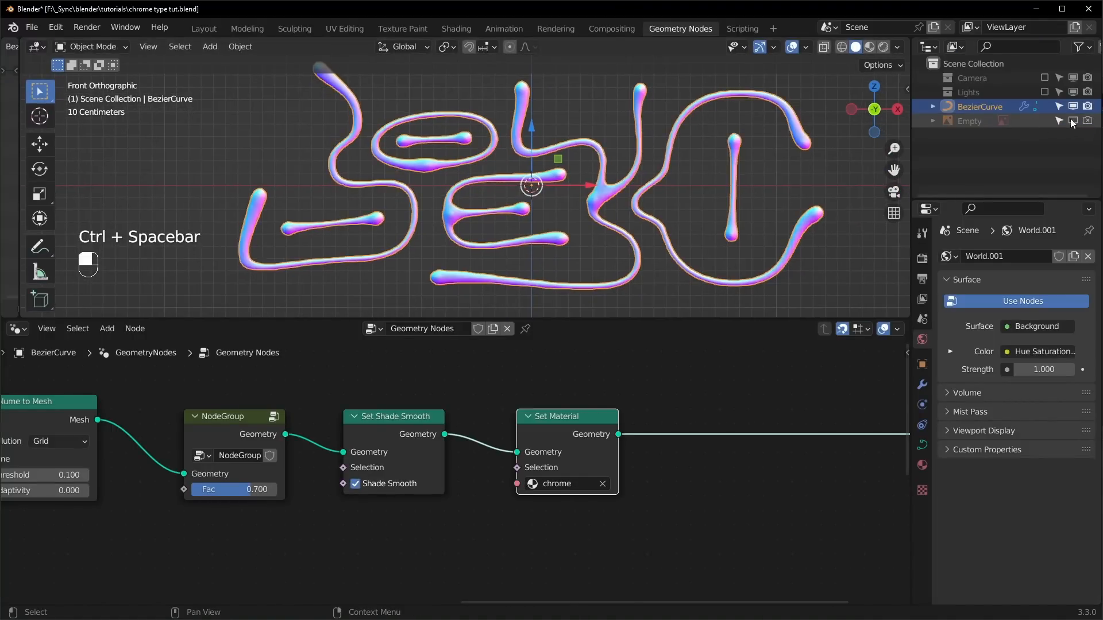
Maximise the viewport for a rendered chrome preview, then restore the node layout
key(ctrl+space)
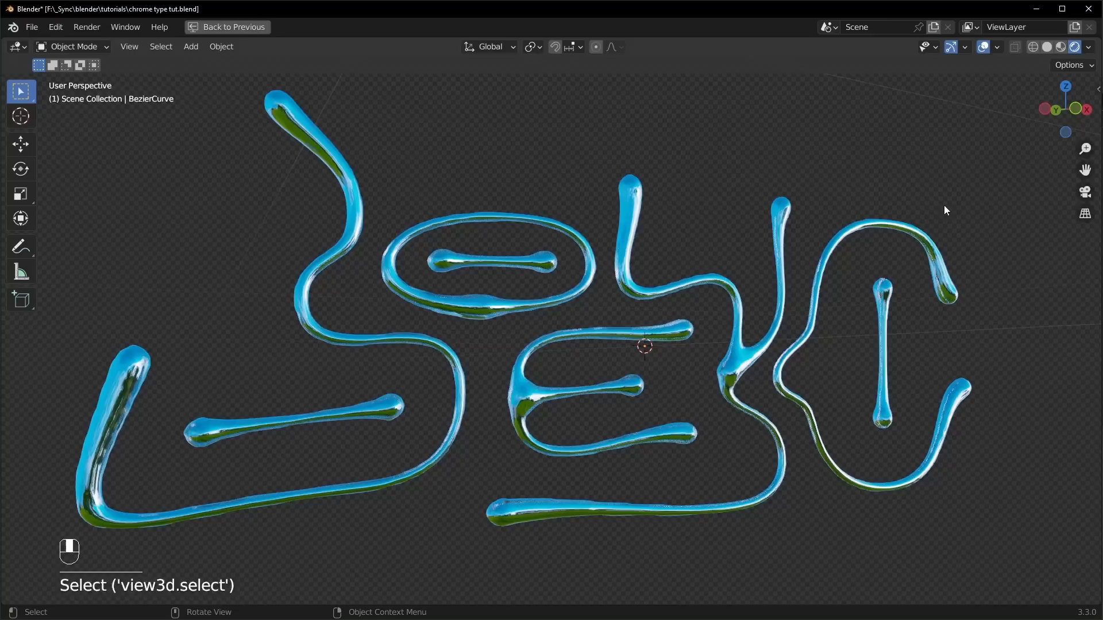
mouse_move(735, 423)
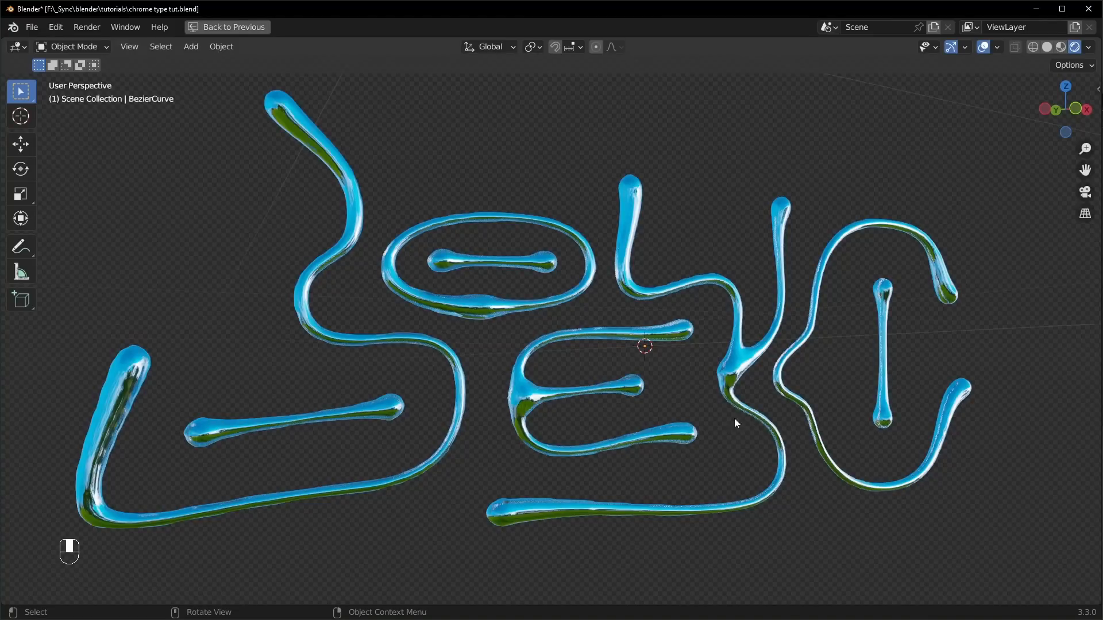
key(ctrl+space)
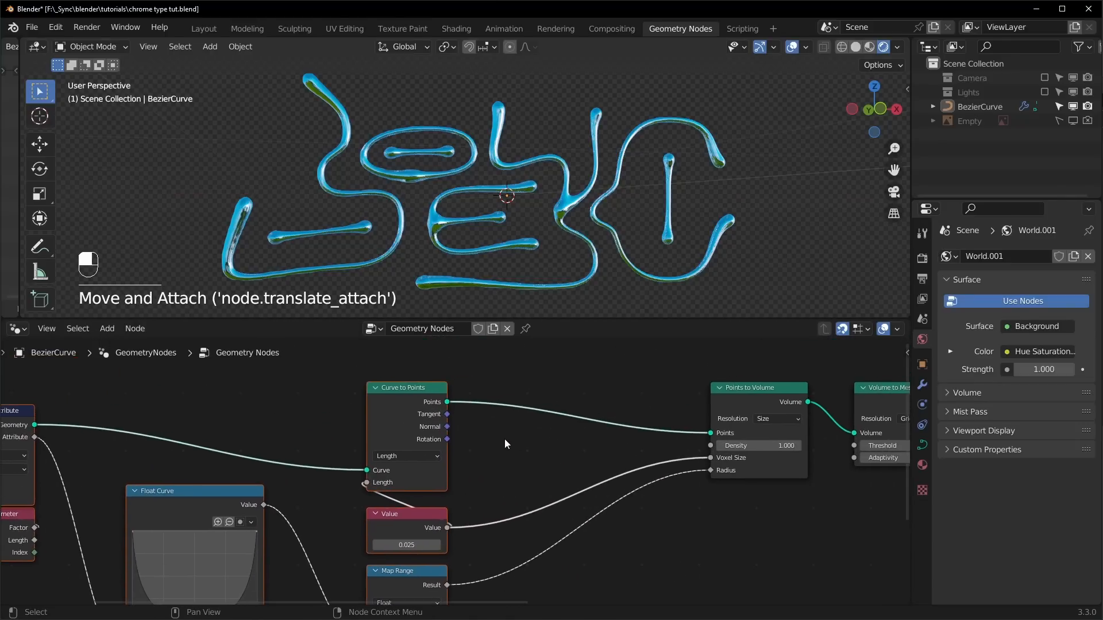
Insert Set Position, Noise Texture and Vector Math Subtract nodes to offset points by noise minus 0.5
key(shift+a)
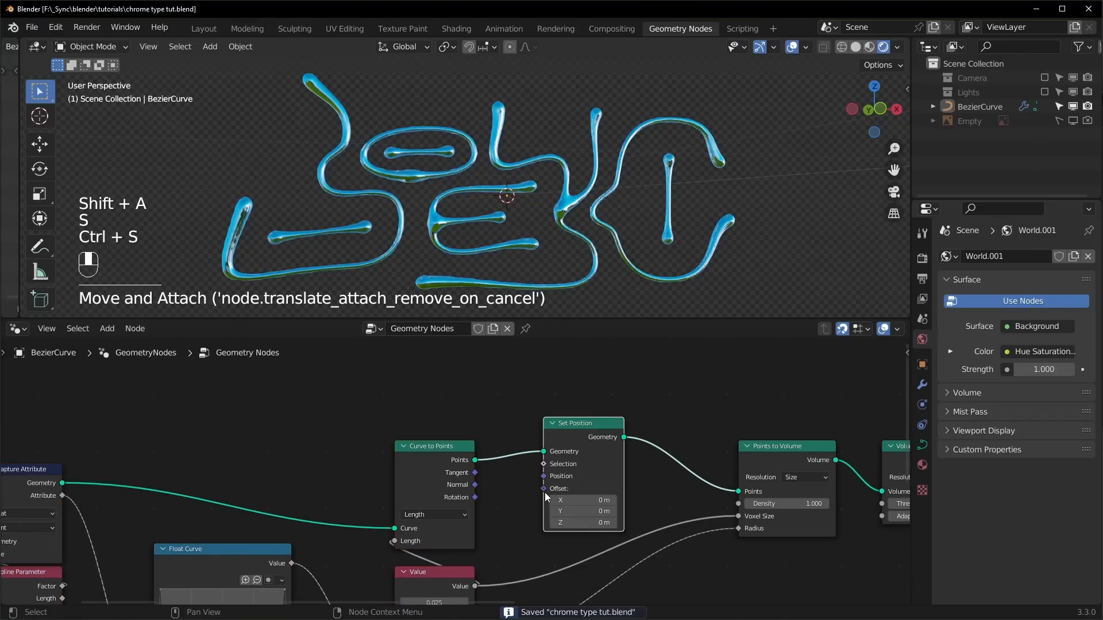
mouse_move(375, 407)
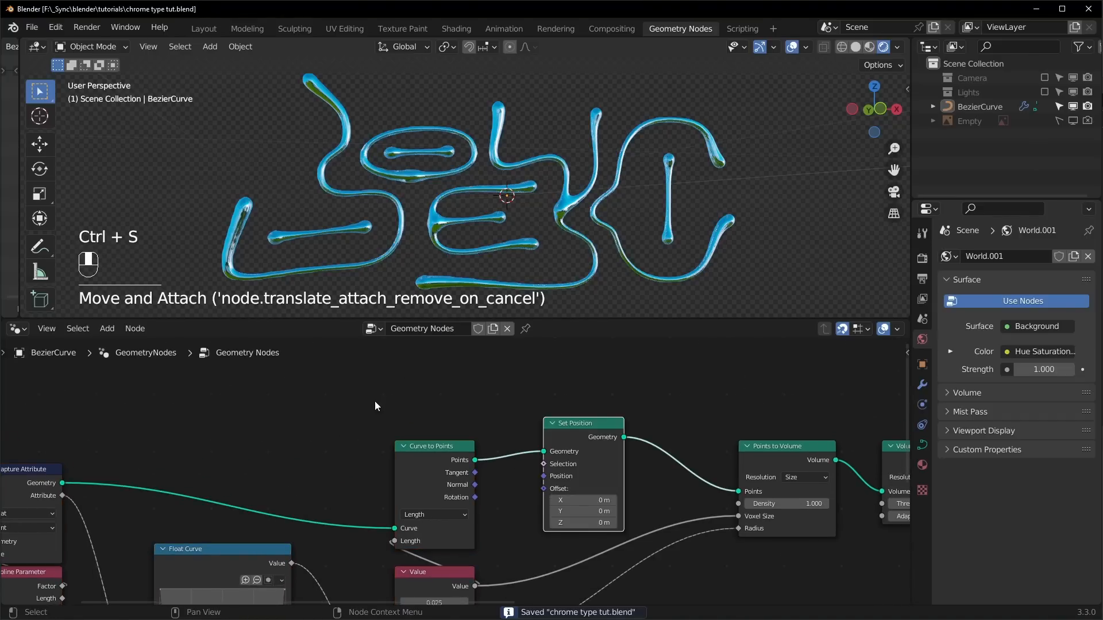
key(shift+a)
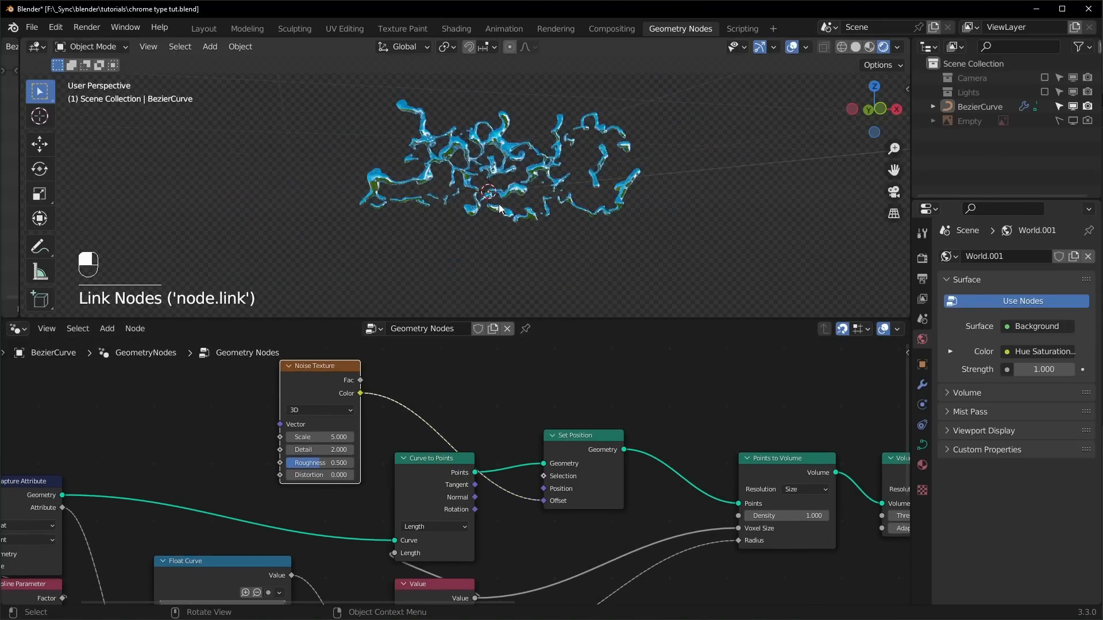
key(ctrl+space)
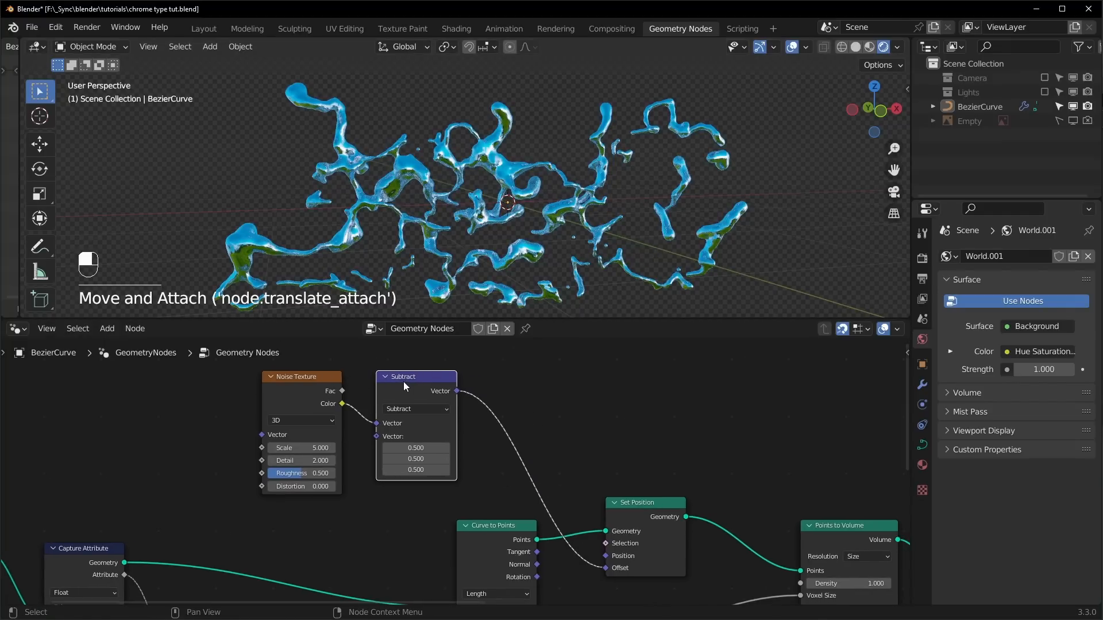
Duplicate the Subtract node and change the copy's operation to Scale
key(shift+d)
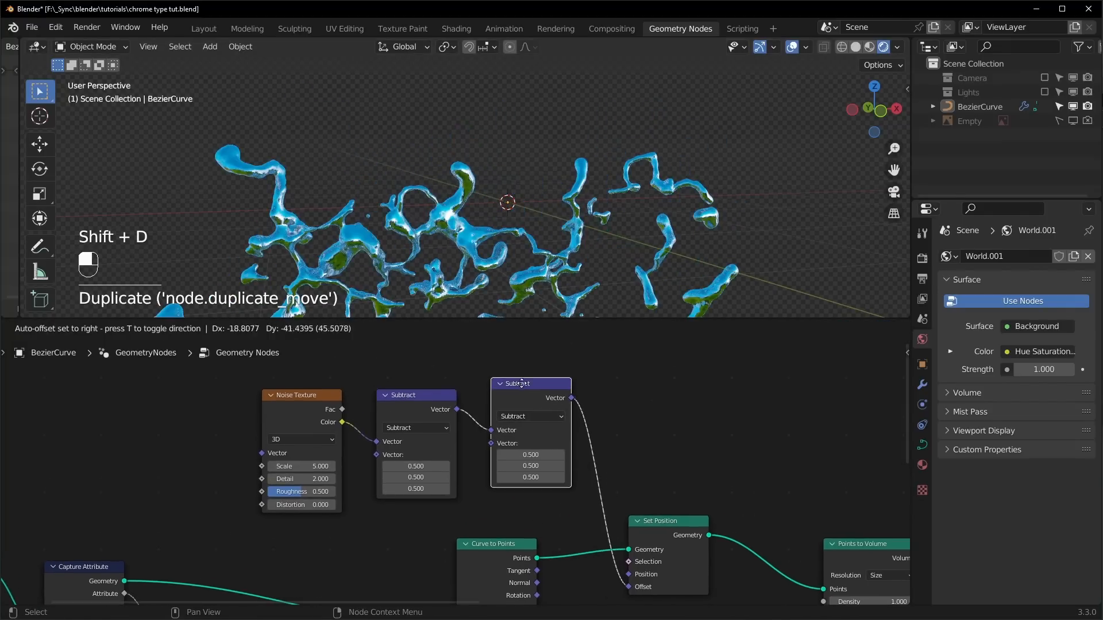
click(530, 427)
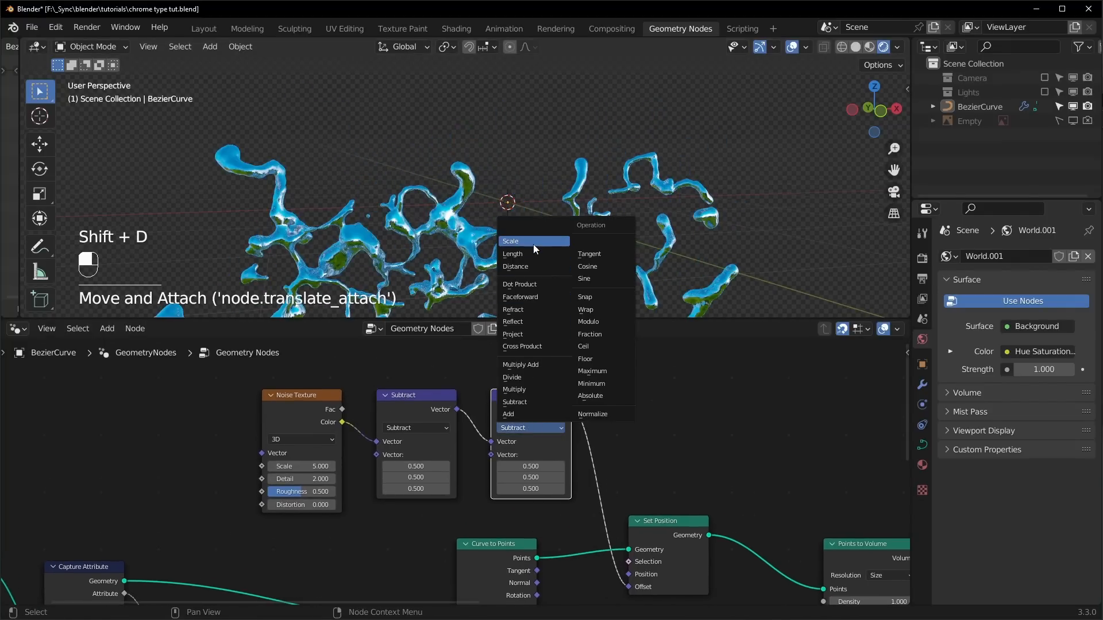
click(512, 241)
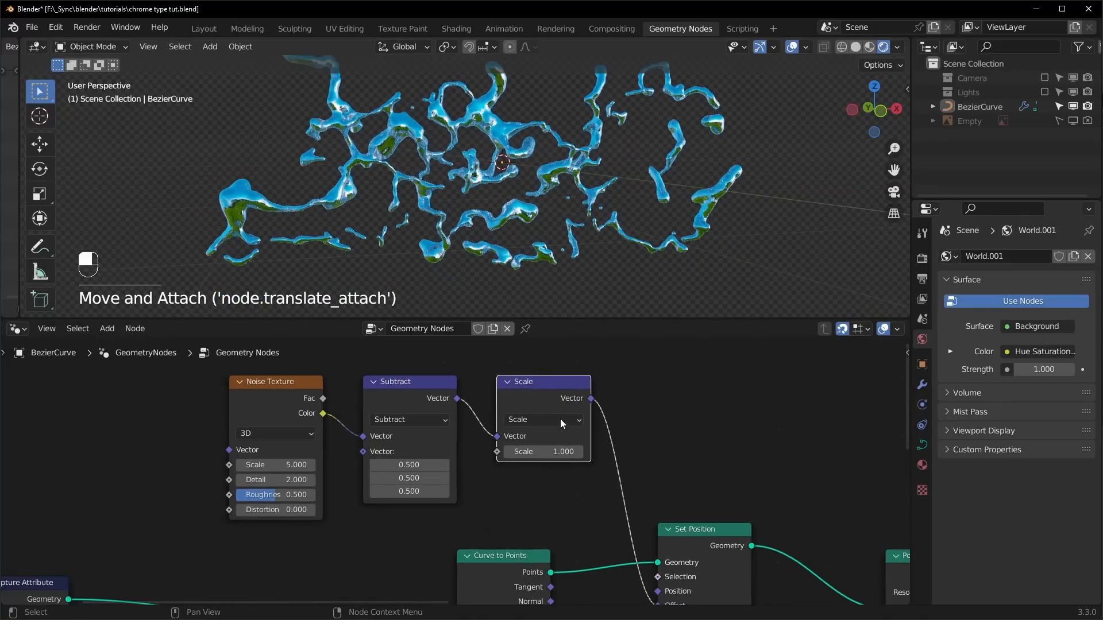
key(shift)
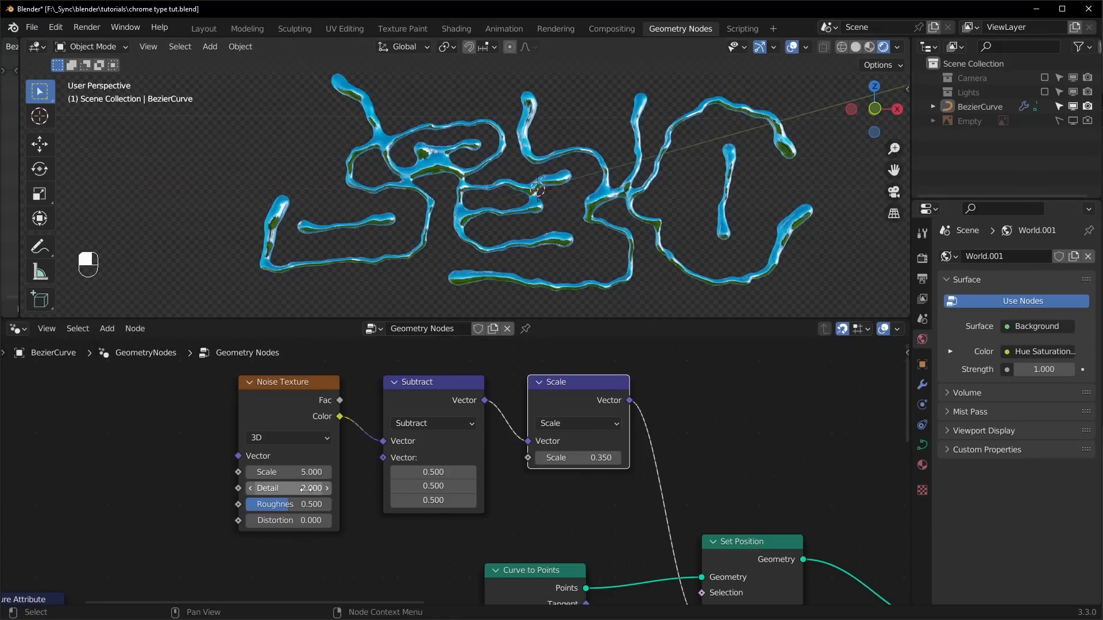
Set the Noise Texture Scale to 2.000
double_click(288, 472)
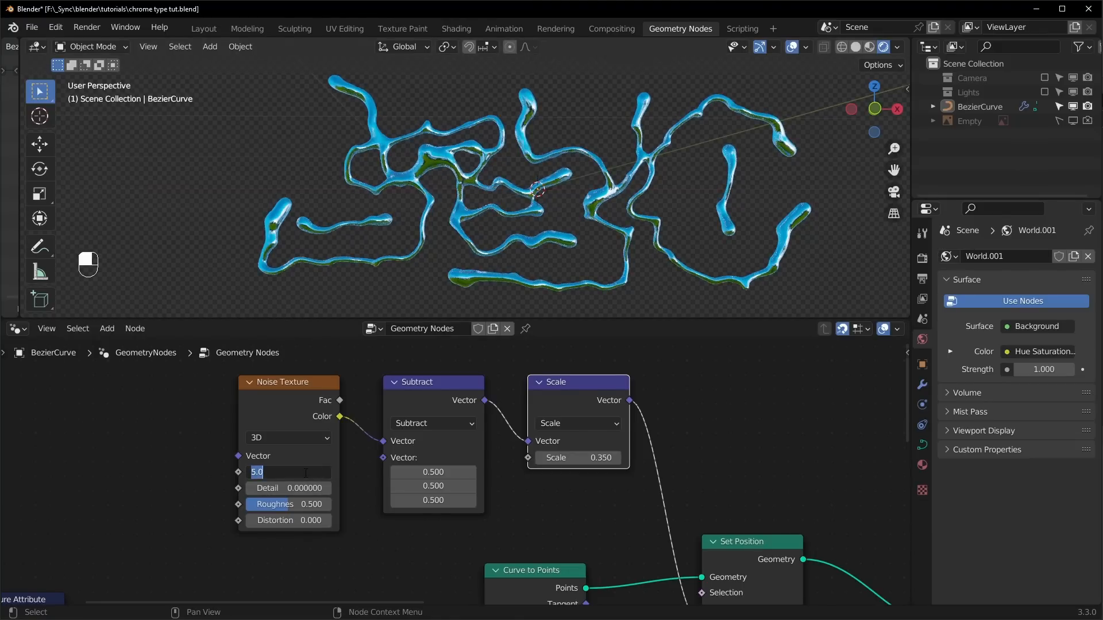
text(2.000)
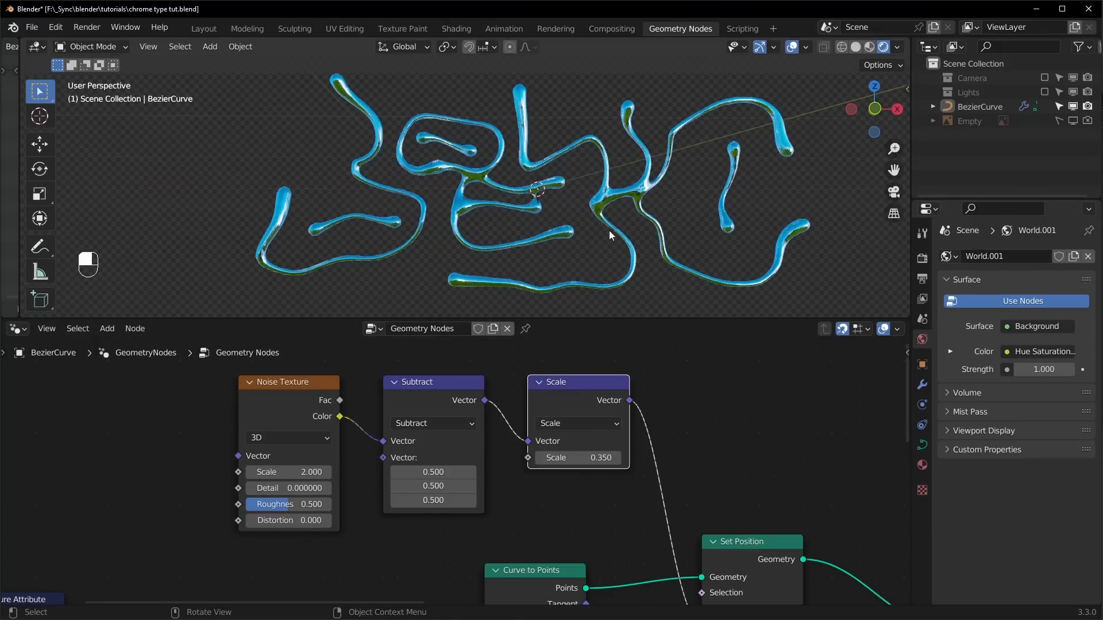
click(288, 438)
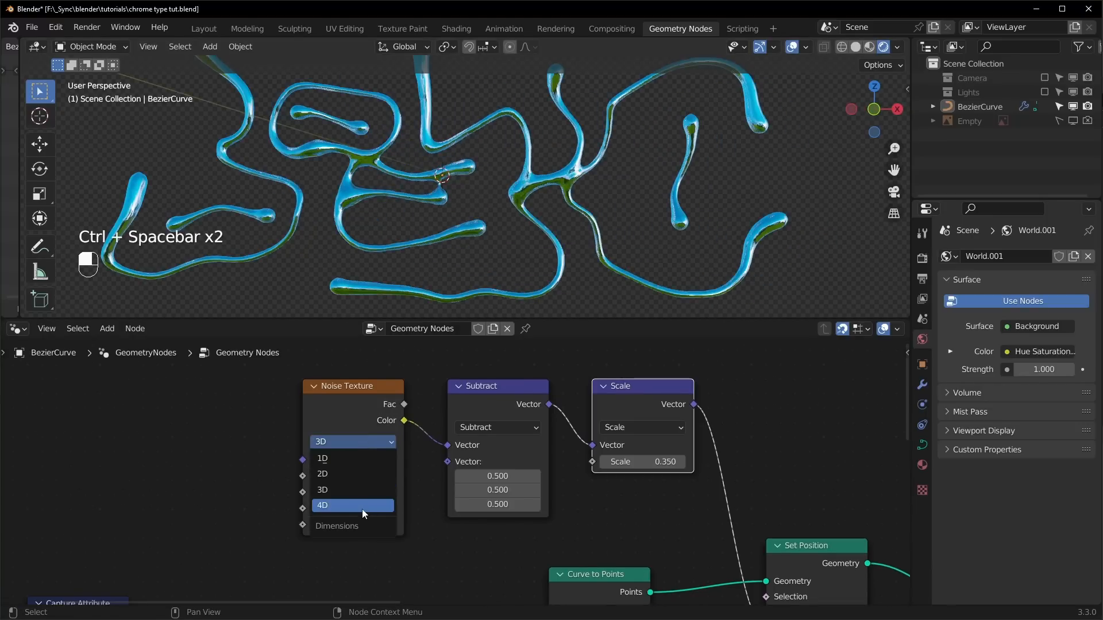
Switch the Noise Texture to 4D and feed Scene Time seconds into W
click(322, 505)
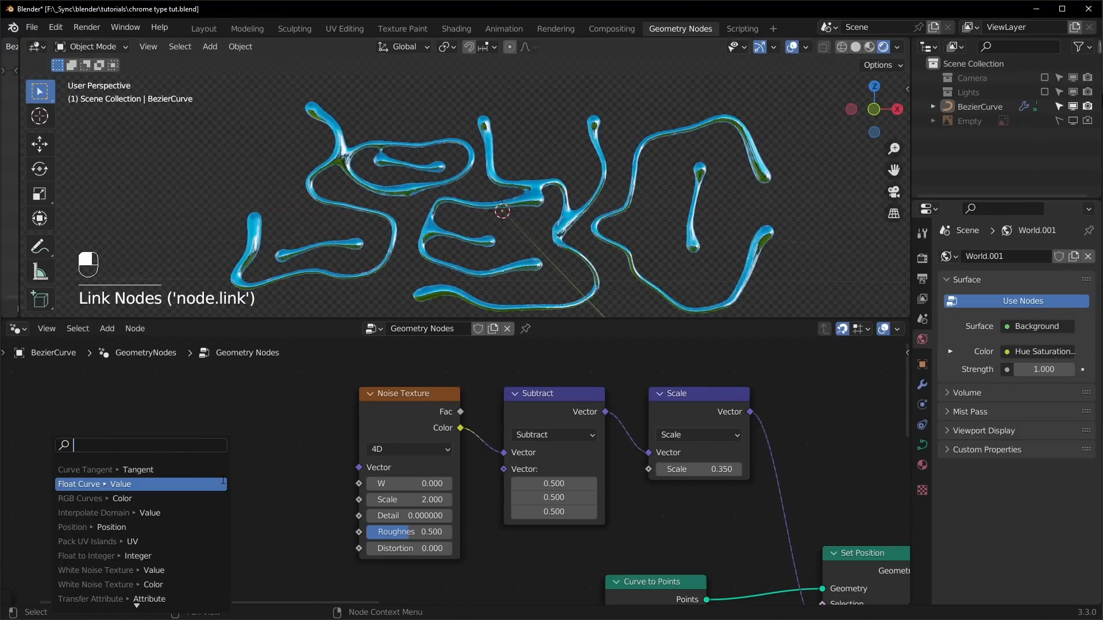
click(109, 483)
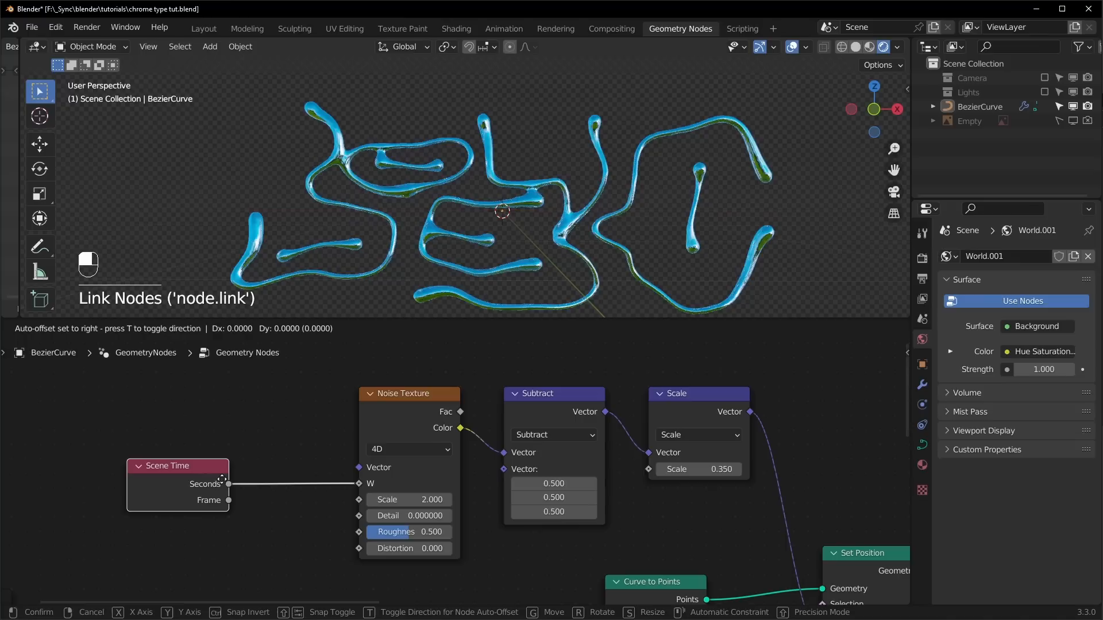